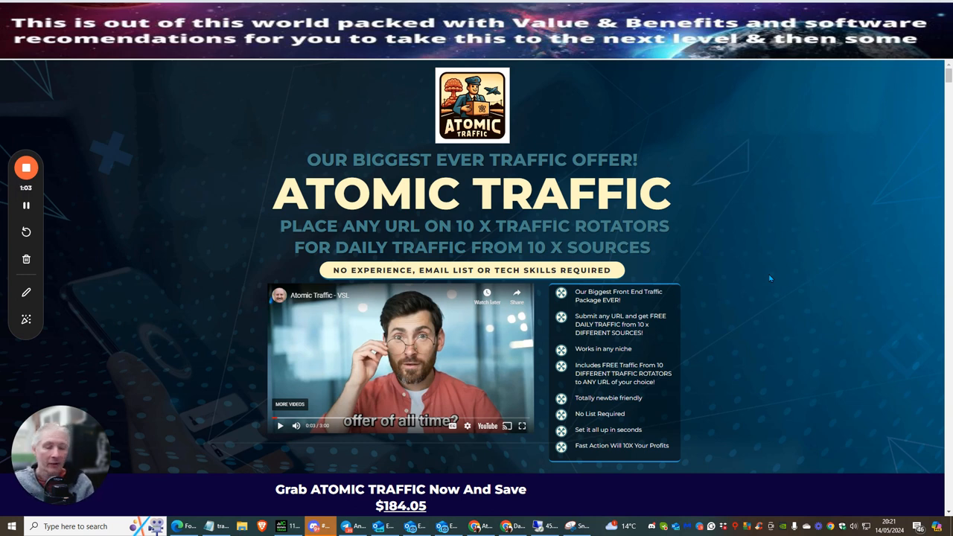
pyautogui.moveTo(699, 217)
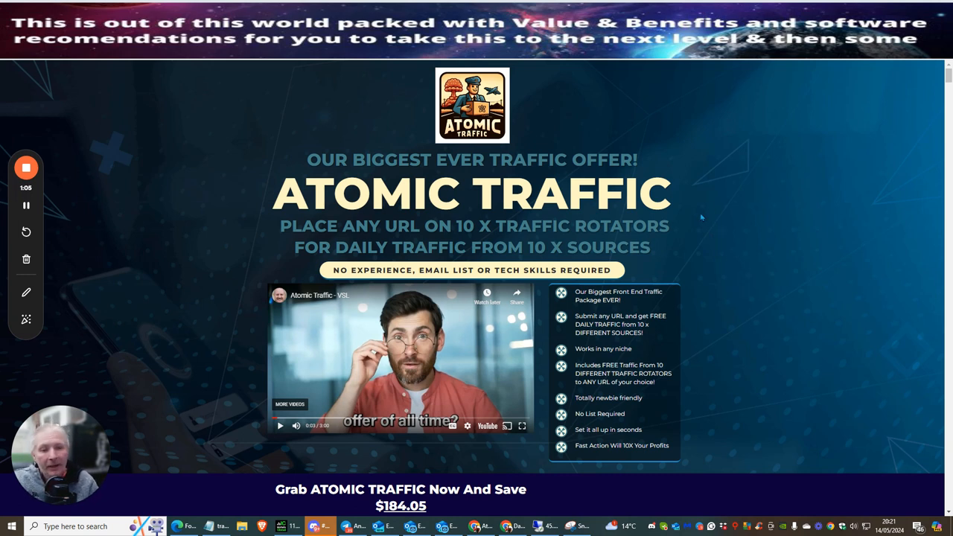
pyautogui.moveTo(707, 161)
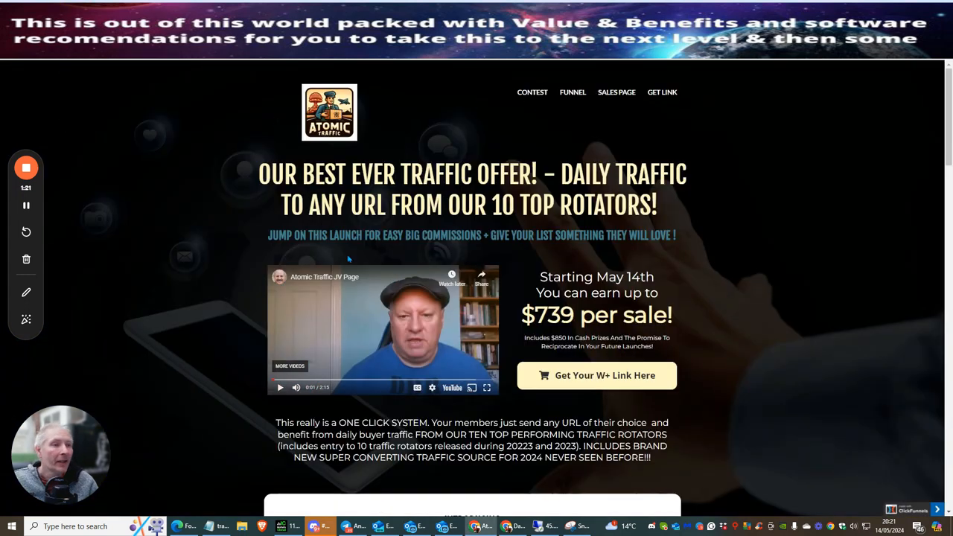
pyautogui.moveTo(226, 186)
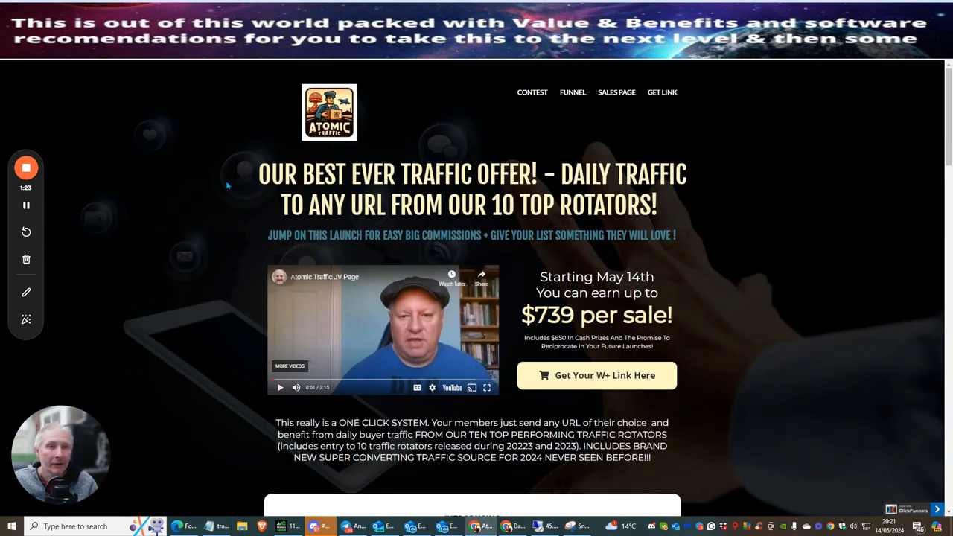
# Step: Glance at the JV page's product introduction, then return to the $739-per-sale headline
pyautogui.scroll(-3)
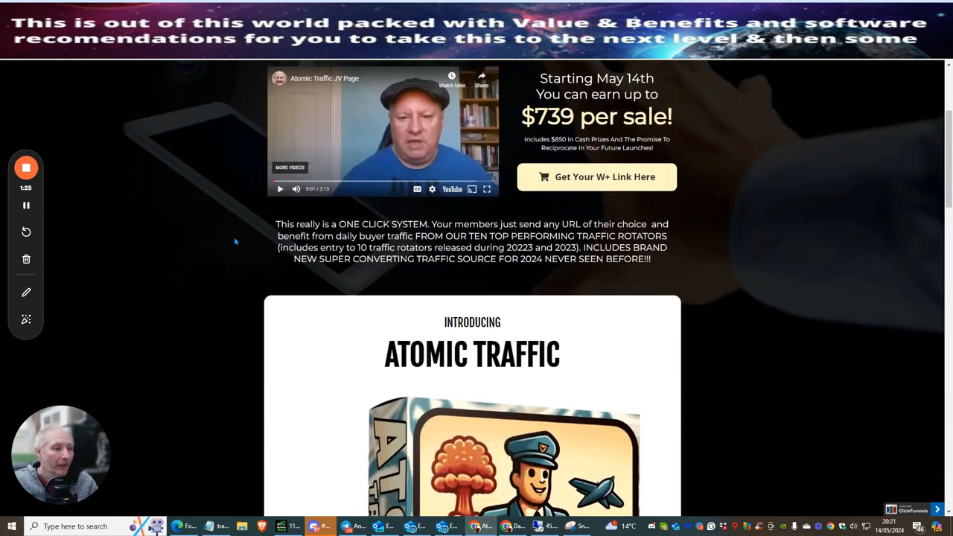
pyautogui.scroll(3)
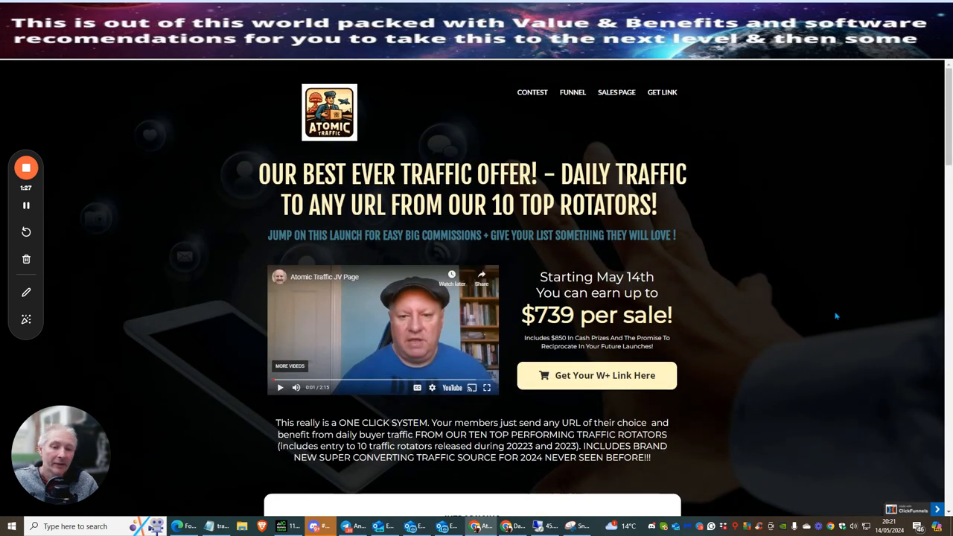
pyautogui.moveTo(815, 297)
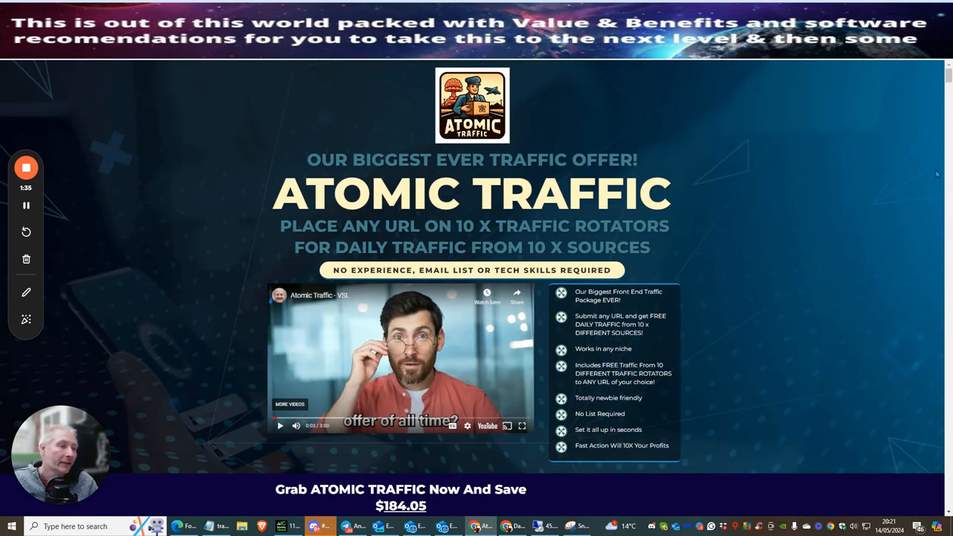
pyautogui.moveTo(804, 244)
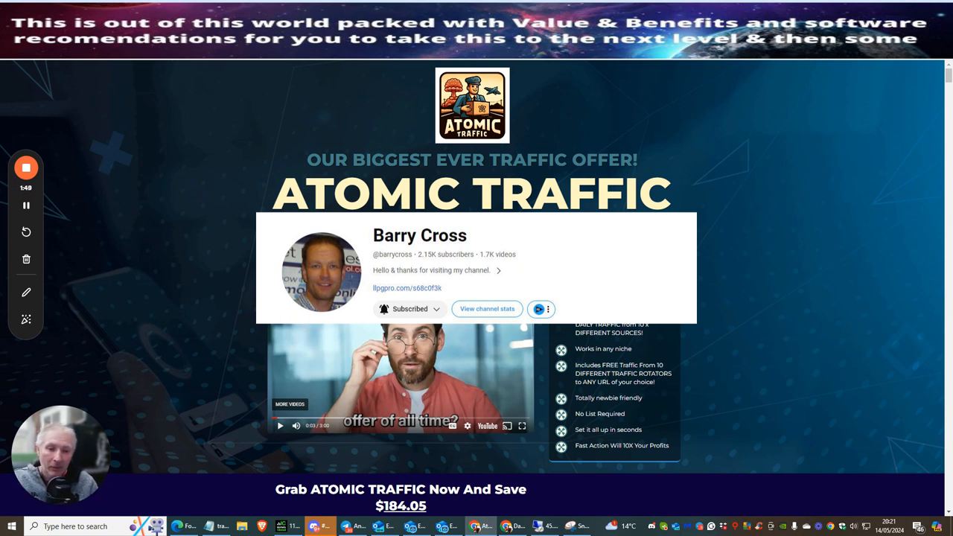
pyautogui.moveTo(774, 221)
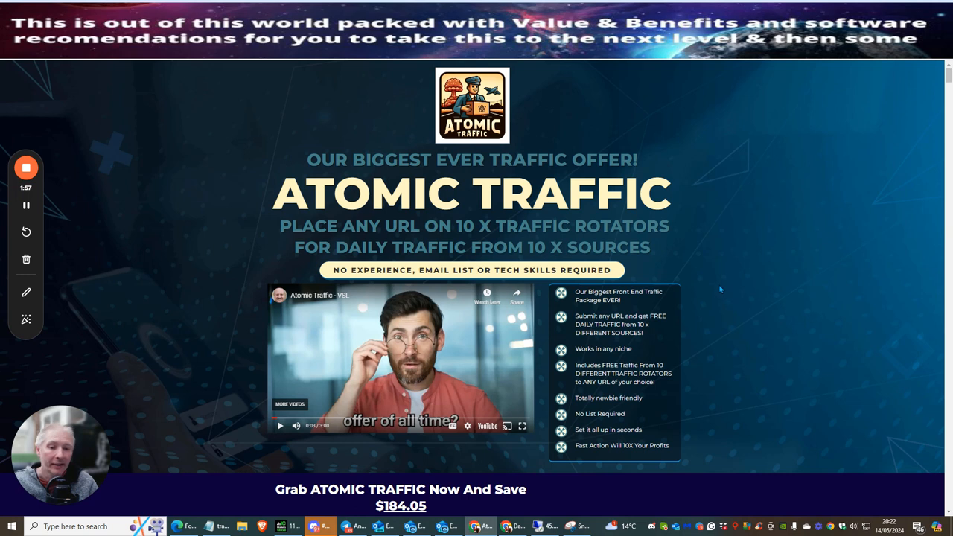
pyautogui.moveTo(699, 253)
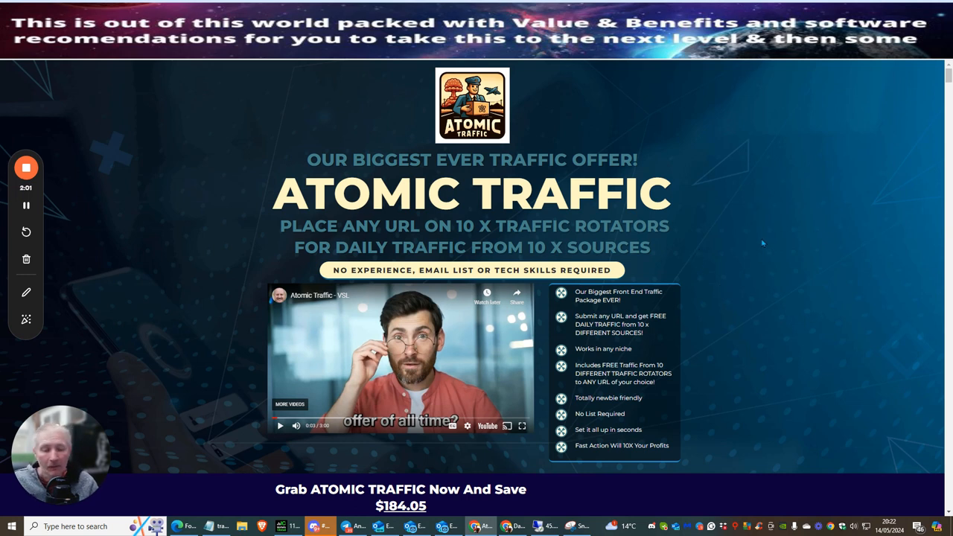
# Step: Scroll past the creators and traffic-problems sections to the 'See Everything You Get' bundle list
pyautogui.scroll(-3)
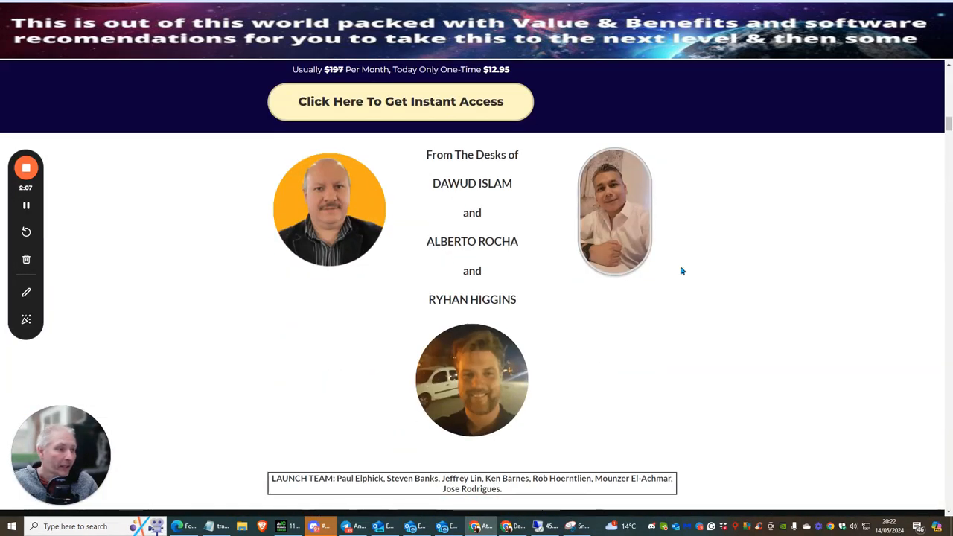
pyautogui.moveTo(410, 298)
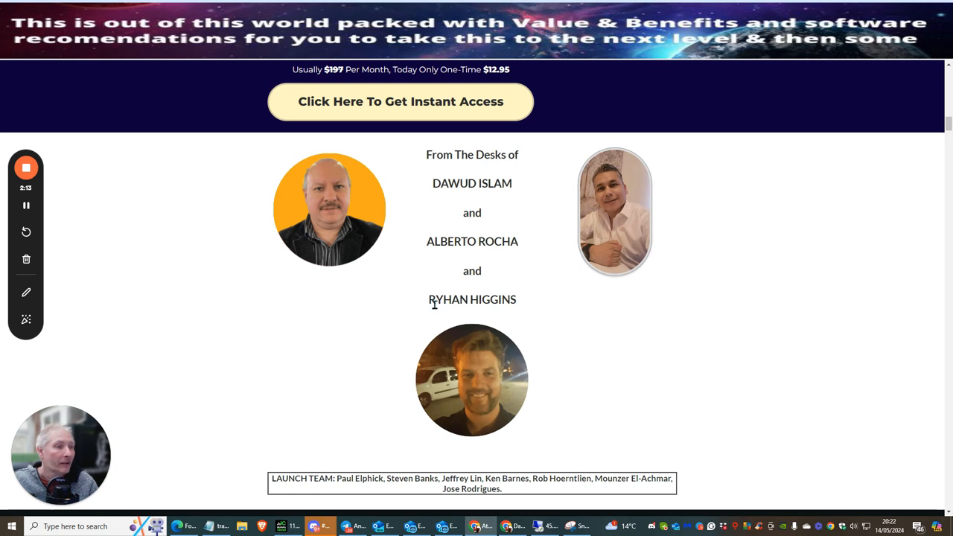
pyautogui.scroll(-3)
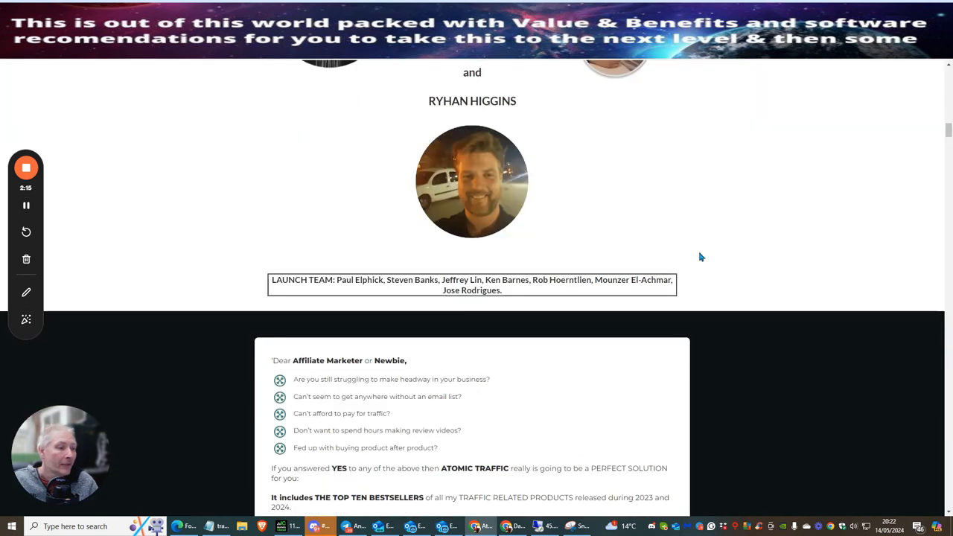
pyautogui.scroll(-3)
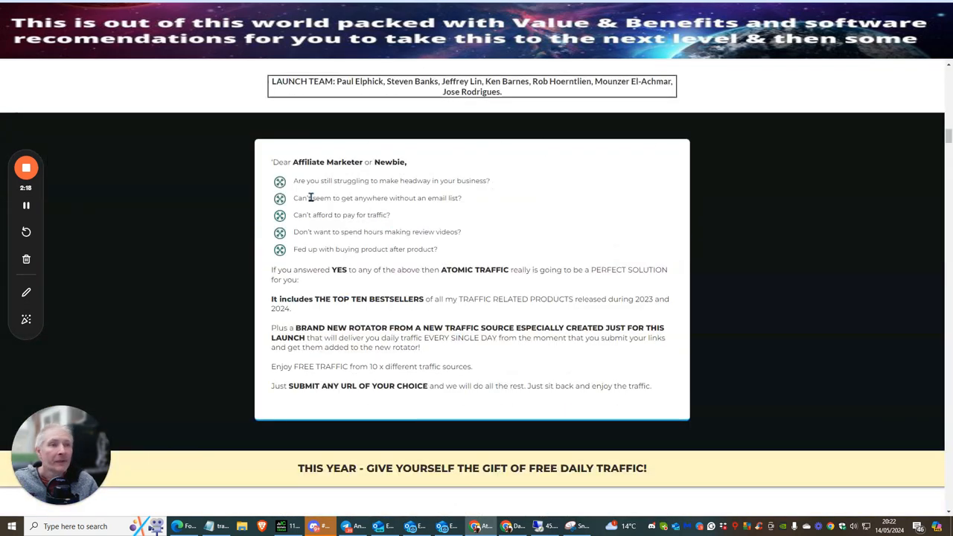
pyautogui.scroll(-3)
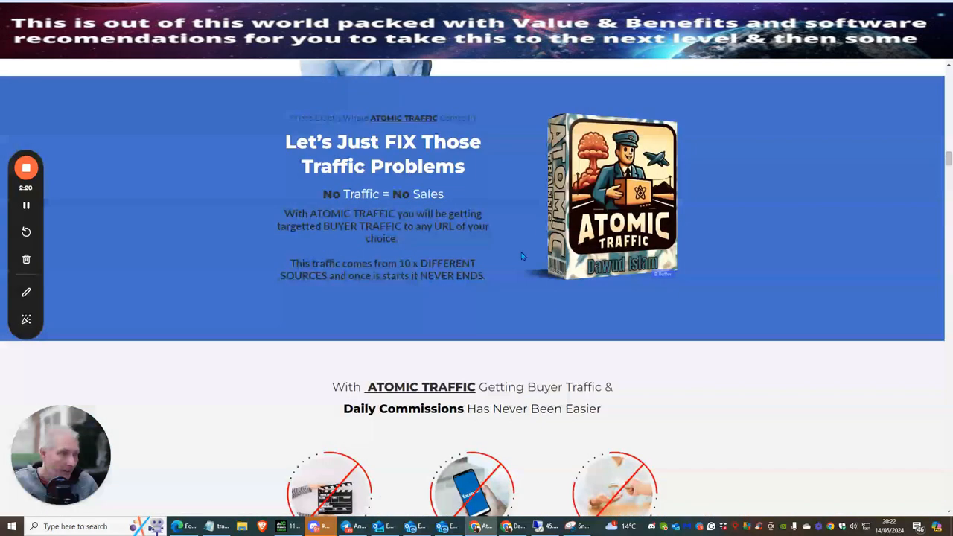
pyautogui.scroll(-3)
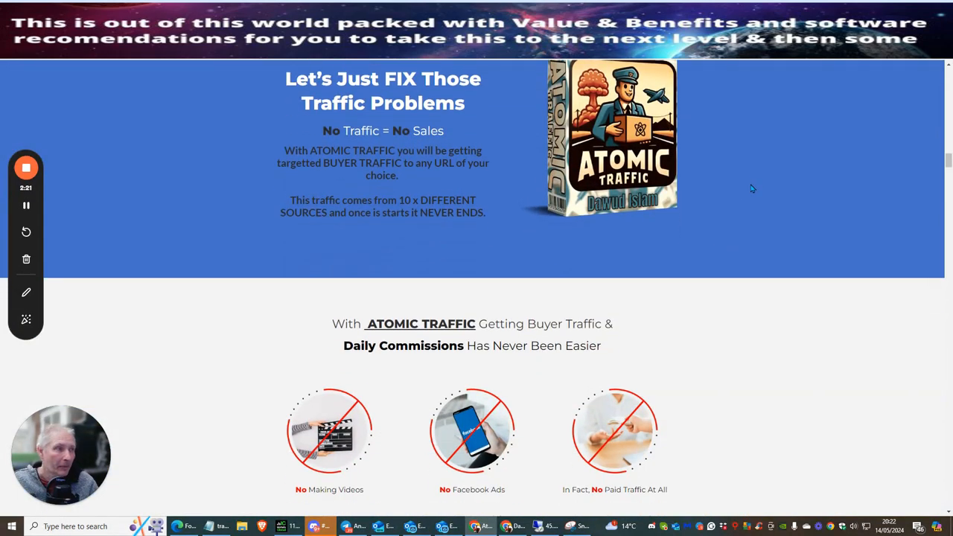
pyautogui.scroll(-3)
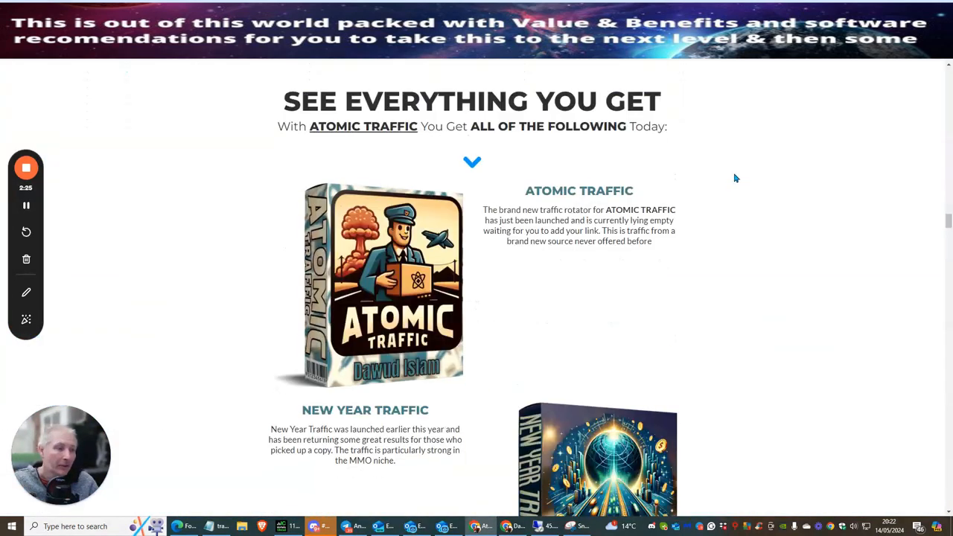
pyautogui.scroll(-3)
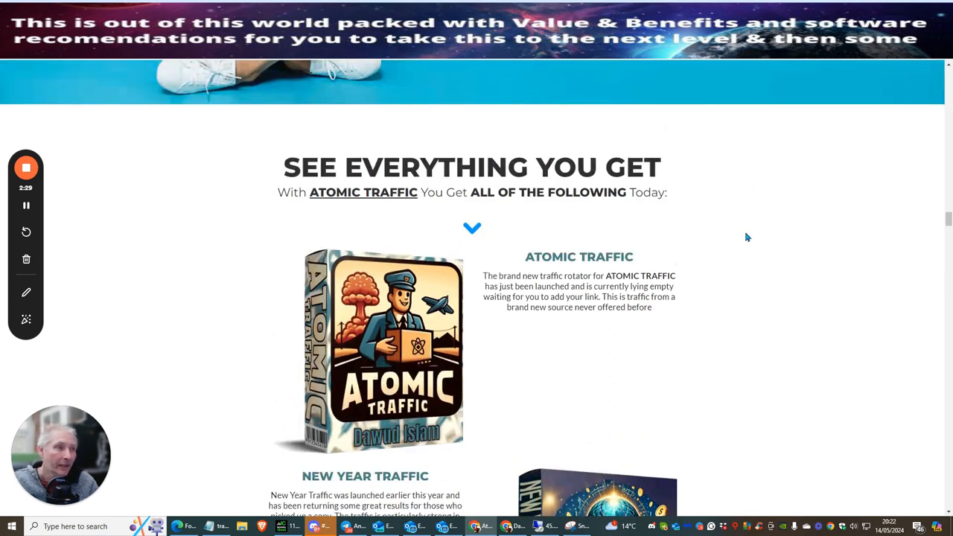
pyautogui.moveTo(709, 227)
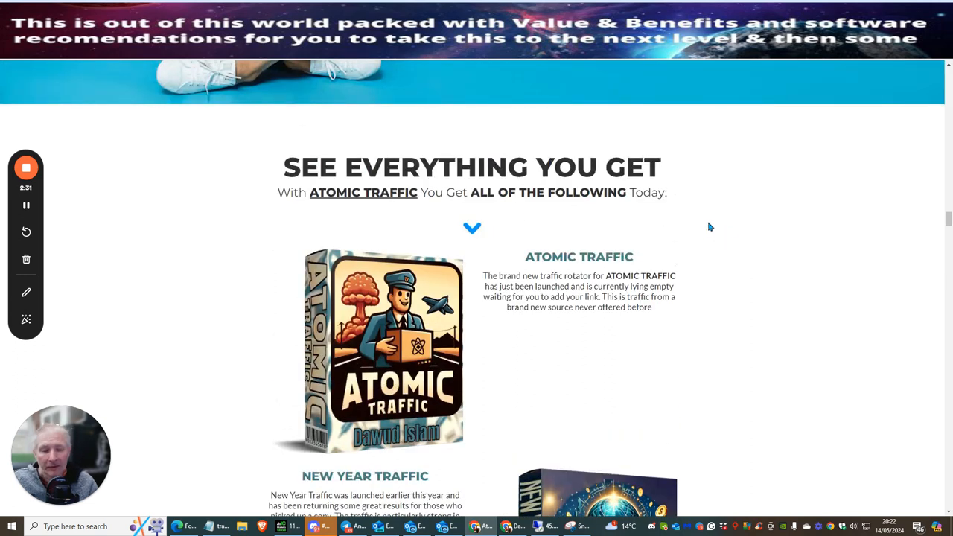
pyautogui.moveTo(707, 292)
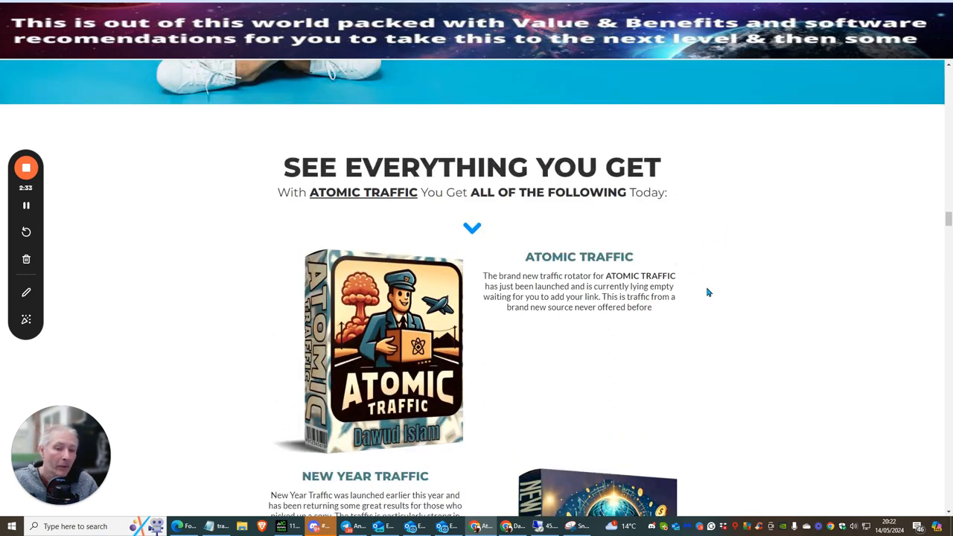
pyautogui.moveTo(707, 296)
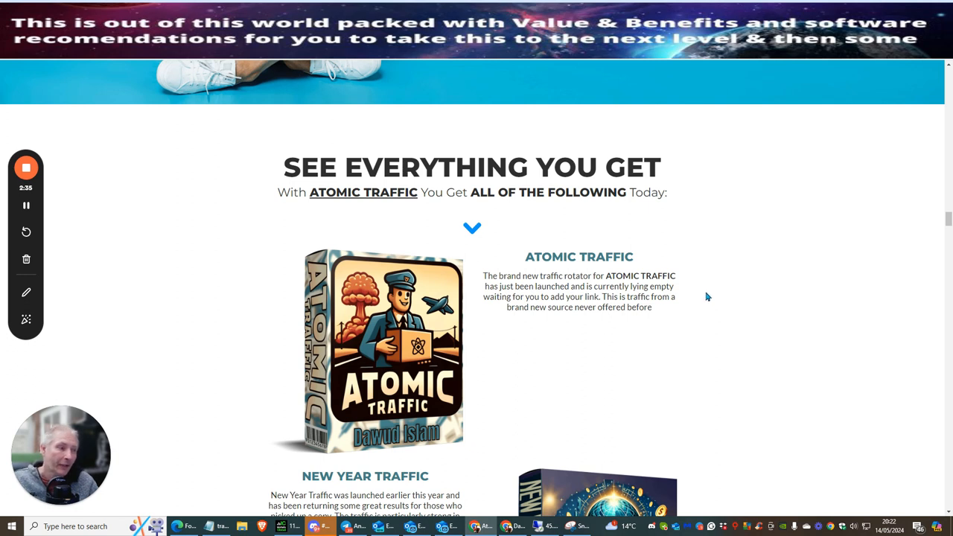
pyautogui.moveTo(703, 266)
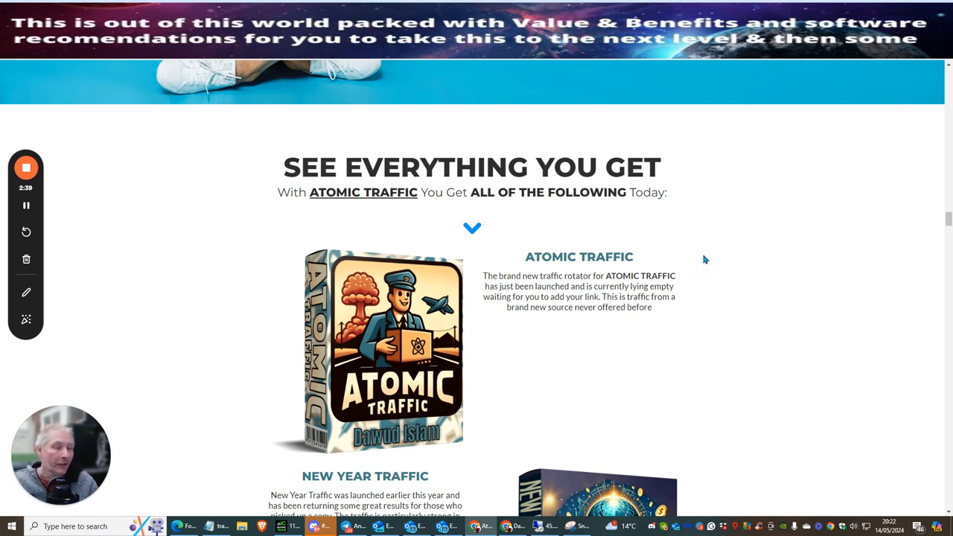
pyautogui.moveTo(673, 250)
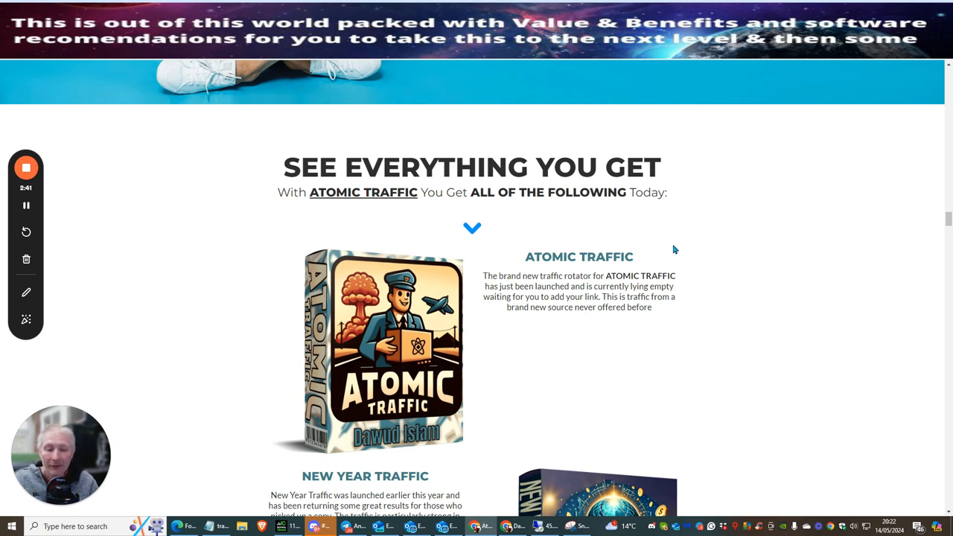
pyautogui.moveTo(305, 252)
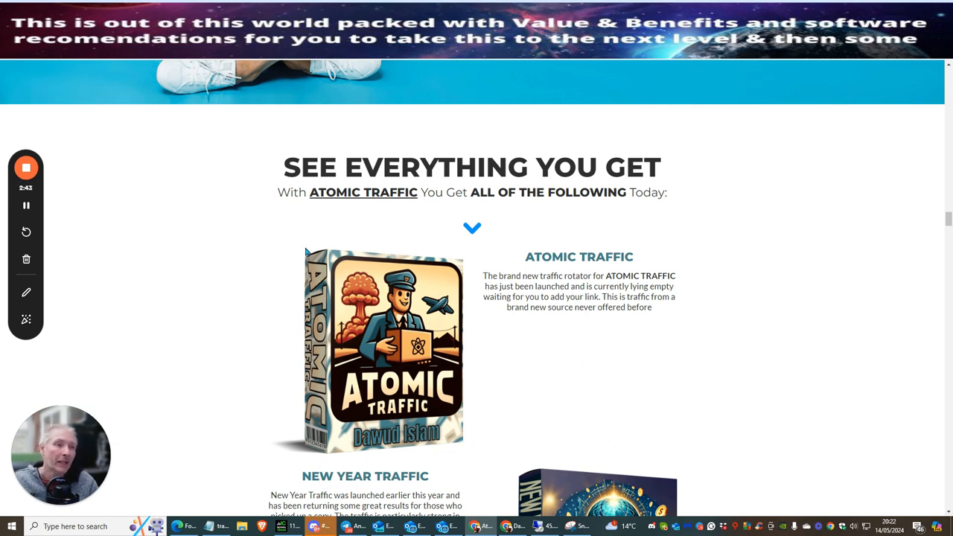
pyautogui.moveTo(288, 214)
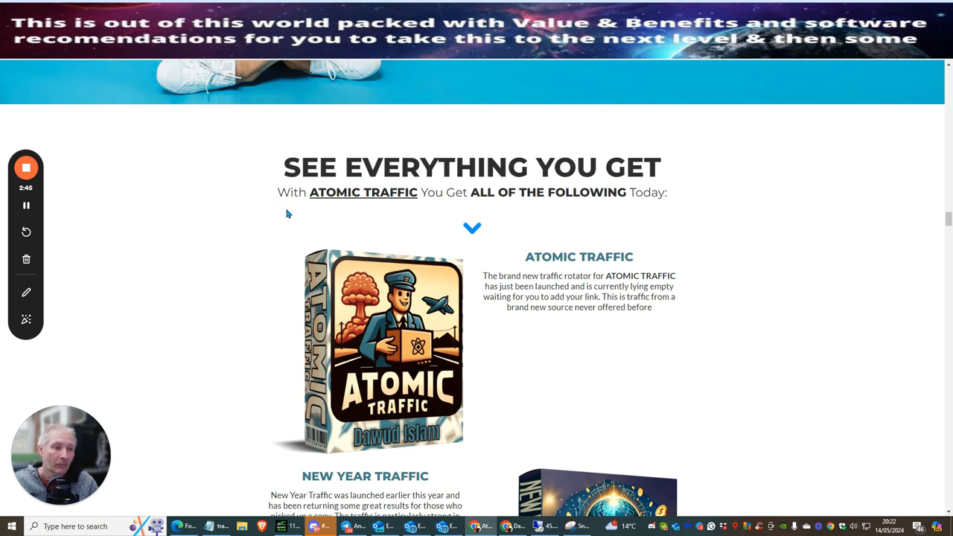
pyautogui.moveTo(307, 211)
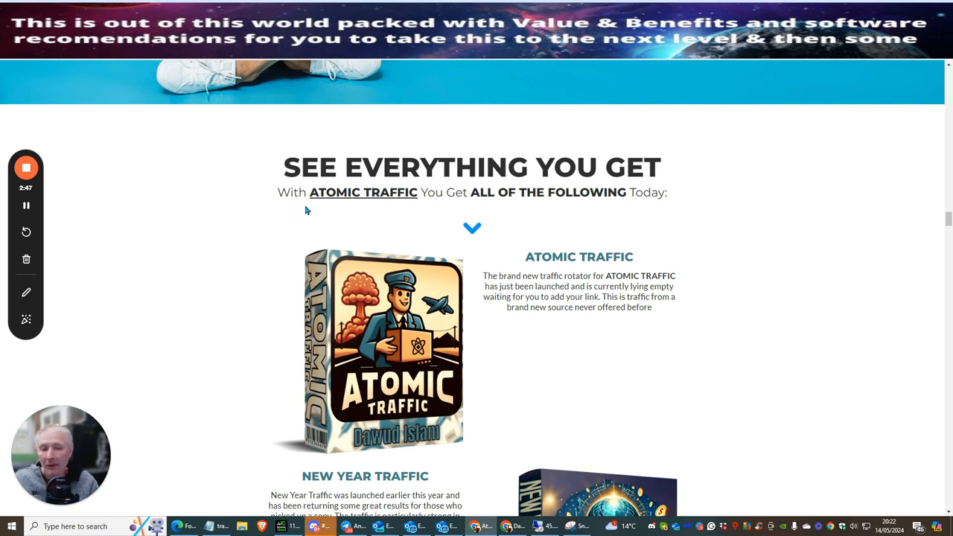
pyautogui.moveTo(595, 327)
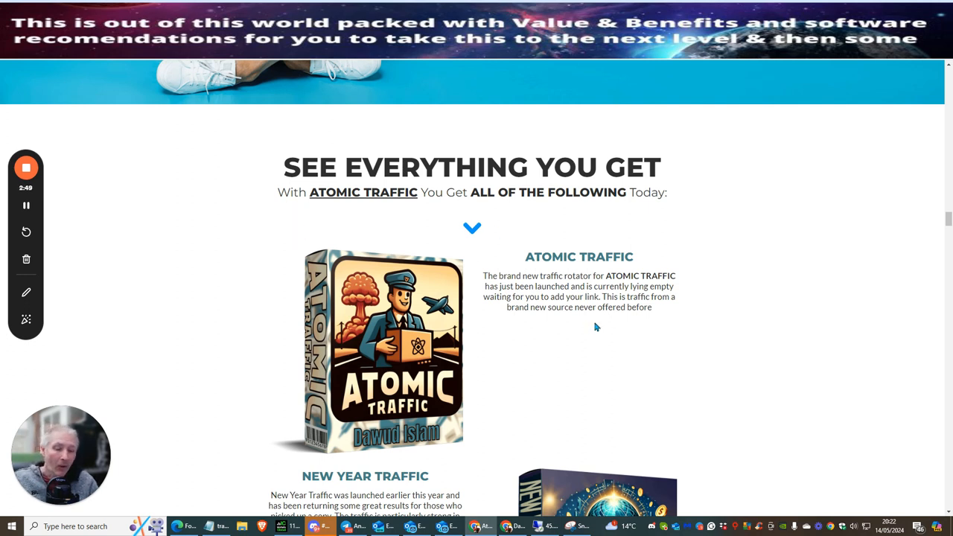
pyautogui.moveTo(559, 350)
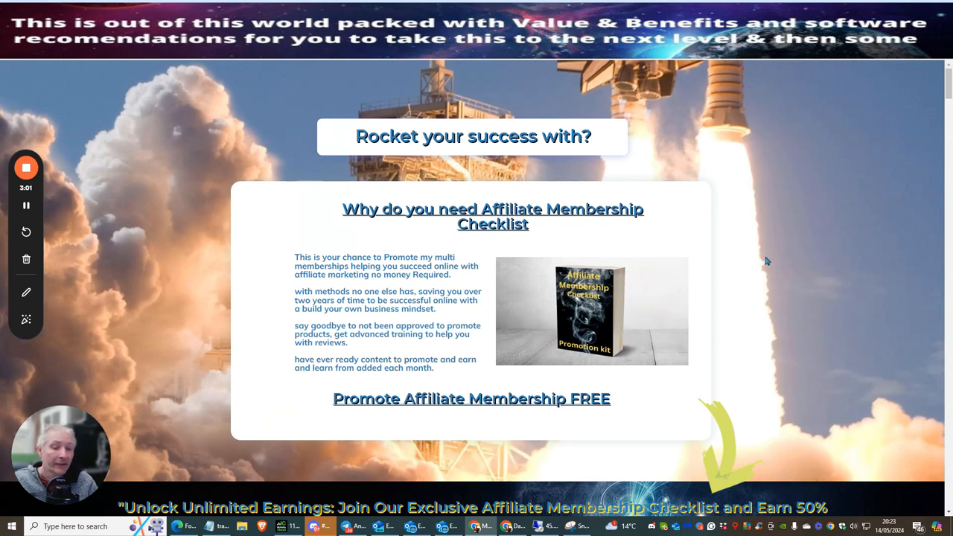
pyautogui.moveTo(801, 220)
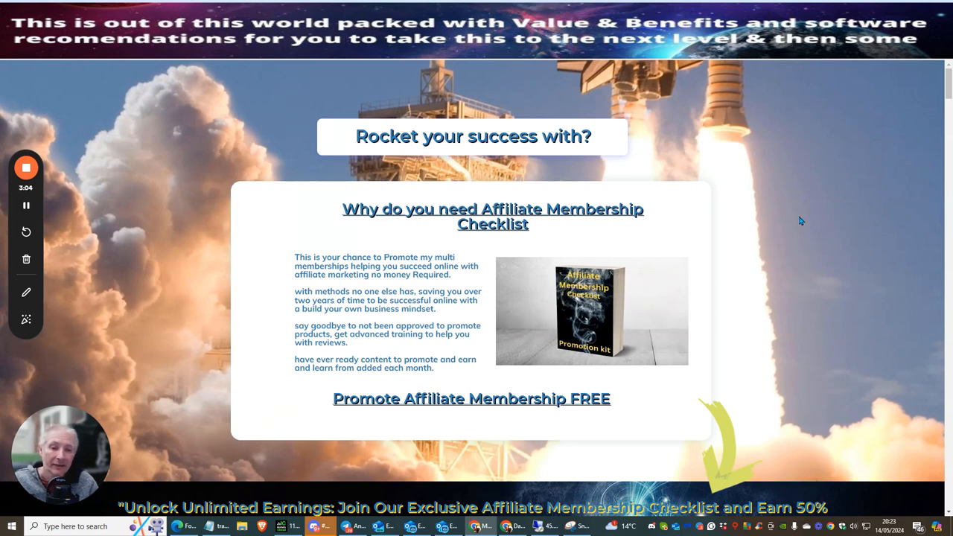
# Step: Scroll to the 'Rocket your success' intro, founder letter and welcome video section
pyautogui.scroll(-3)
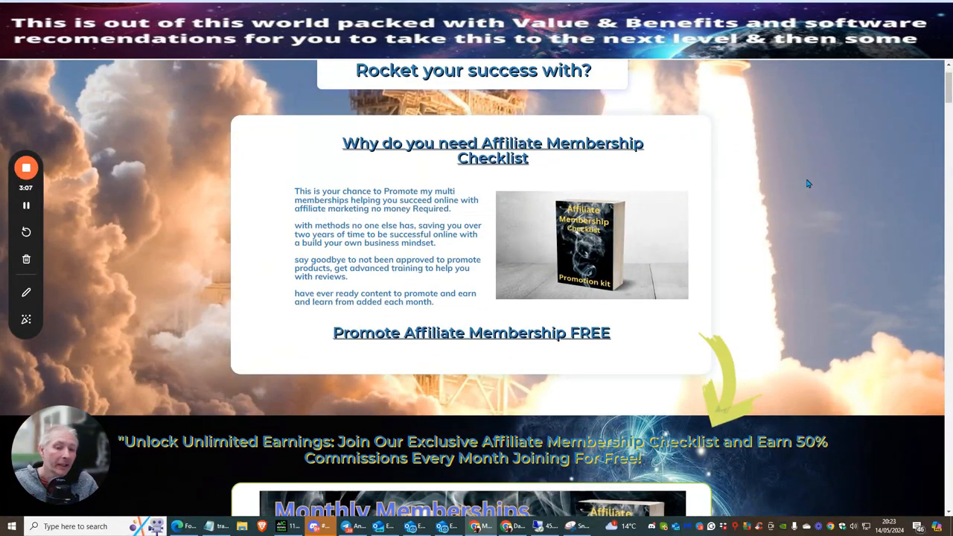
pyautogui.moveTo(535, 250)
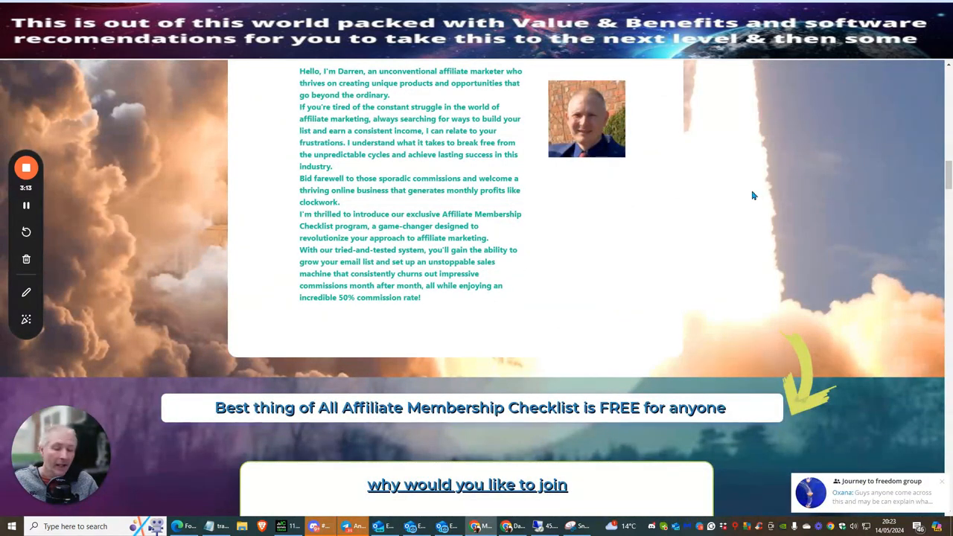
pyautogui.moveTo(707, 238)
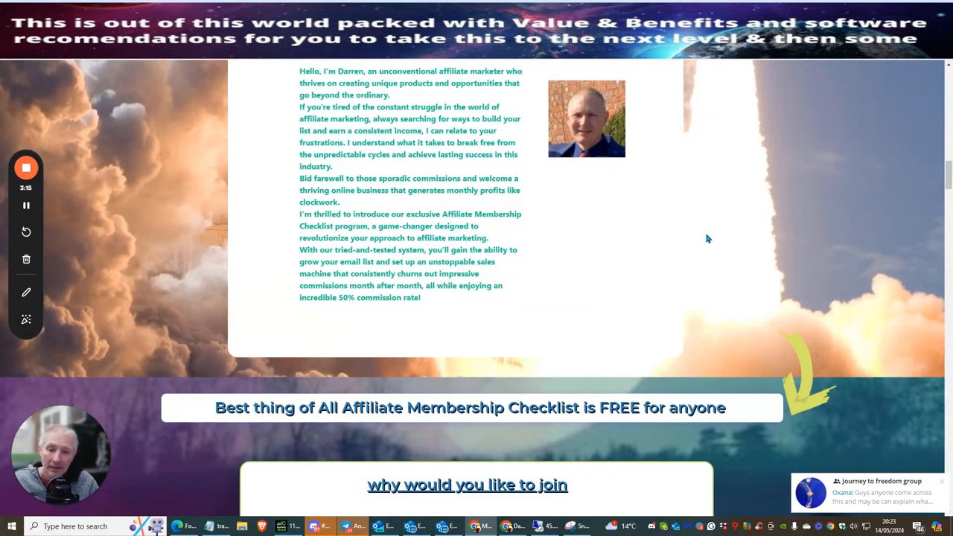
pyautogui.scroll(-3)
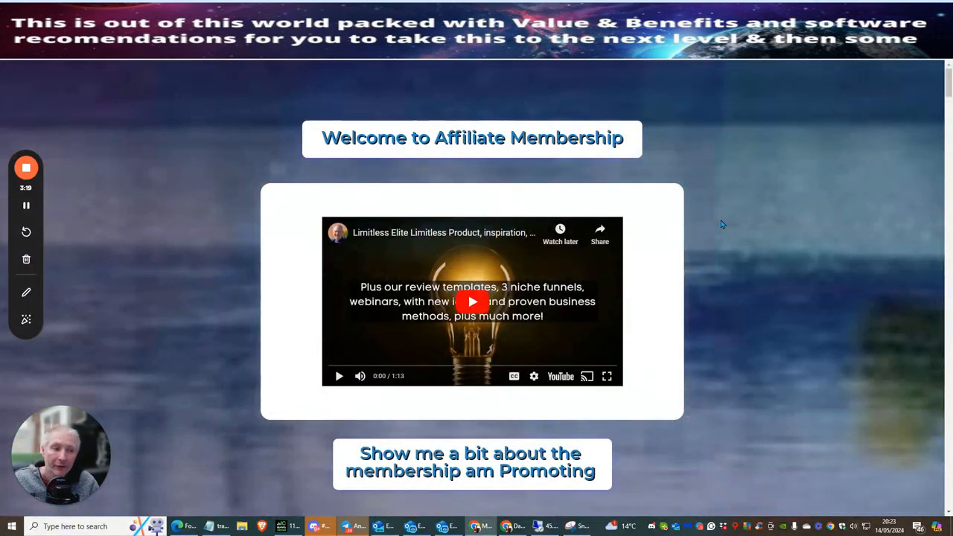
pyautogui.moveTo(783, 205)
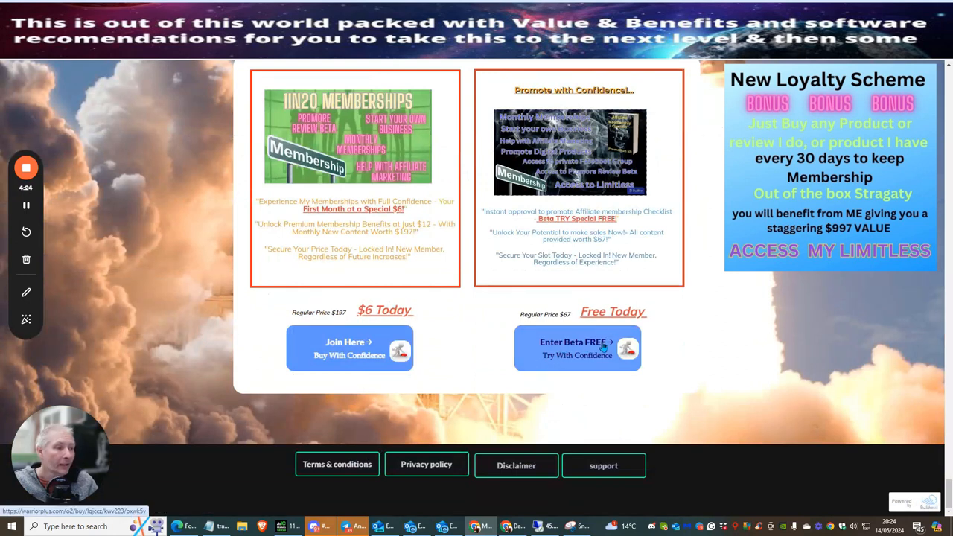
pyautogui.moveTo(717, 313)
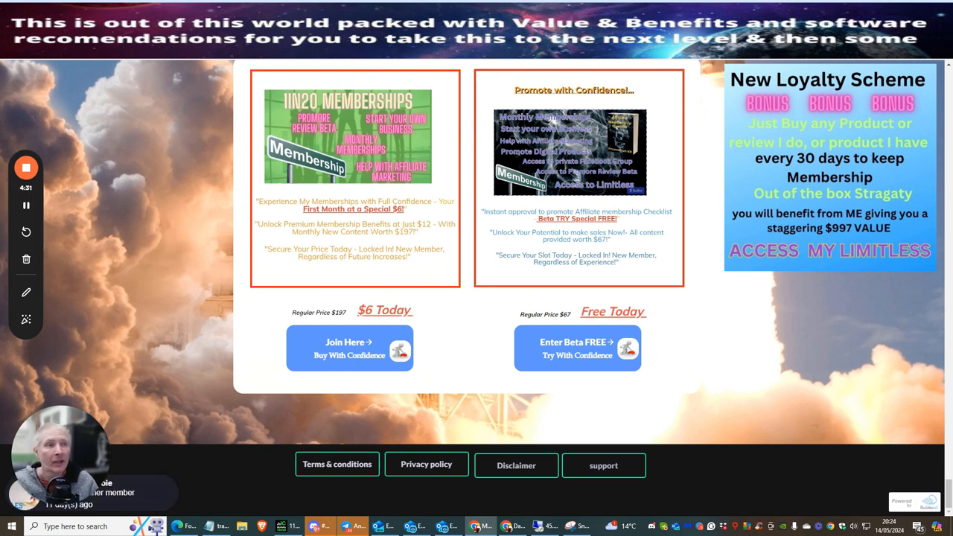
pyautogui.moveTo(509, 244)
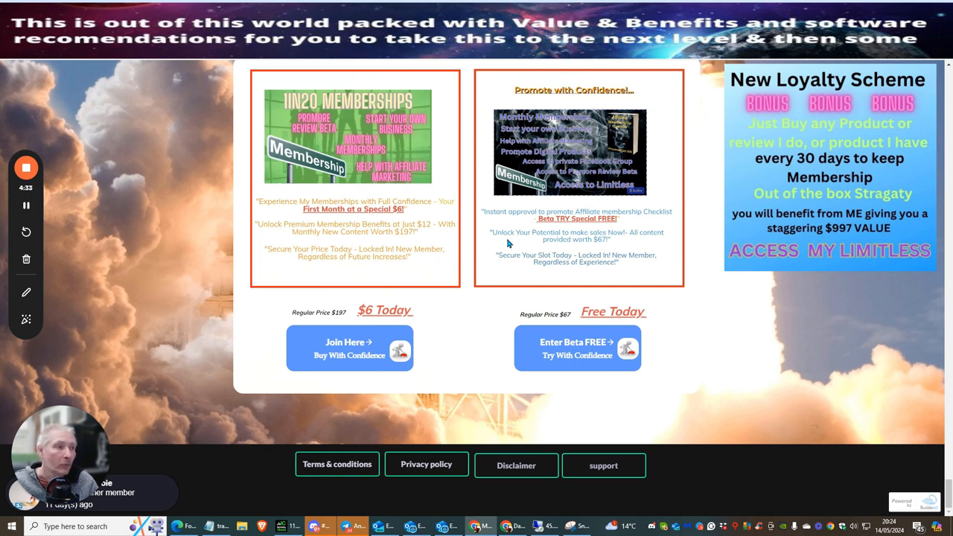
pyautogui.moveTo(564, 152)
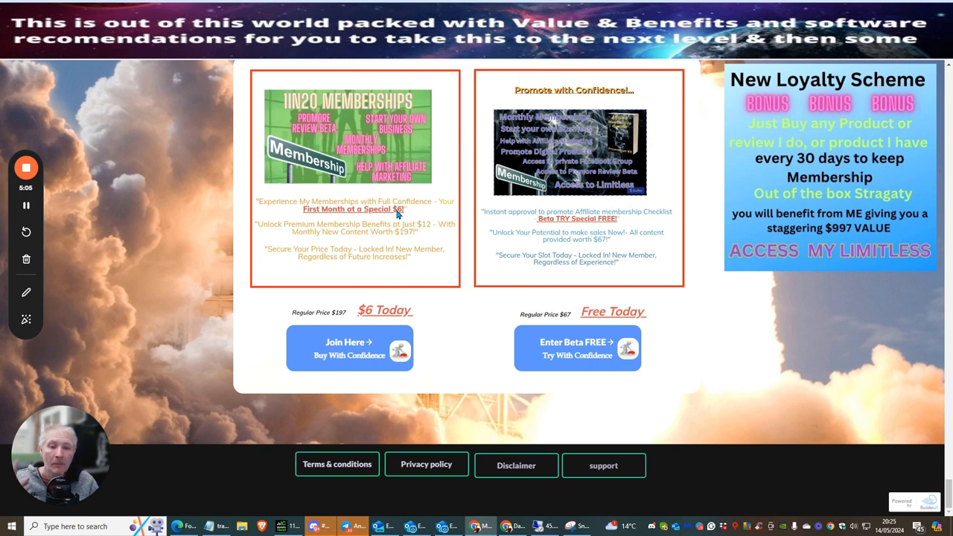
pyautogui.moveTo(414, 211)
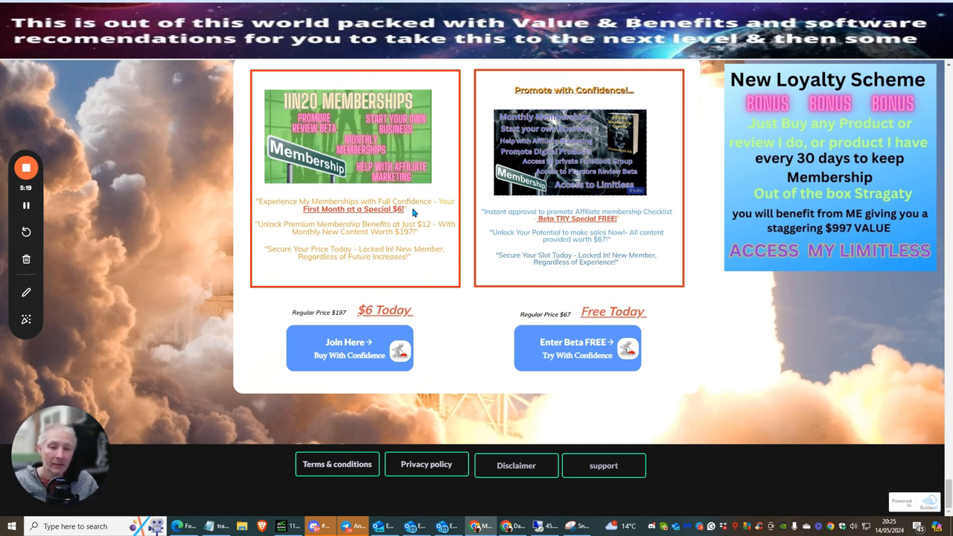
pyautogui.moveTo(403, 199)
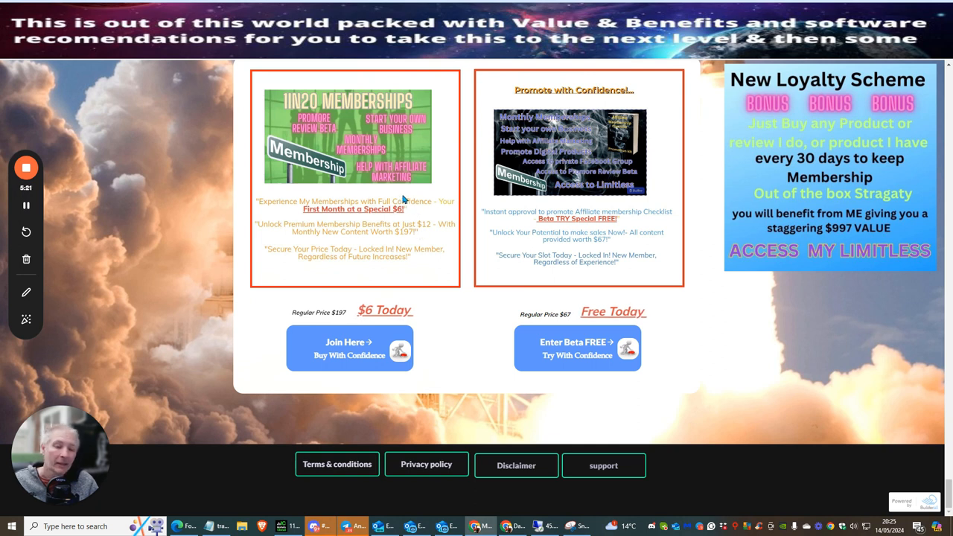
pyautogui.moveTo(378, 236)
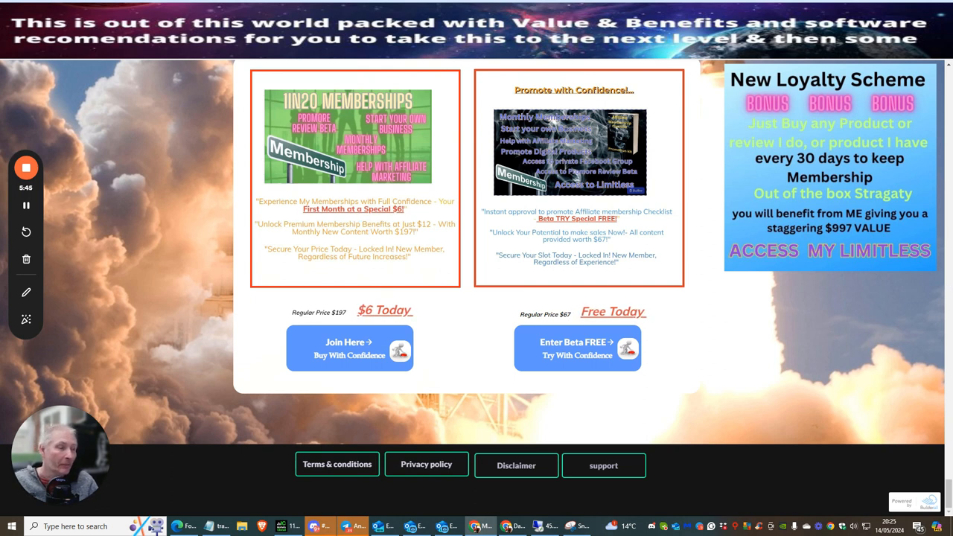
pyautogui.moveTo(417, 173)
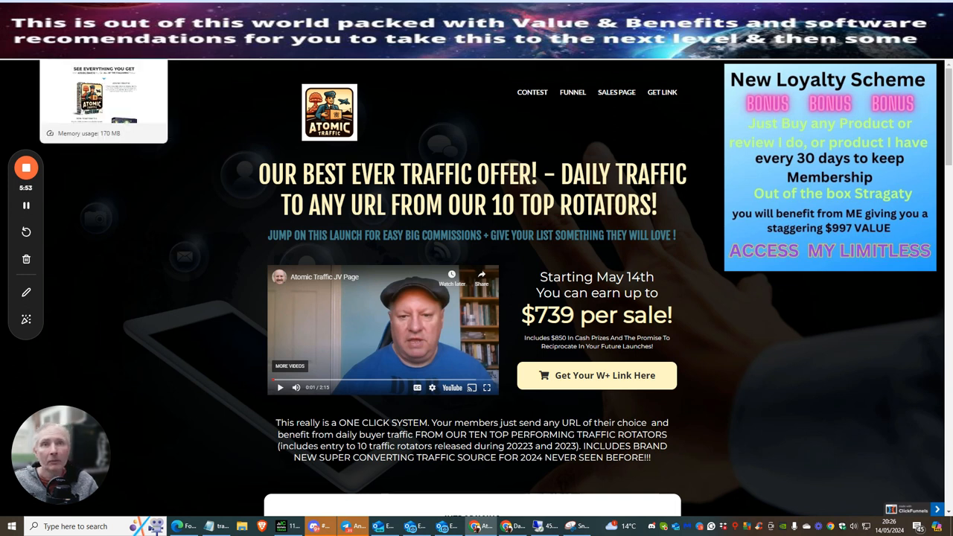
# Step: Scroll through Bonuses 1–5 on the Atomic Traffic offer page
pyautogui.scroll(-3)
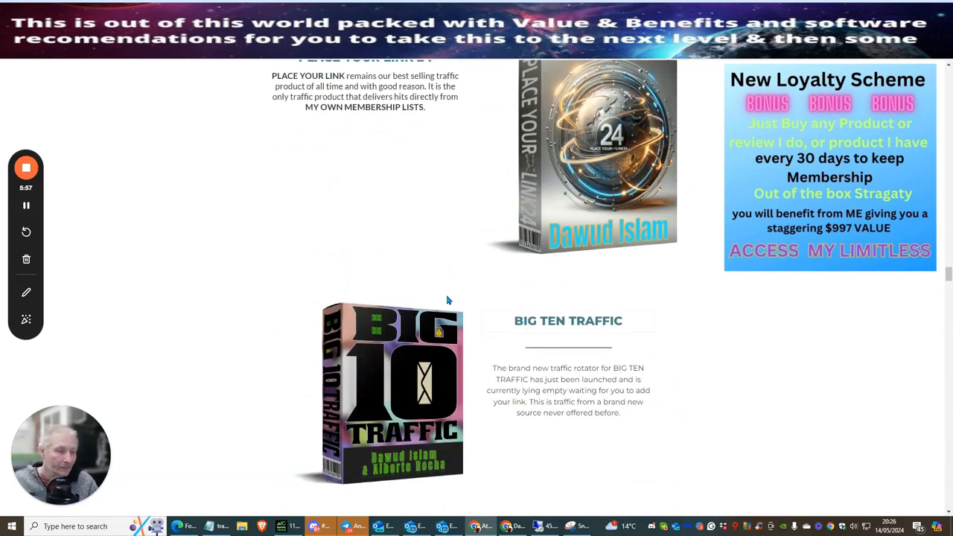
pyautogui.scroll(-3)
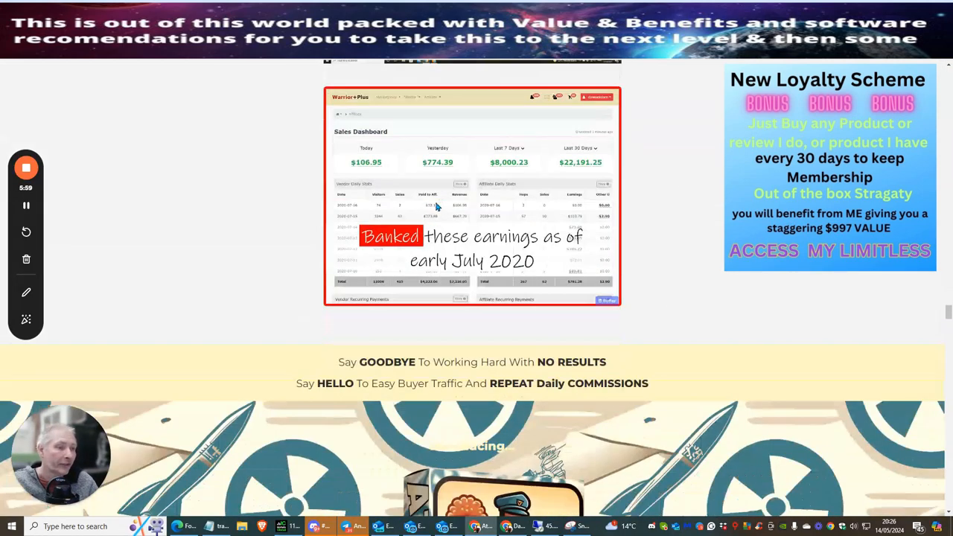
pyautogui.scroll(-3)
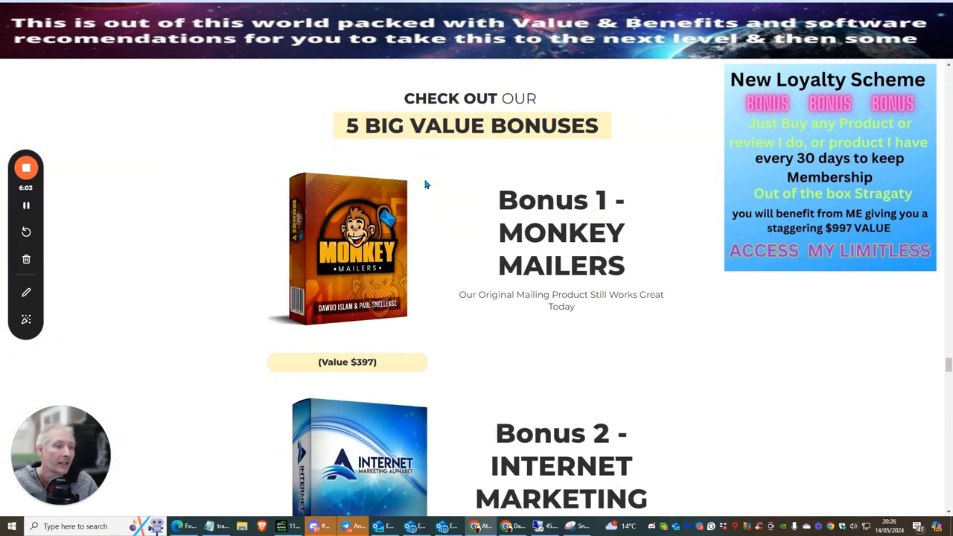
pyautogui.moveTo(549, 157)
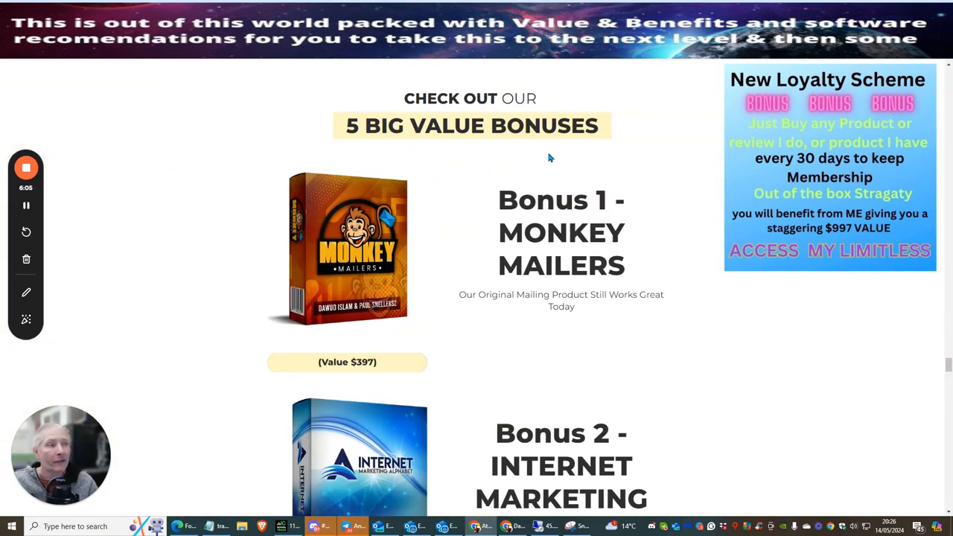
pyautogui.scroll(-3)
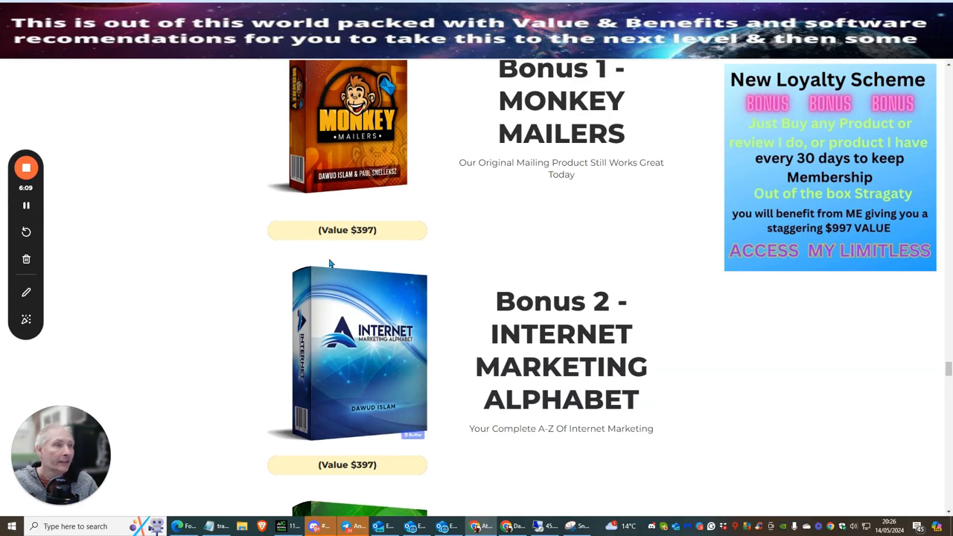
pyautogui.moveTo(384, 342)
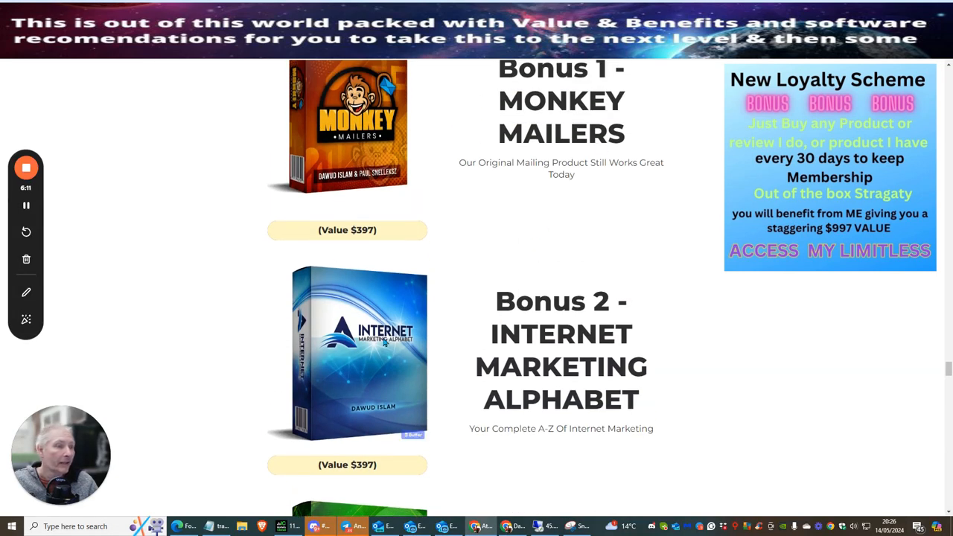
pyautogui.scroll(-3)
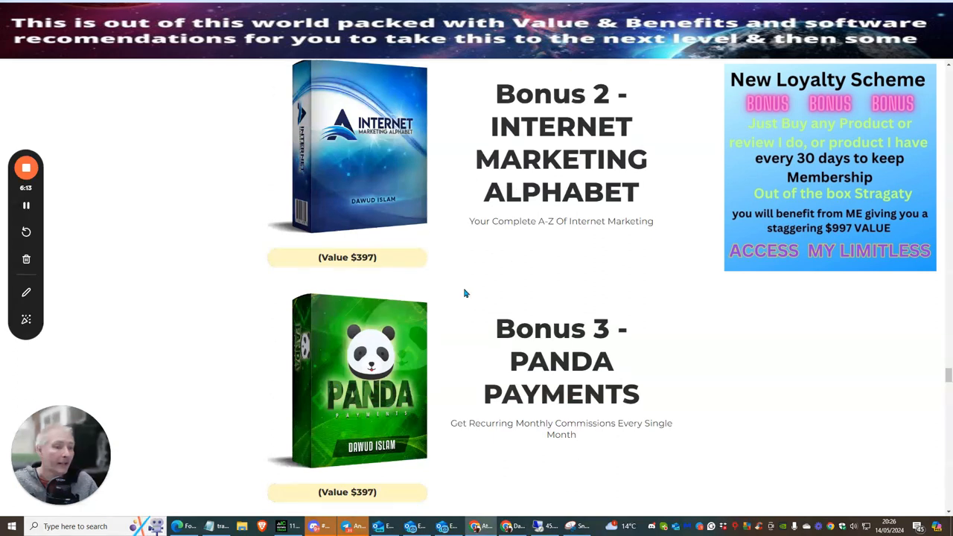
# Step: Reach the recap list totalling $3970 and the $12.95 add-to-cart offer
pyautogui.scroll(-3)
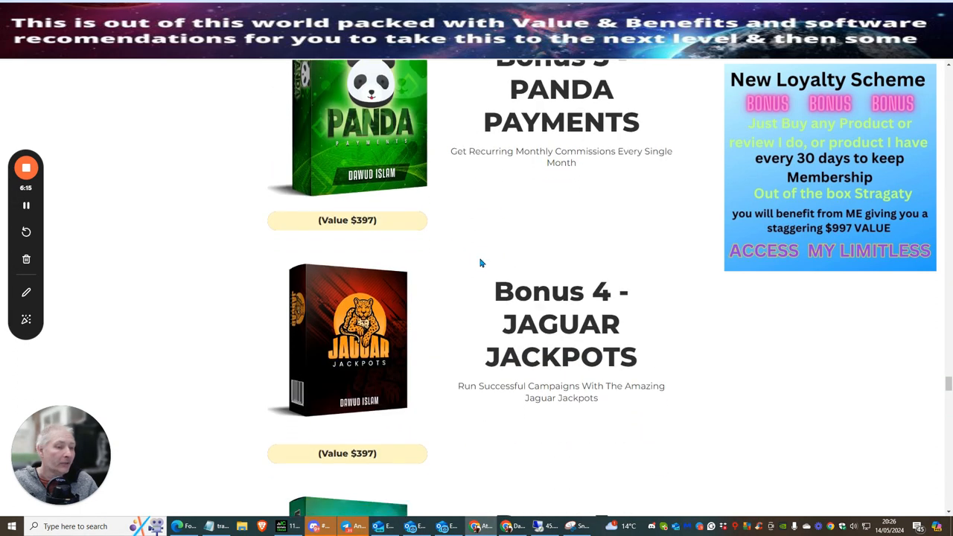
pyautogui.scroll(-3)
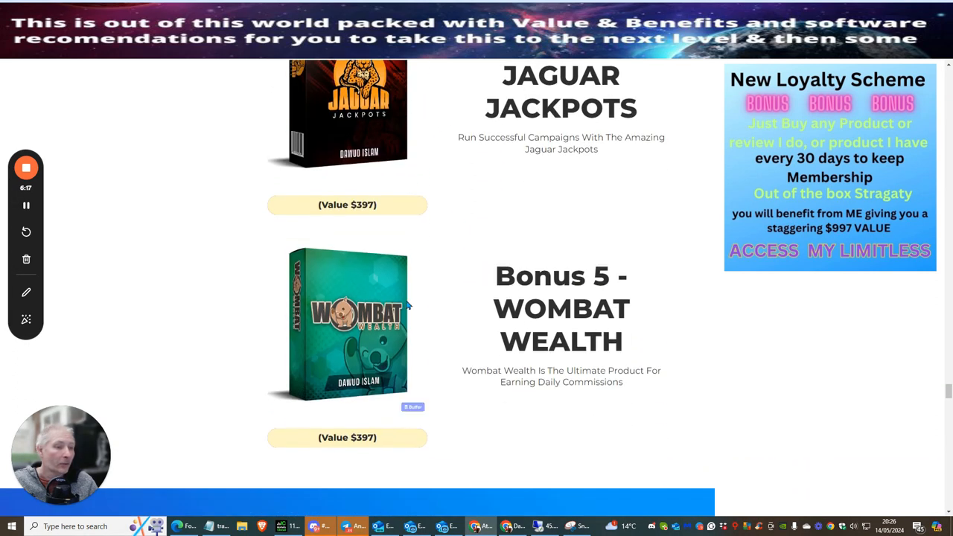
pyautogui.scroll(-3)
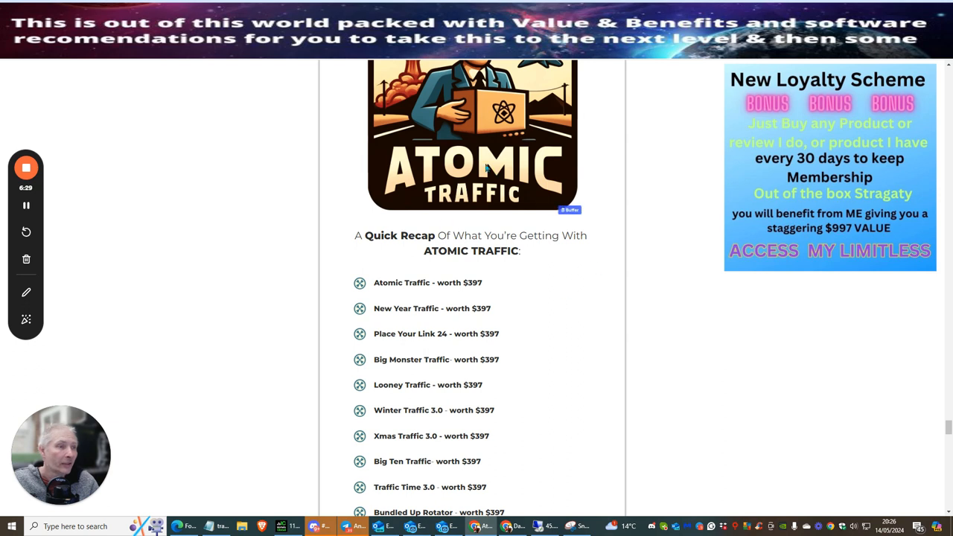
pyautogui.scroll(-3)
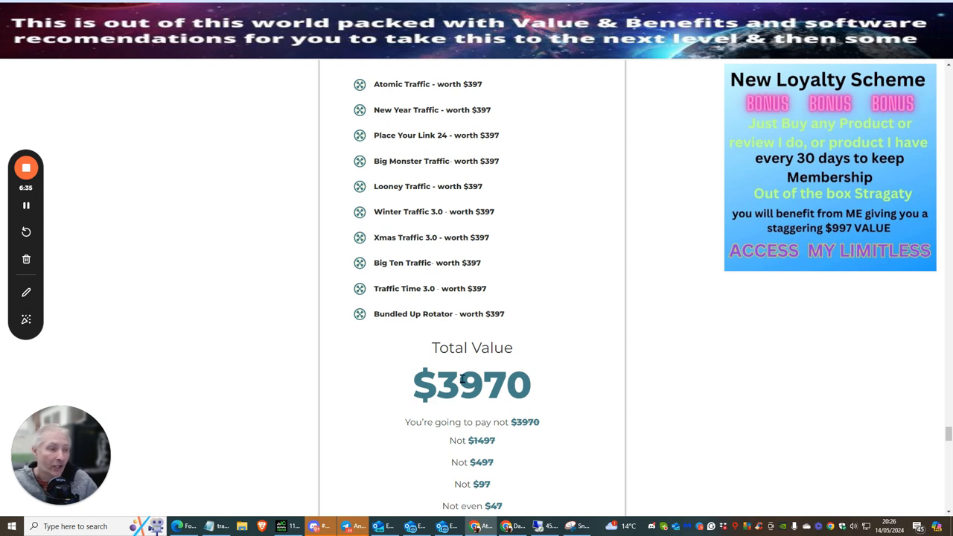
pyautogui.scroll(-3)
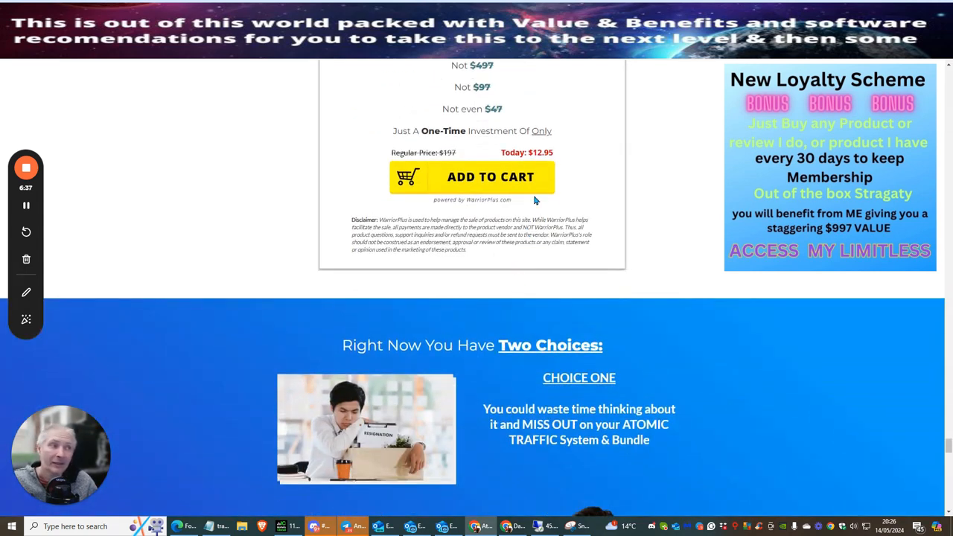
pyautogui.moveTo(564, 190)
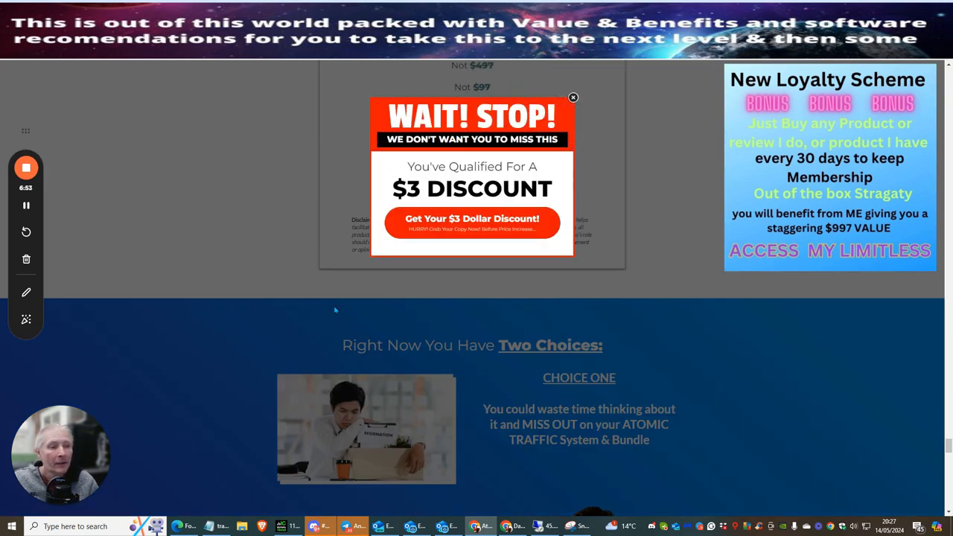
# Step: Scroll the WarriorPlus checkout showing Atomic Traffic FE at $9.95 with a $7.95 add-on
pyautogui.scroll(-3)
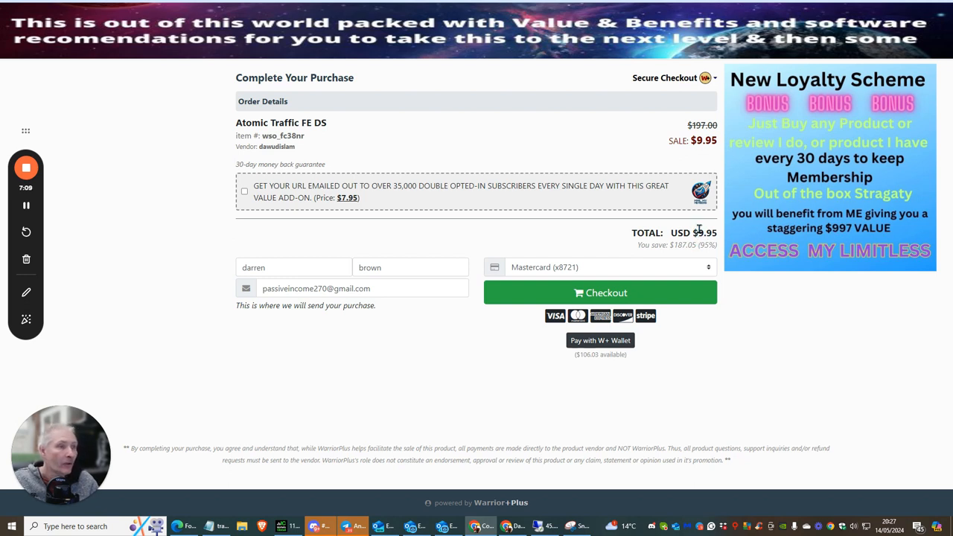
pyautogui.moveTo(699, 232)
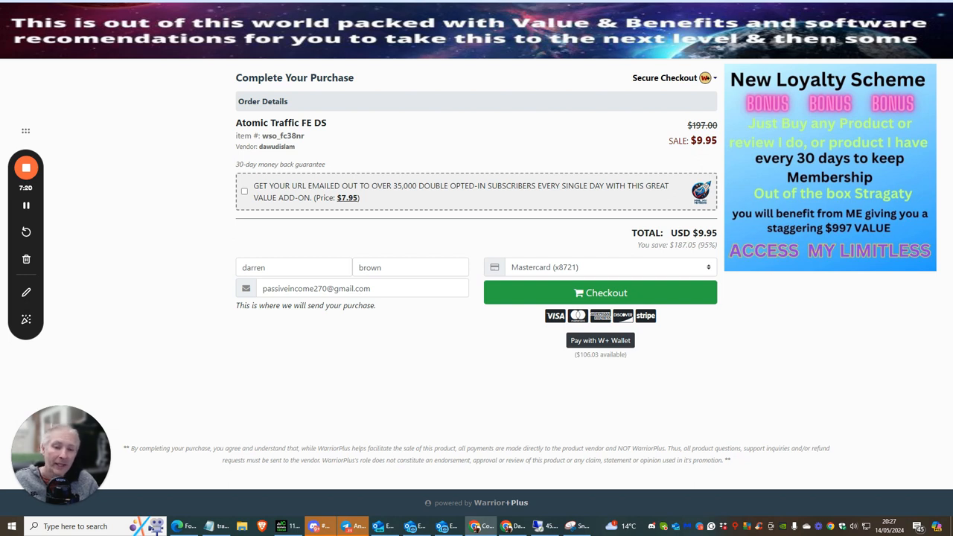
pyautogui.moveTo(759, 272)
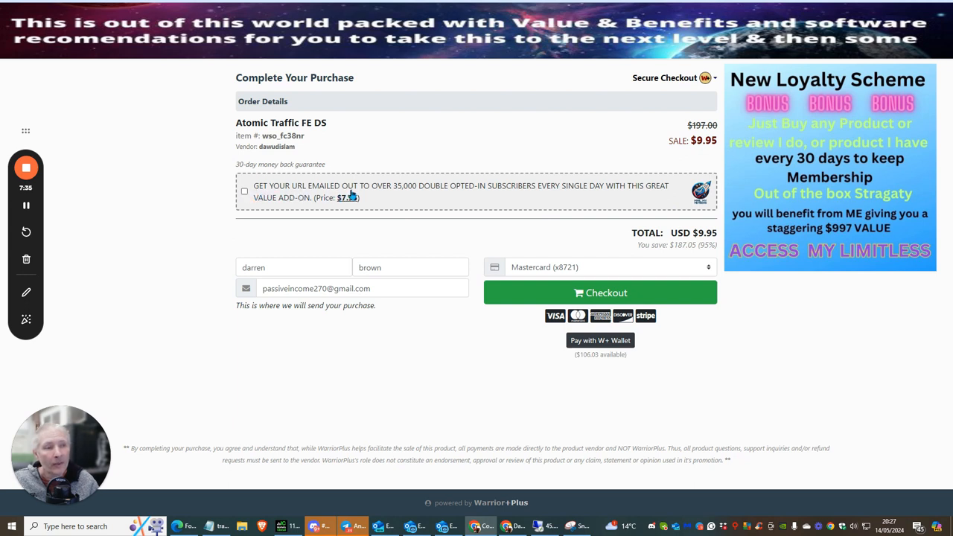
pyautogui.moveTo(458, 194)
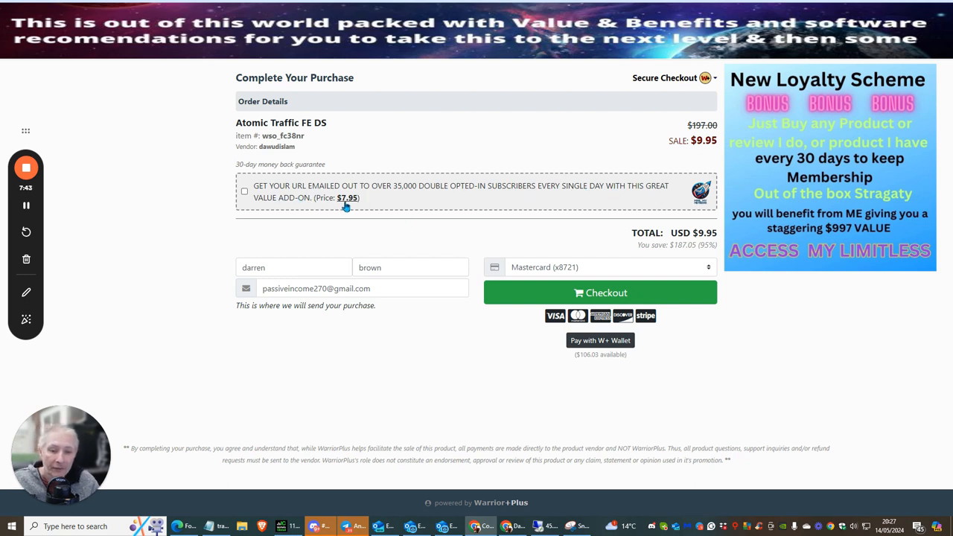
# Step: Add the $7.95 daily URL email add-on and pay the $17.90 total from the W+ Wallet
pyautogui.click(244, 191)
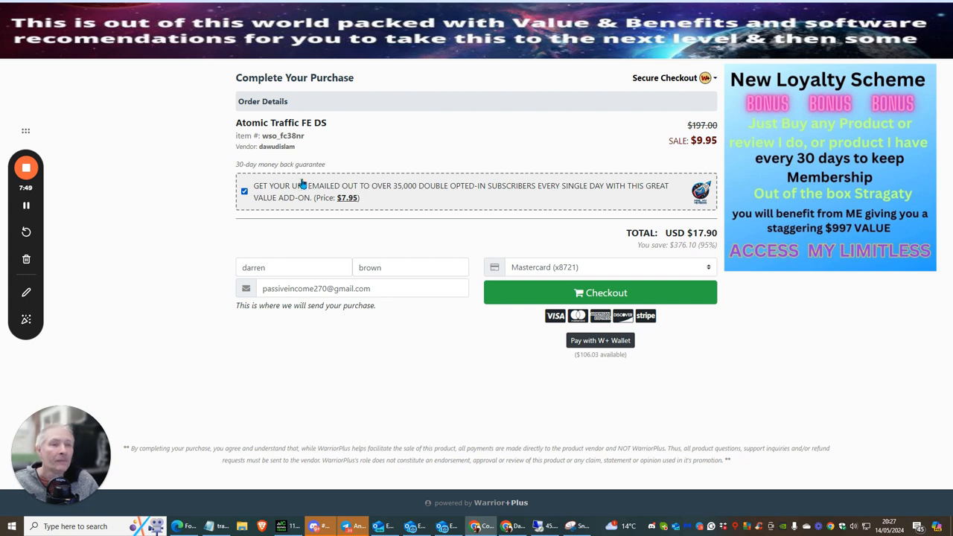
pyautogui.moveTo(437, 203)
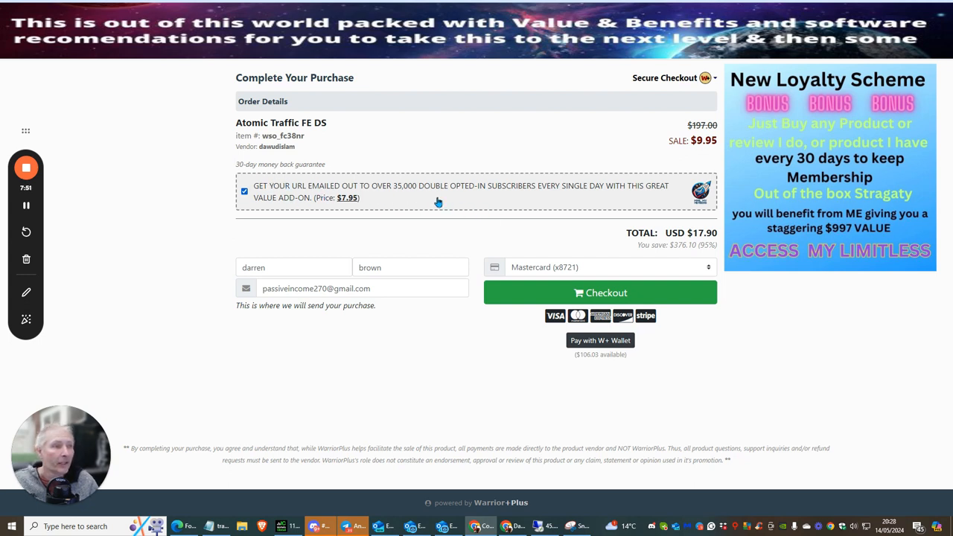
pyautogui.moveTo(491, 188)
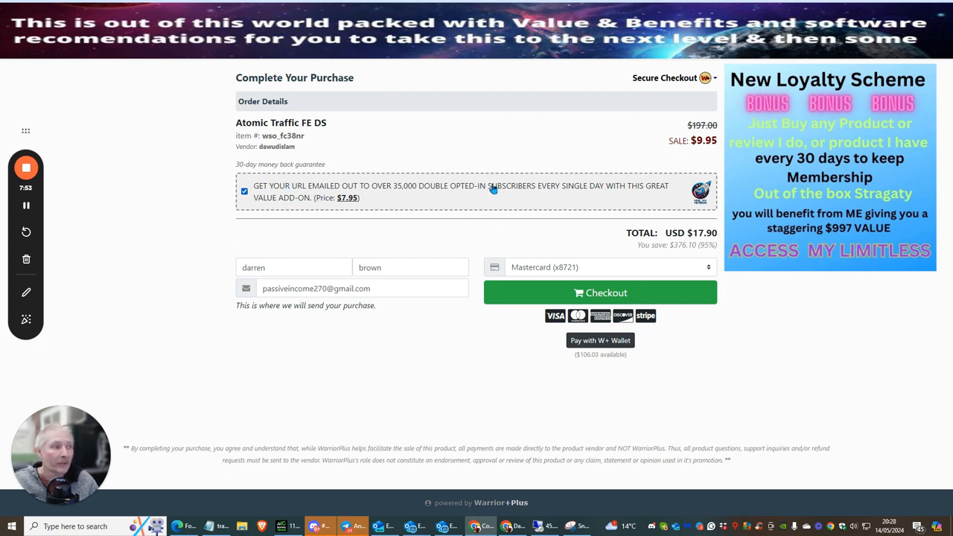
pyautogui.moveTo(677, 229)
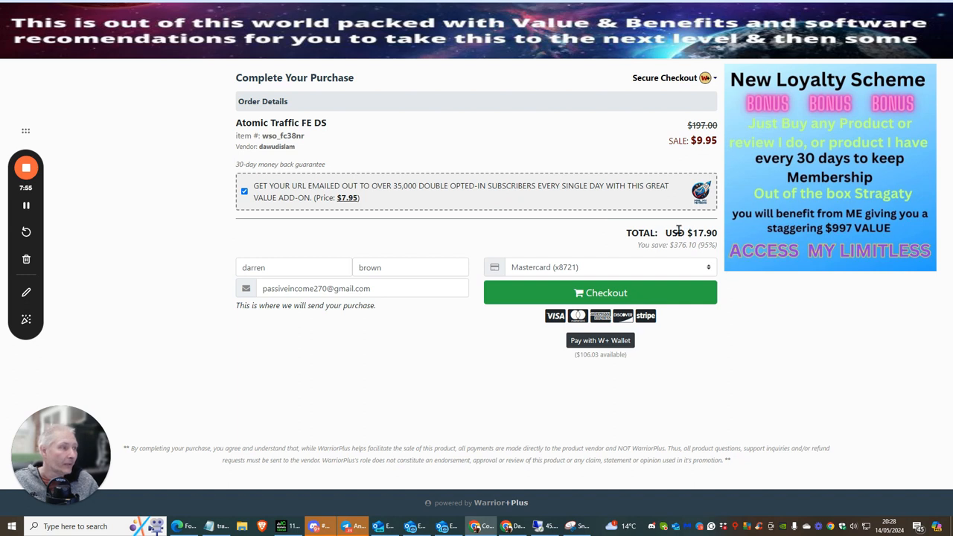
pyautogui.moveTo(610, 363)
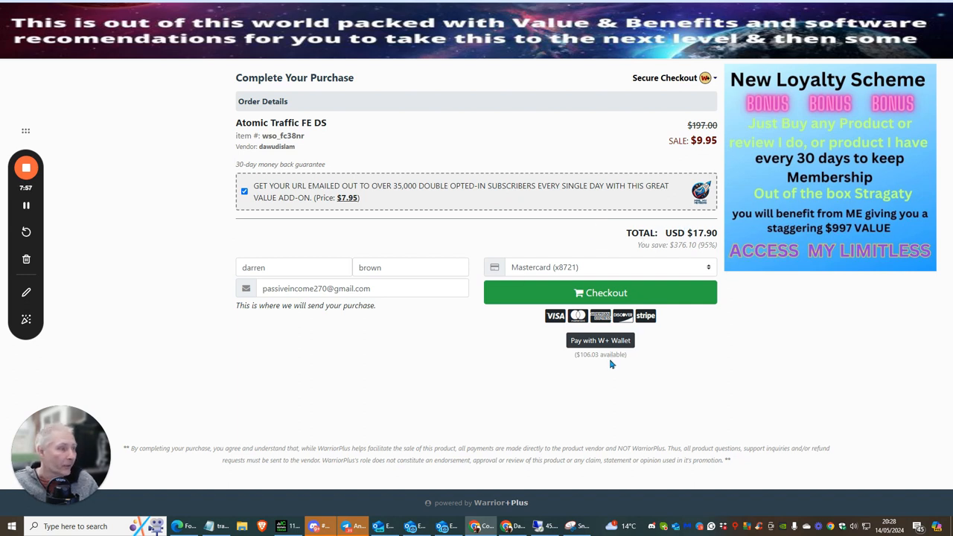
pyautogui.click(600, 340)
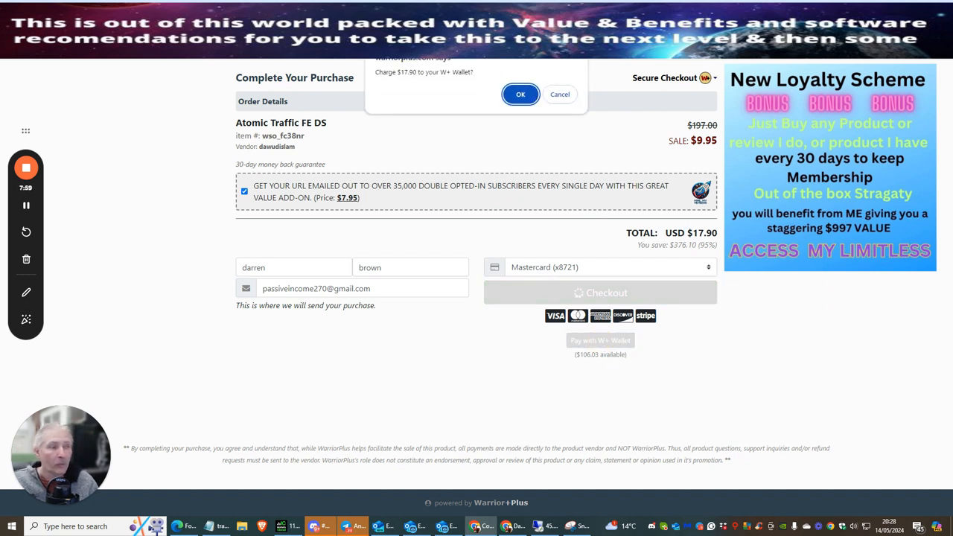
pyautogui.click(521, 93)
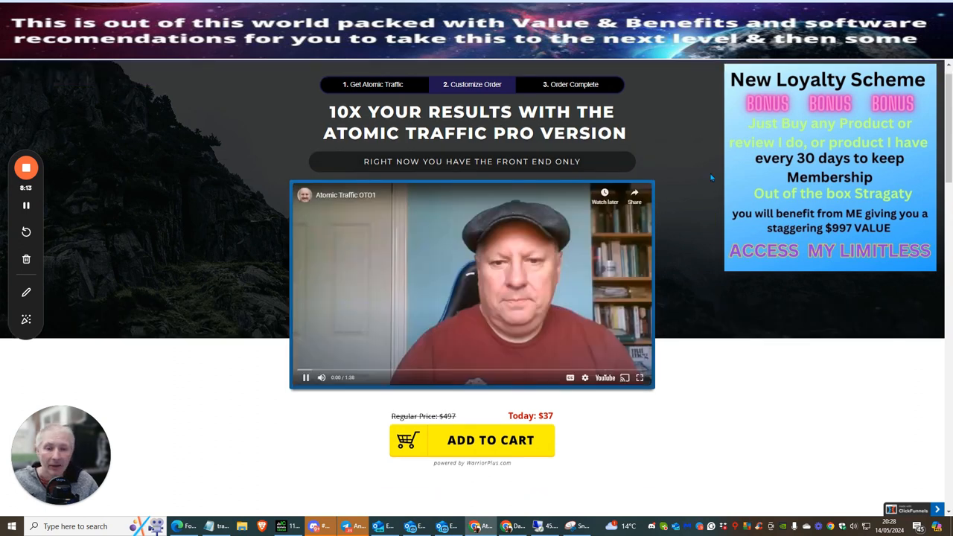
# Step: Review the $37 Atomic Traffic Pro upsell and decline it via 'No Thanks'
pyautogui.scroll(-3)
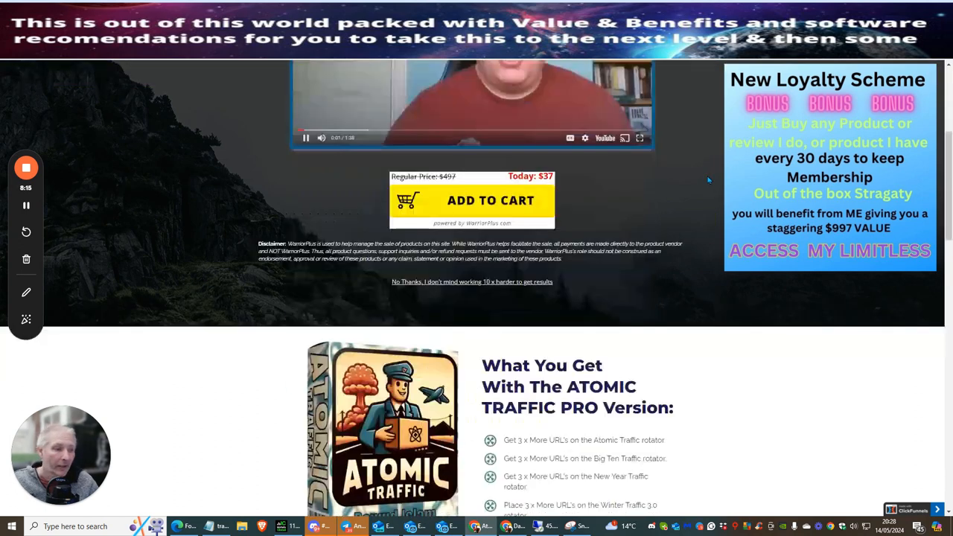
pyautogui.scroll(-3)
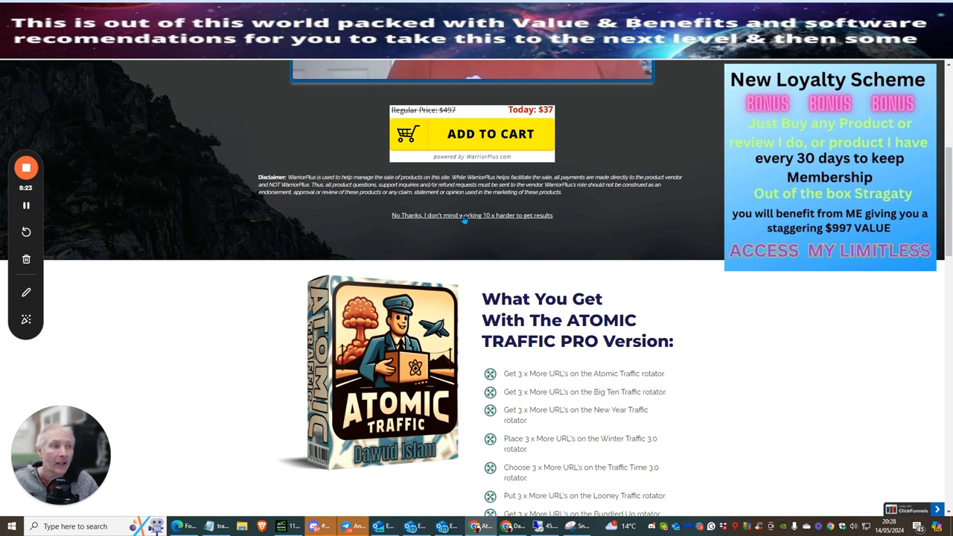
pyautogui.moveTo(887, 298)
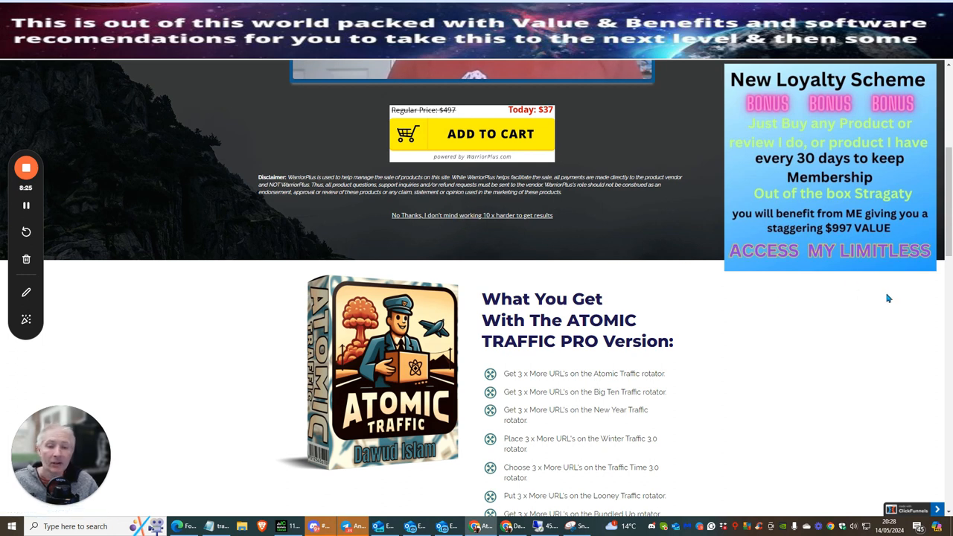
pyautogui.moveTo(741, 290)
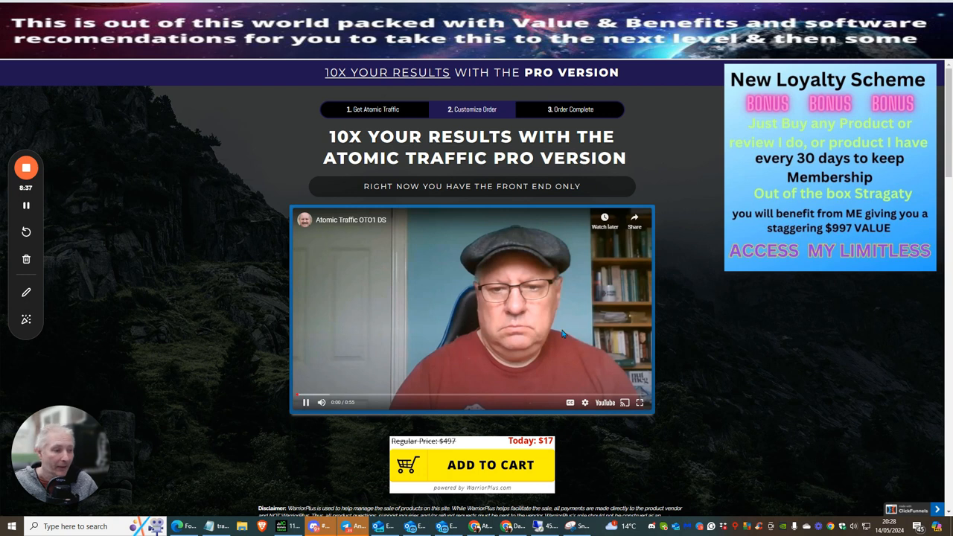
pyautogui.scroll(-3)
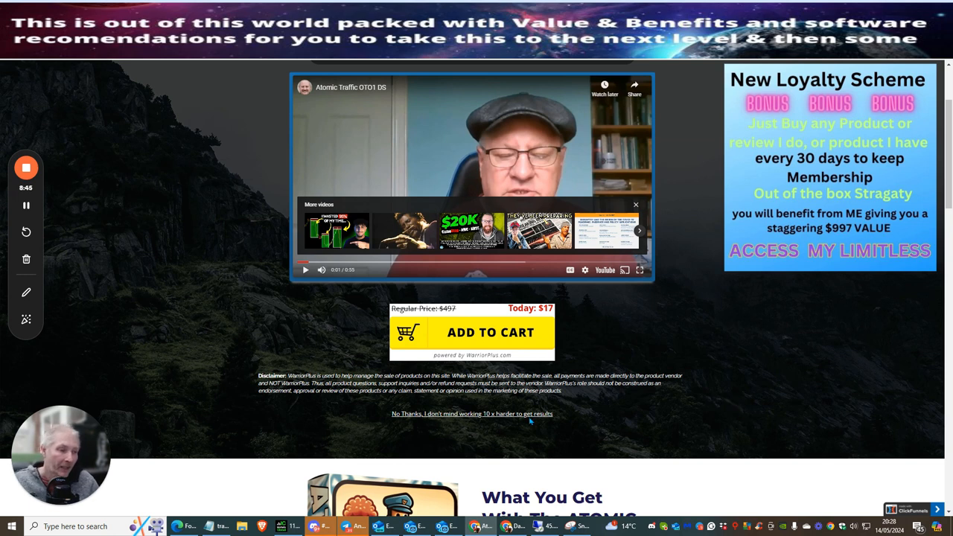
pyautogui.click(471, 413)
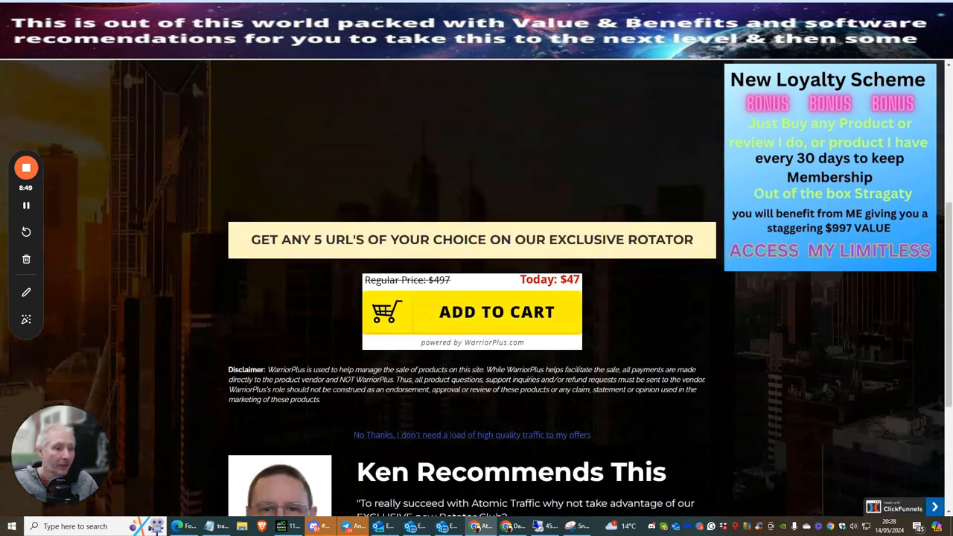
# Step: Pass on the $47 rotator offer, pause the Mega Mail Out video and move to decline it
pyautogui.scroll(-3)
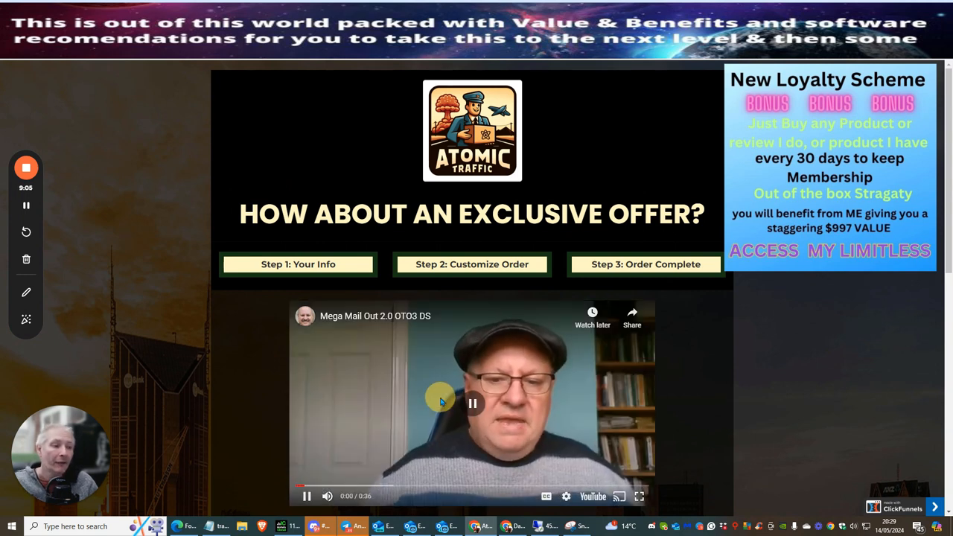
pyautogui.click(473, 402)
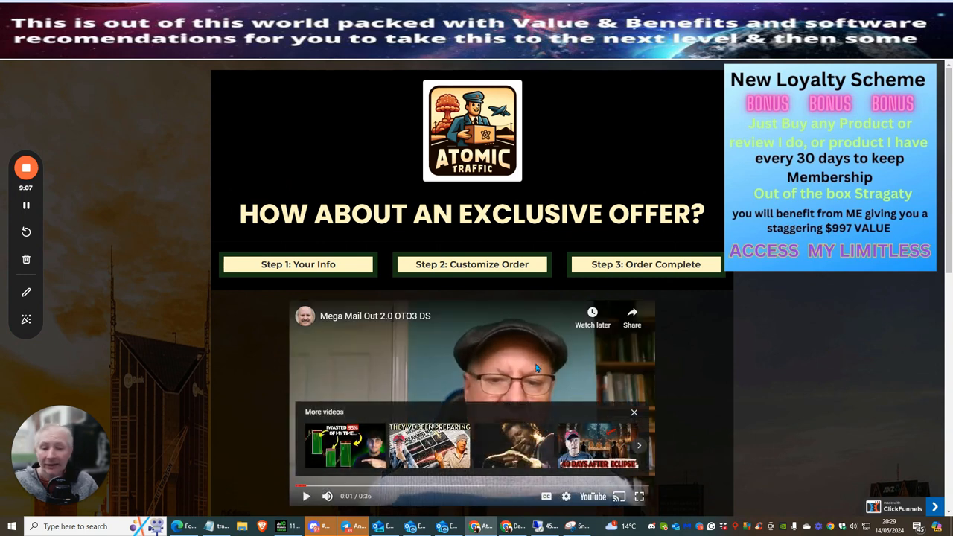
pyautogui.scroll(-3)
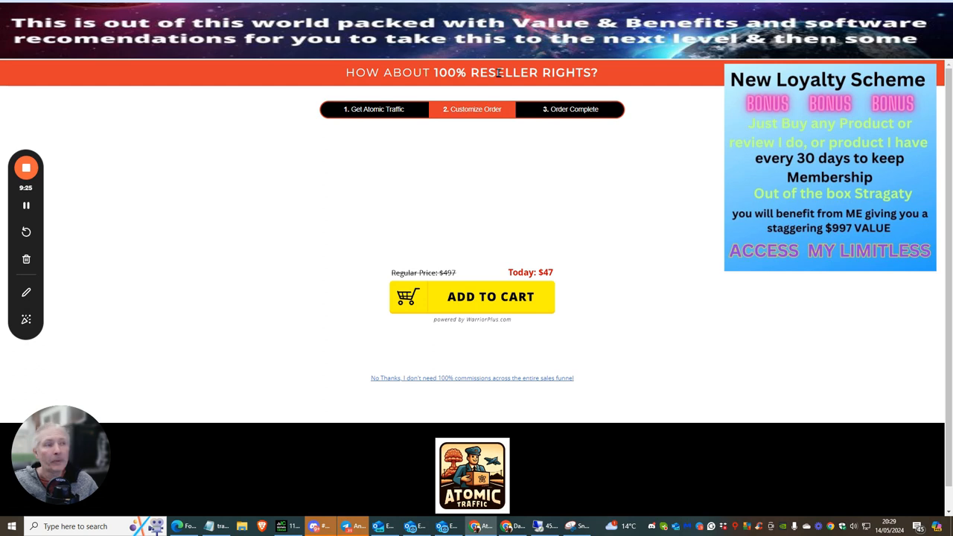
# Step: Decline the $47 100% reseller rights offer and its $27 downsell
pyautogui.click(405, 185)
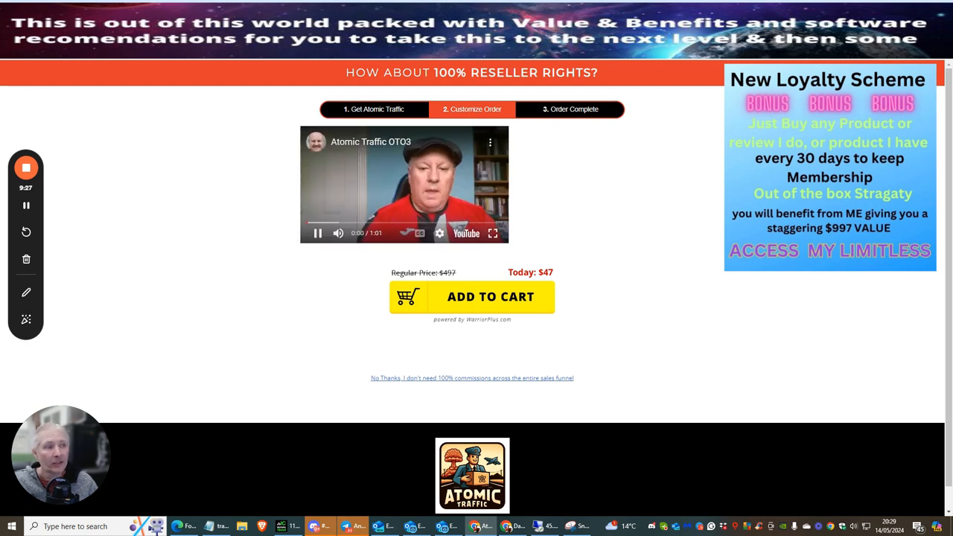
pyautogui.click(315, 232)
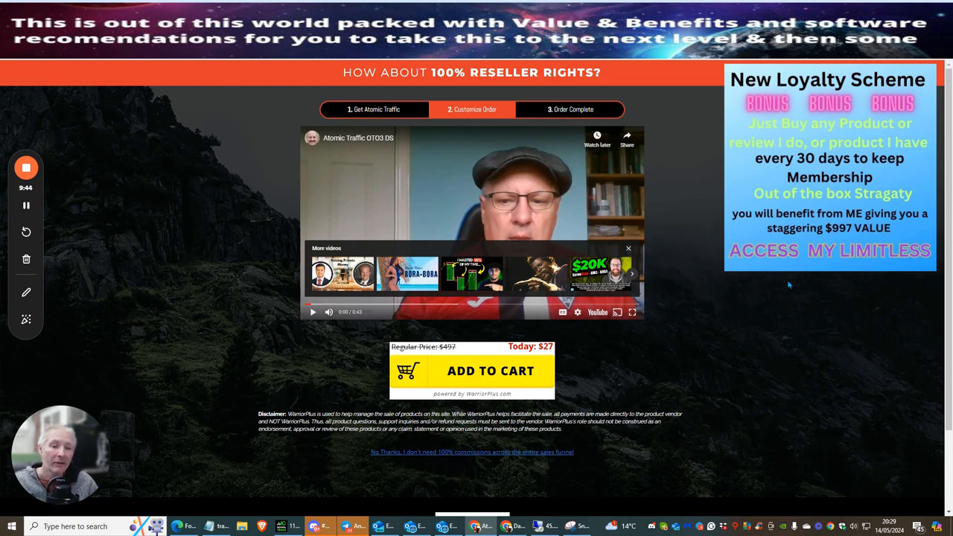
pyautogui.moveTo(762, 289)
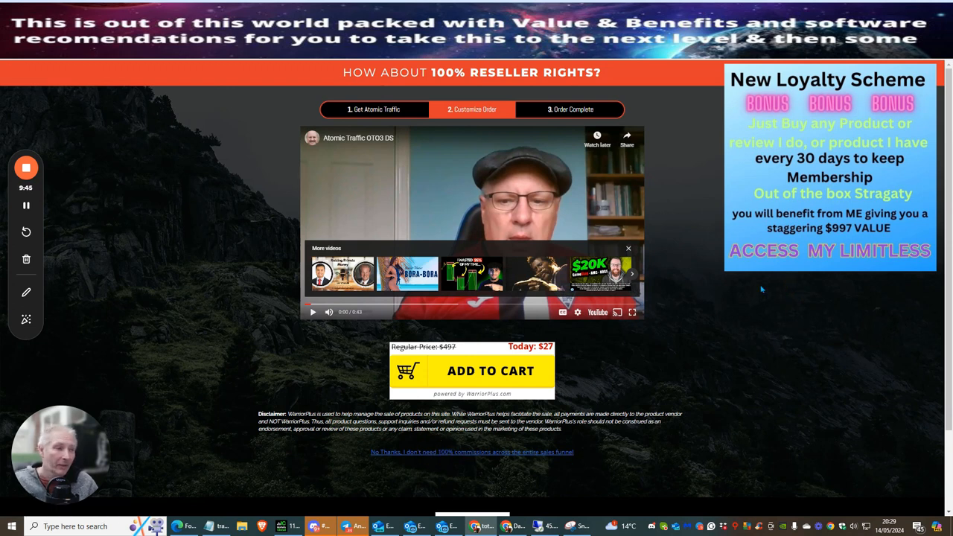
pyautogui.click(472, 452)
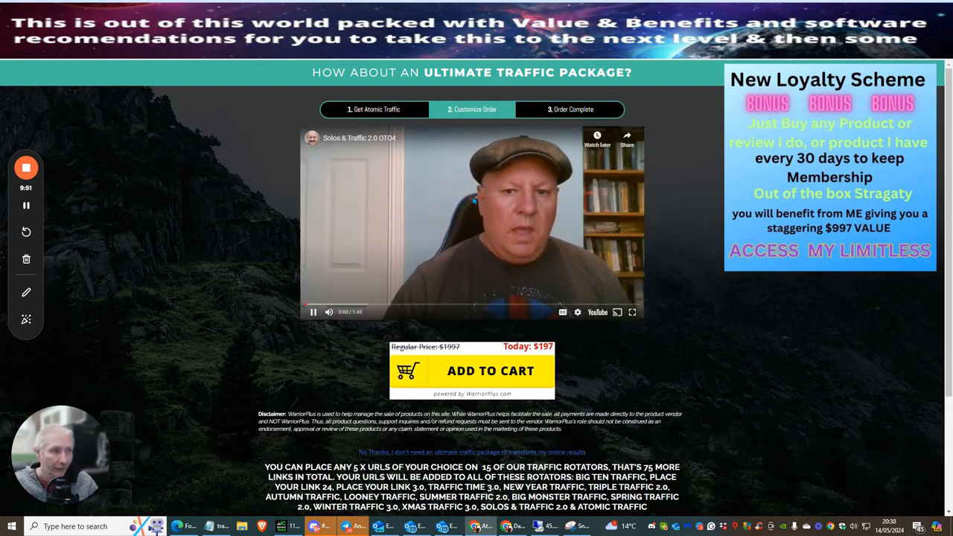
# Step: Decline the $197 Ultimate Traffic Package and skim the $597 Passive Income Academy offer
pyautogui.click(313, 311)
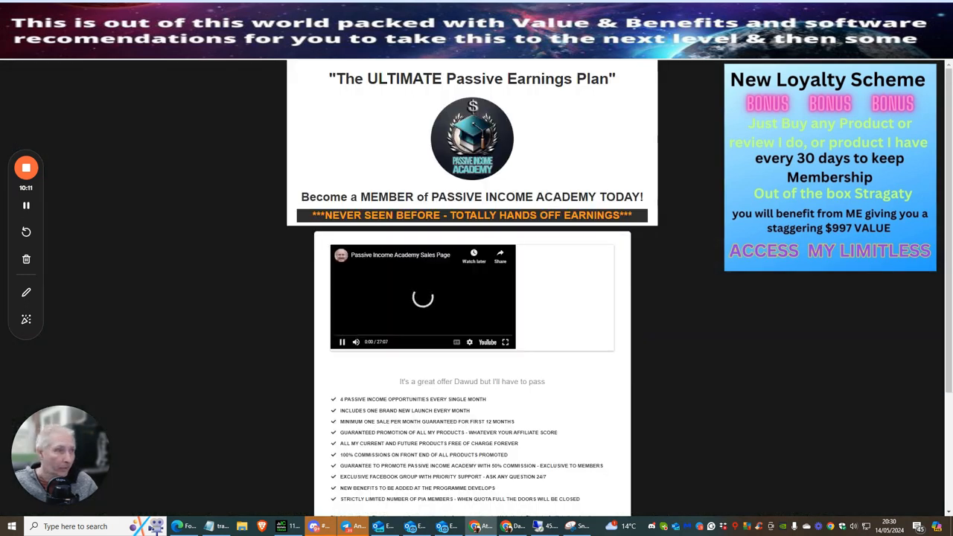
pyautogui.scroll(-3)
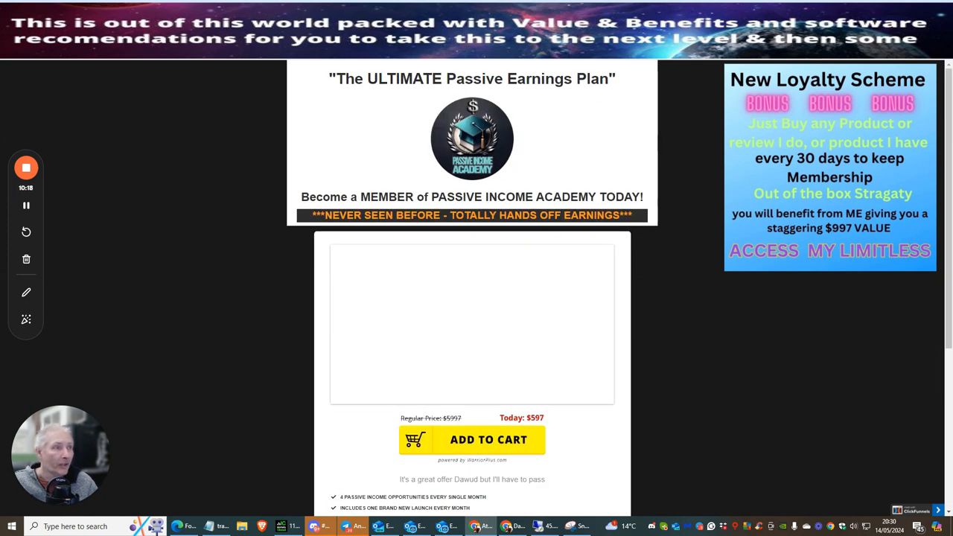
pyautogui.scroll(-3)
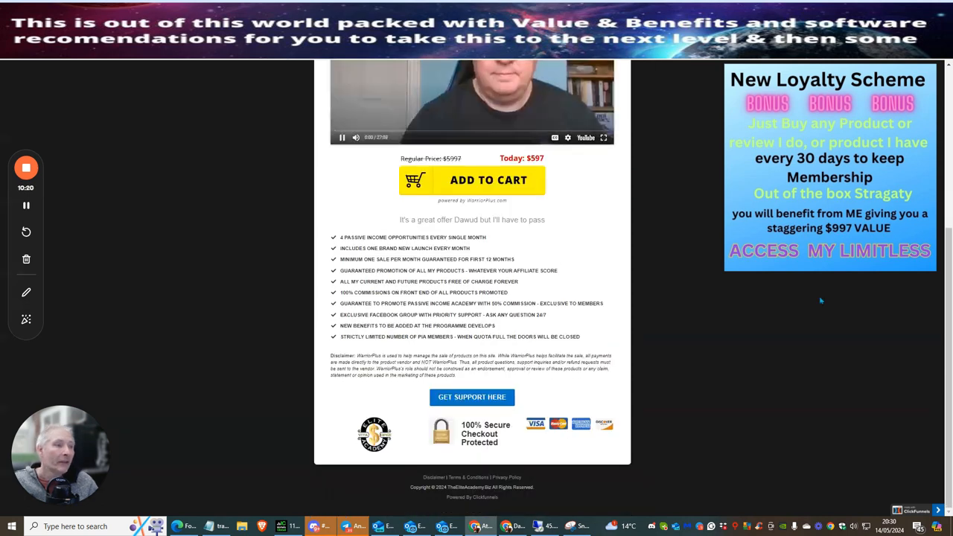
pyautogui.scroll(3)
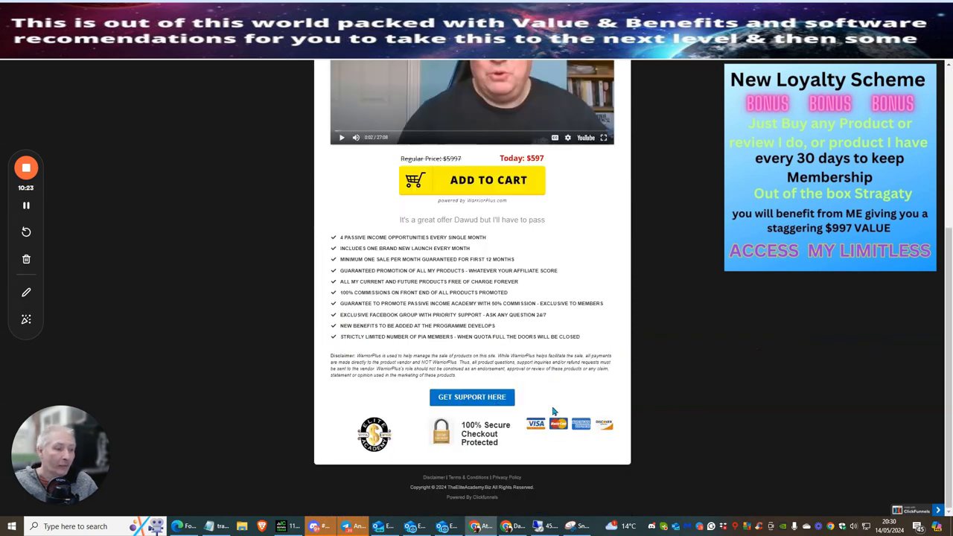
pyautogui.moveTo(646, 300)
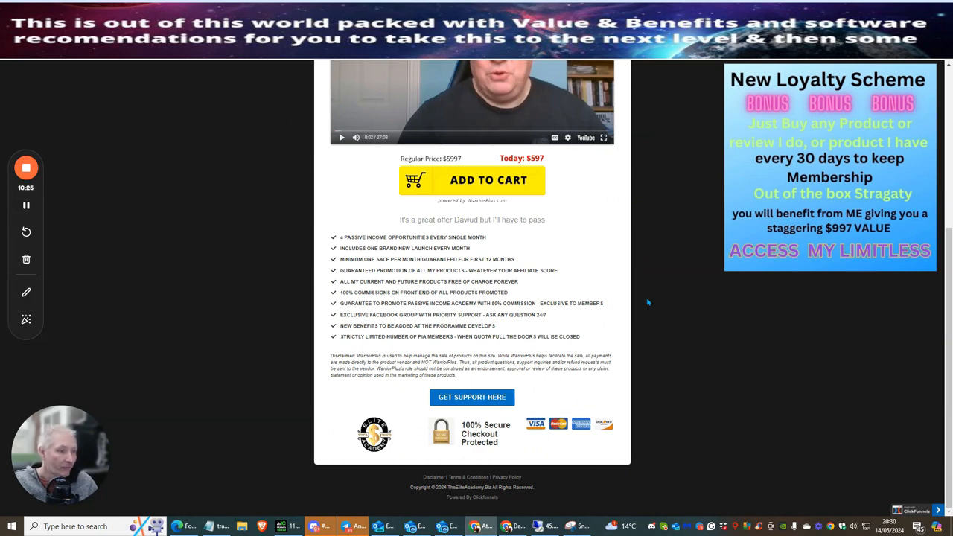
pyautogui.scroll(3)
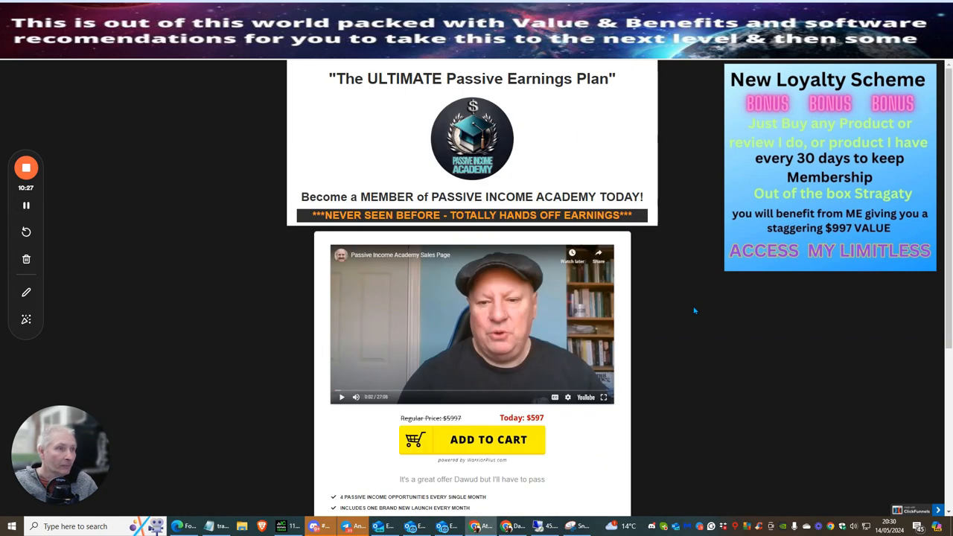
pyautogui.scroll(-3)
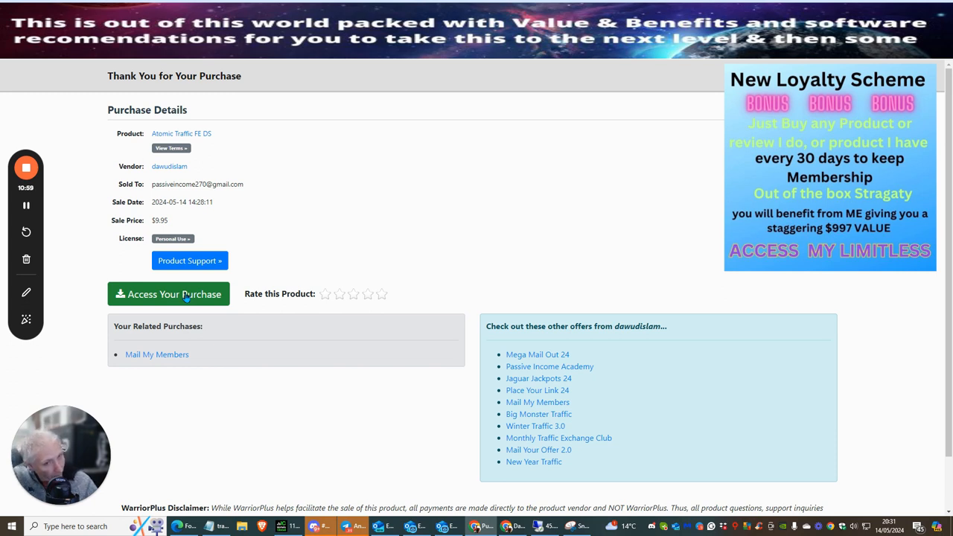
pyautogui.moveTo(473, 216)
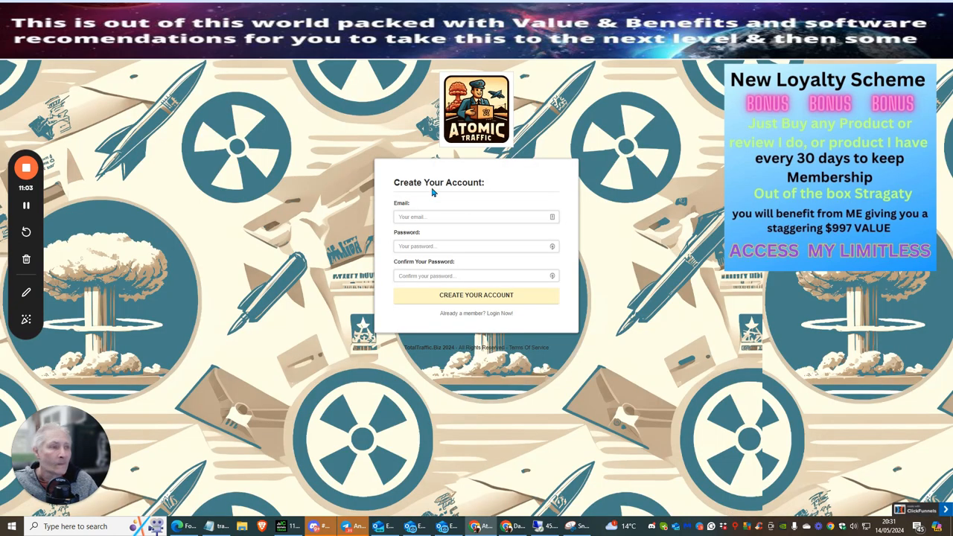
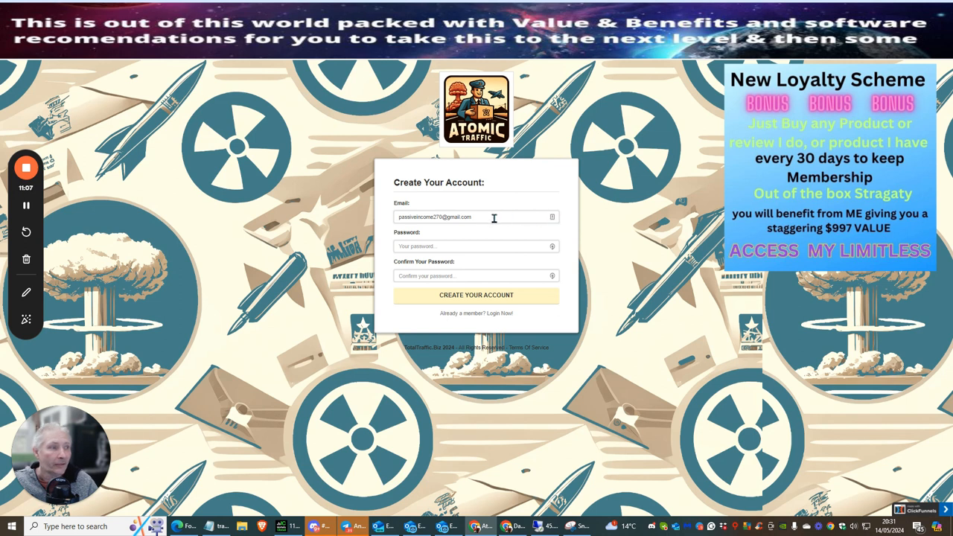
pyautogui.write('password')
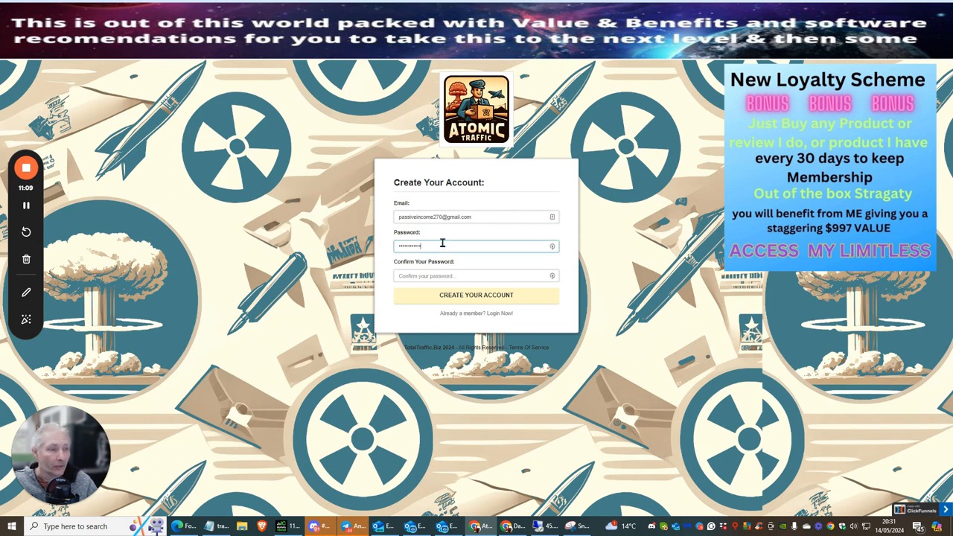
pyautogui.click(440, 246)
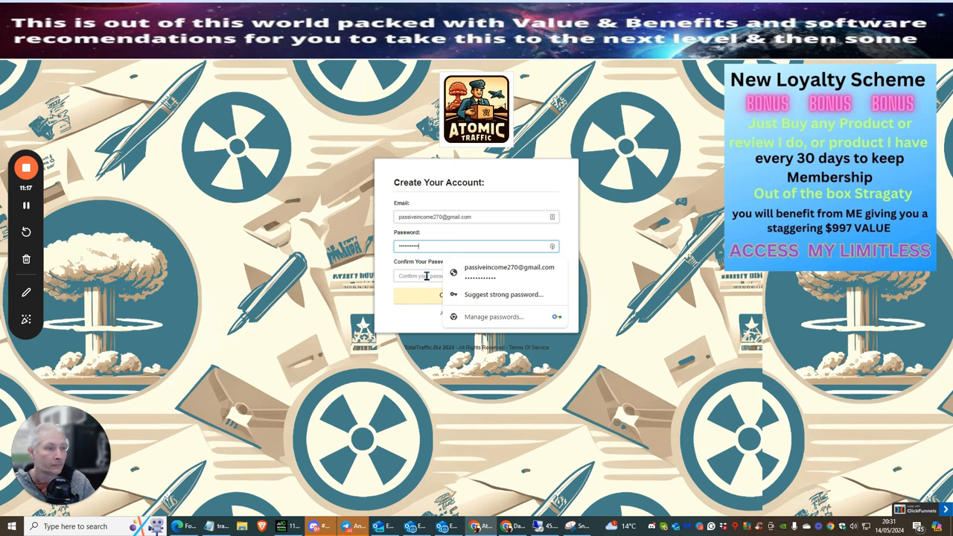
pyautogui.write('••••••')
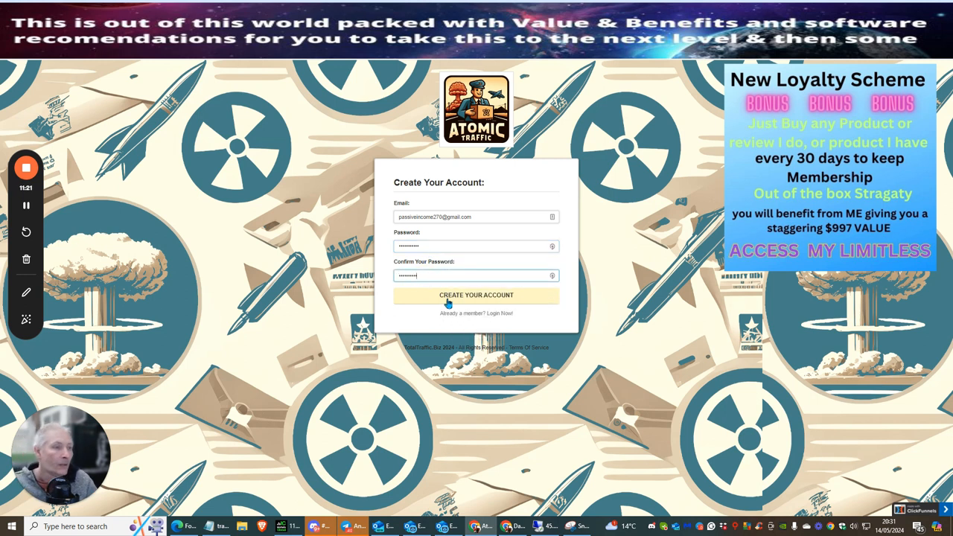
pyautogui.click(476, 295)
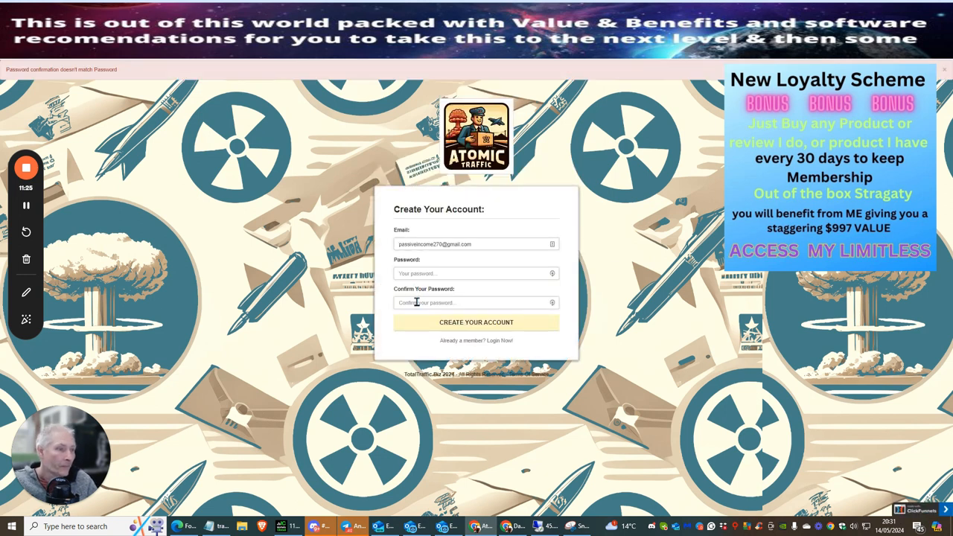
# Step: Re-enter the rejected password using the browser's saved password suggestion
pyautogui.click(476, 274)
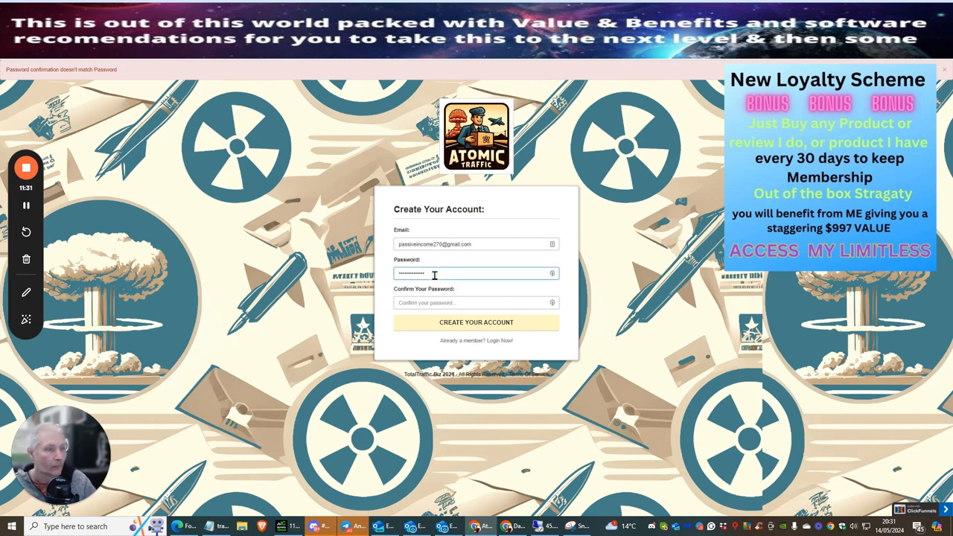
pyautogui.click(476, 274)
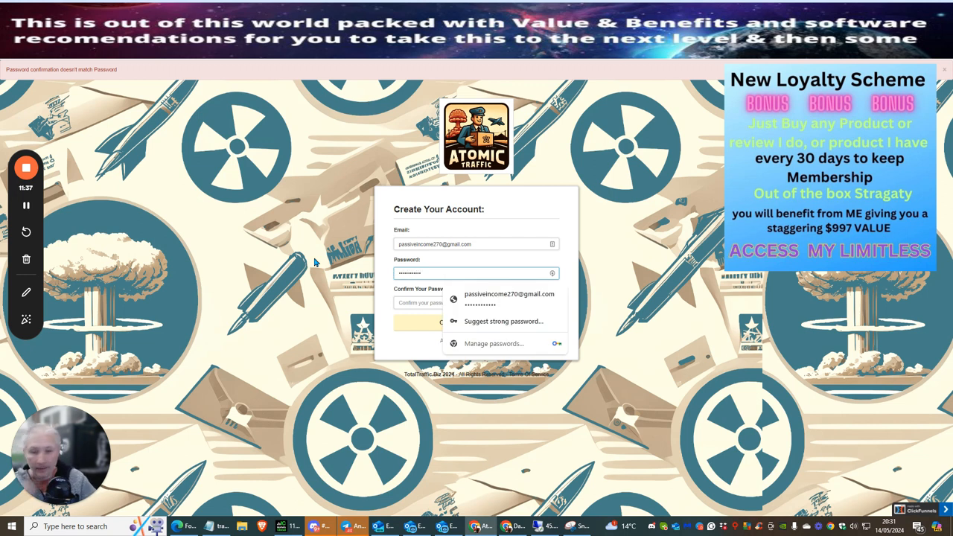
pyautogui.click(473, 302)
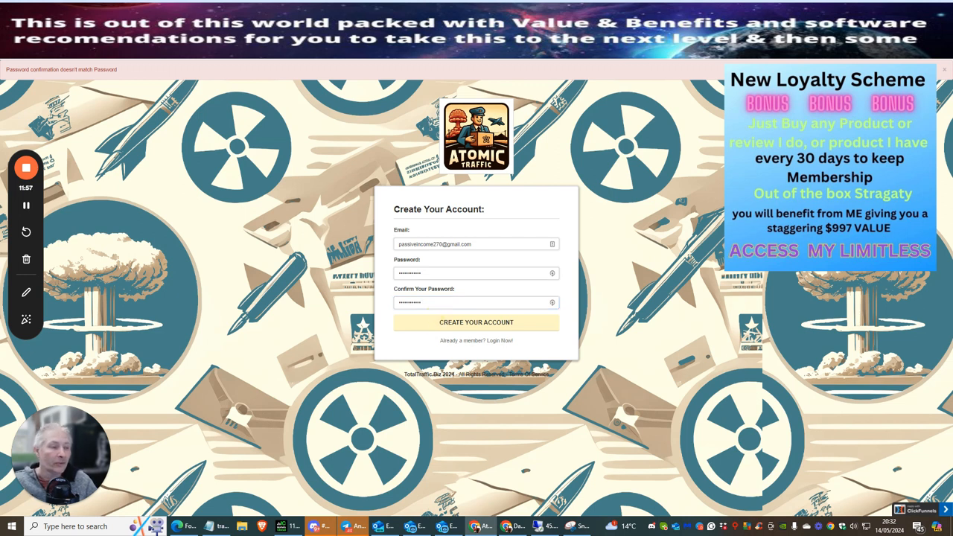
pyautogui.moveTo(673, 220)
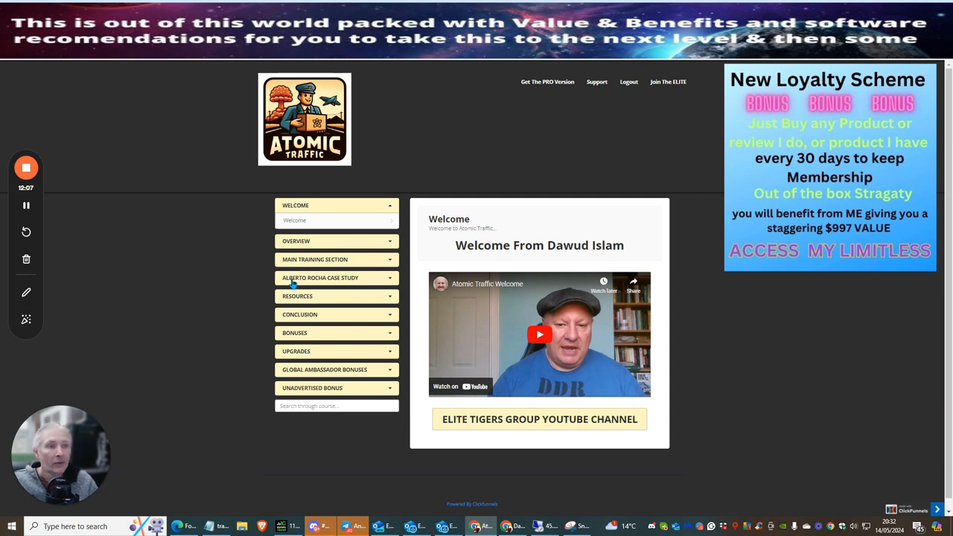
pyautogui.moveTo(312, 273)
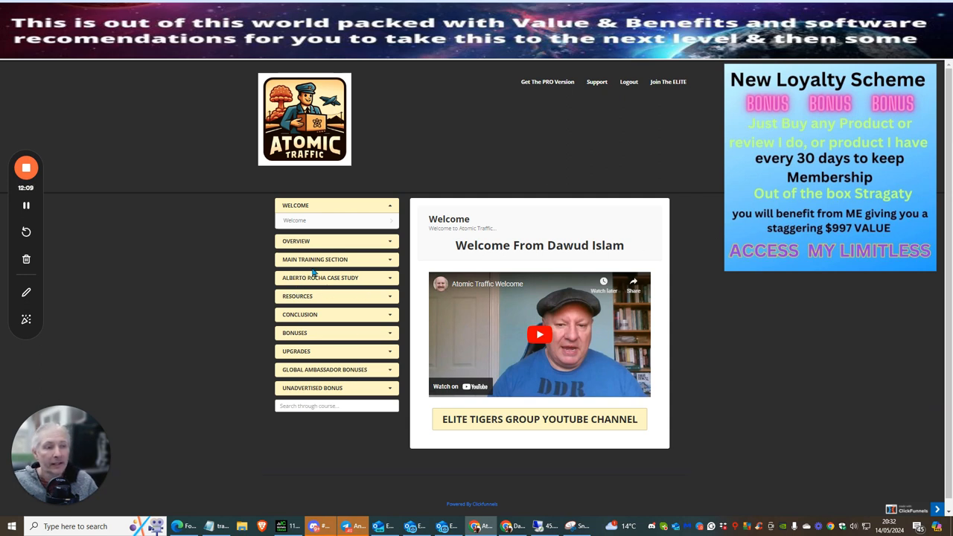
pyautogui.moveTo(484, 210)
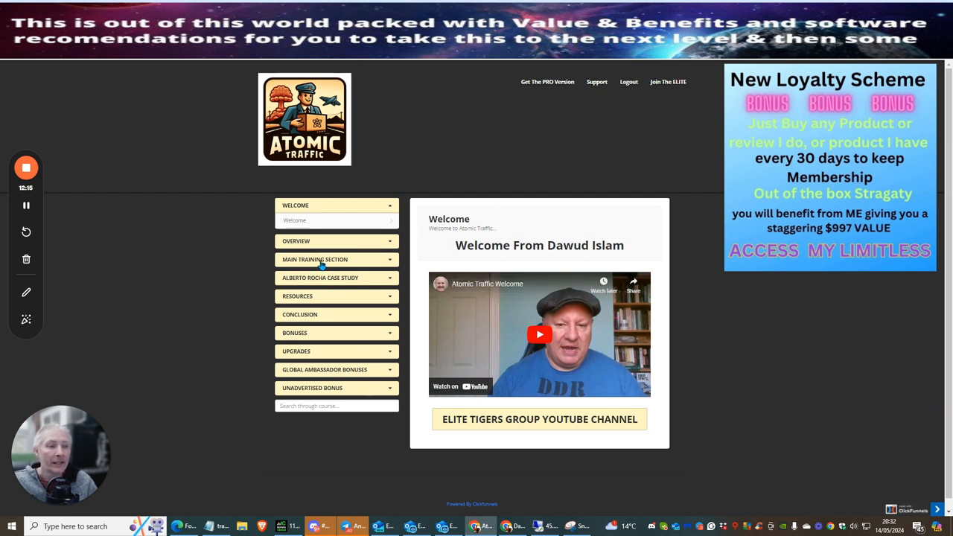
# Step: Expand the Main Training Section, read the Submit Your URLs lesson and select its submission e-mail address
pyautogui.click(314, 259)
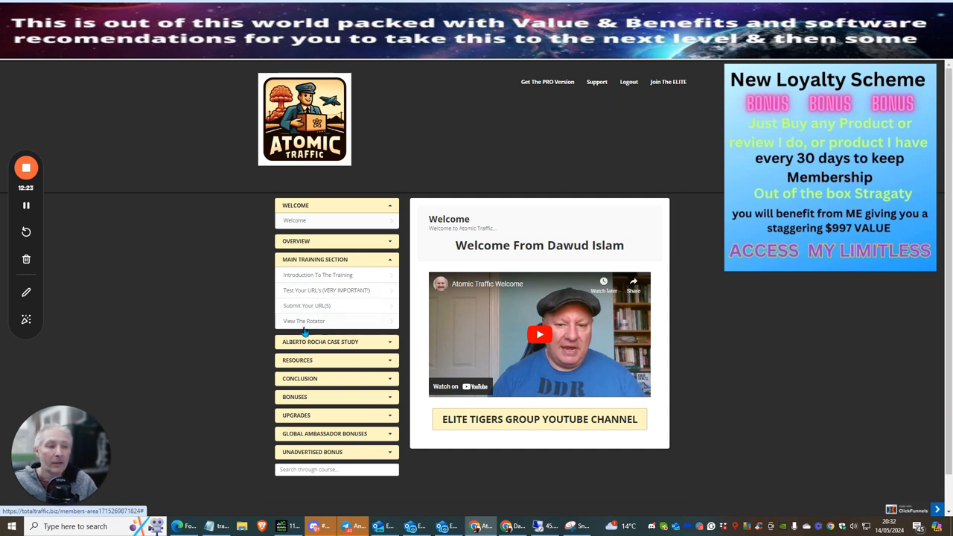
pyautogui.moveTo(318, 322)
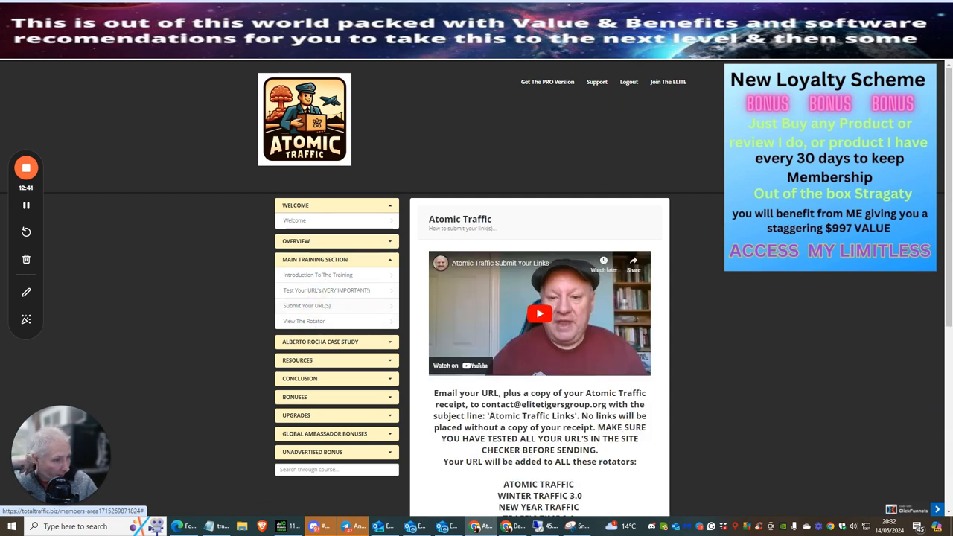
pyautogui.scroll(-3)
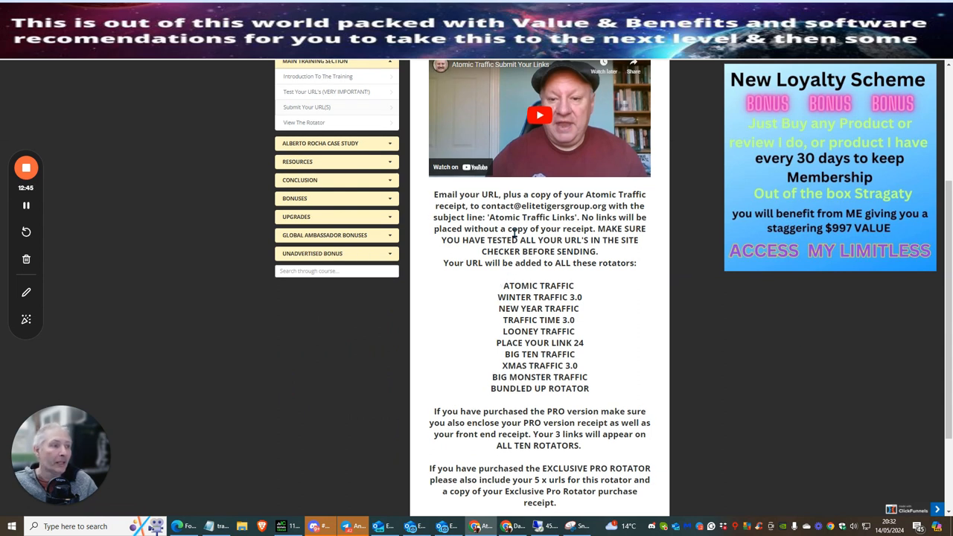
pyautogui.doubleClick(524, 206)
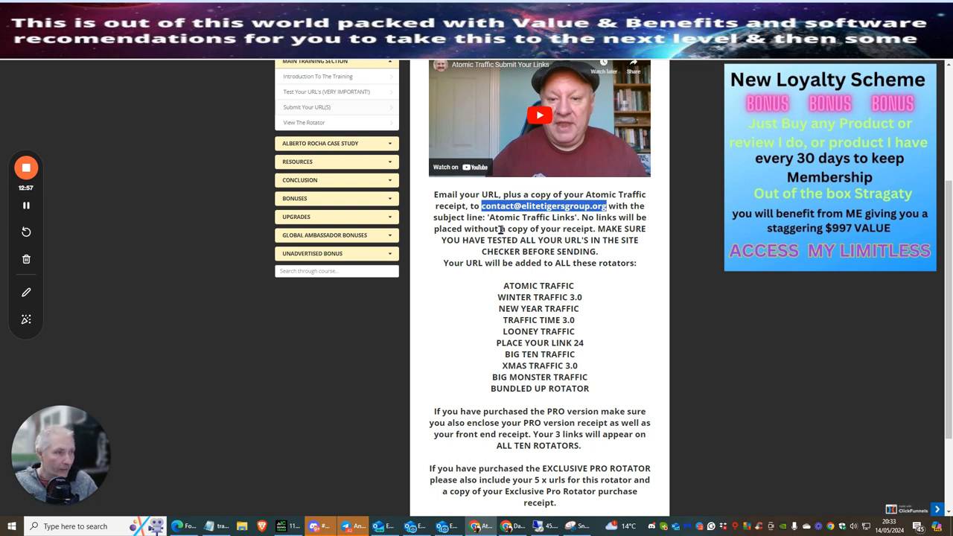
pyautogui.doubleClick(498, 217)
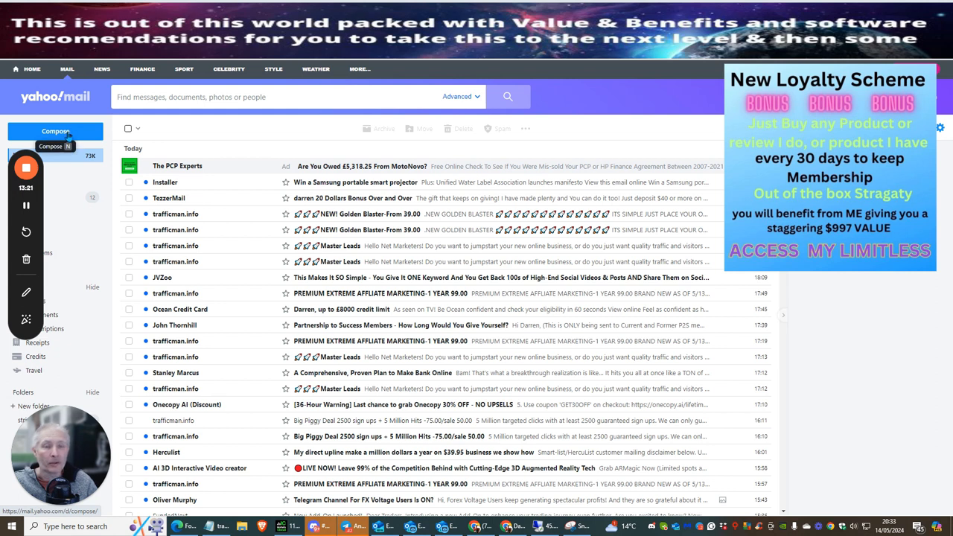
# Step: Compose a new message to the submission contact and paste 'Atomic Traffic Links' as its subject
pyautogui.click(55, 131)
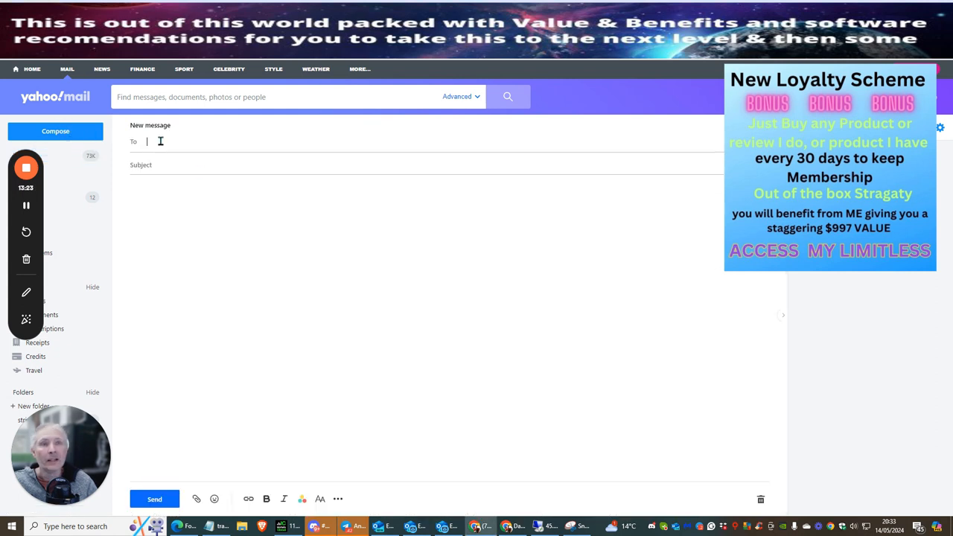
pyautogui.write('co')
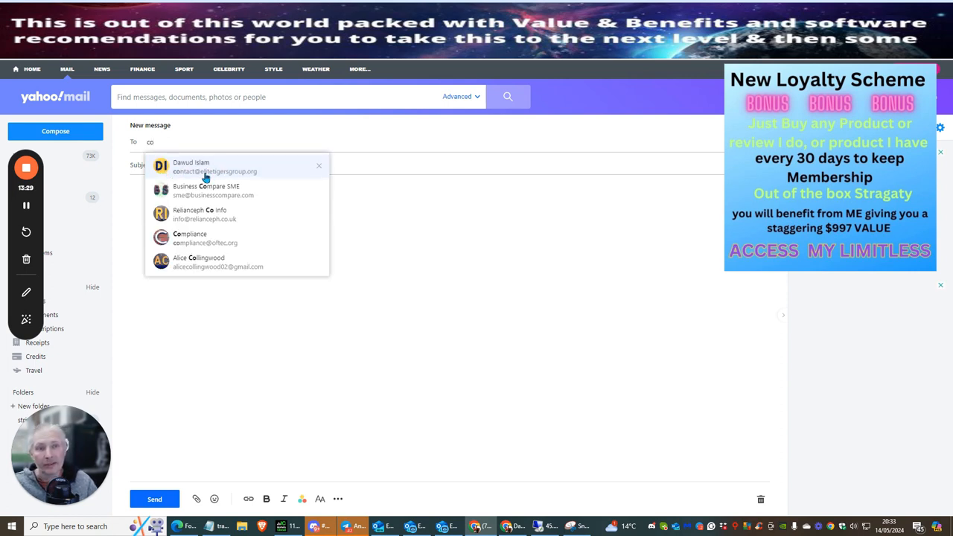
pyautogui.click(191, 166)
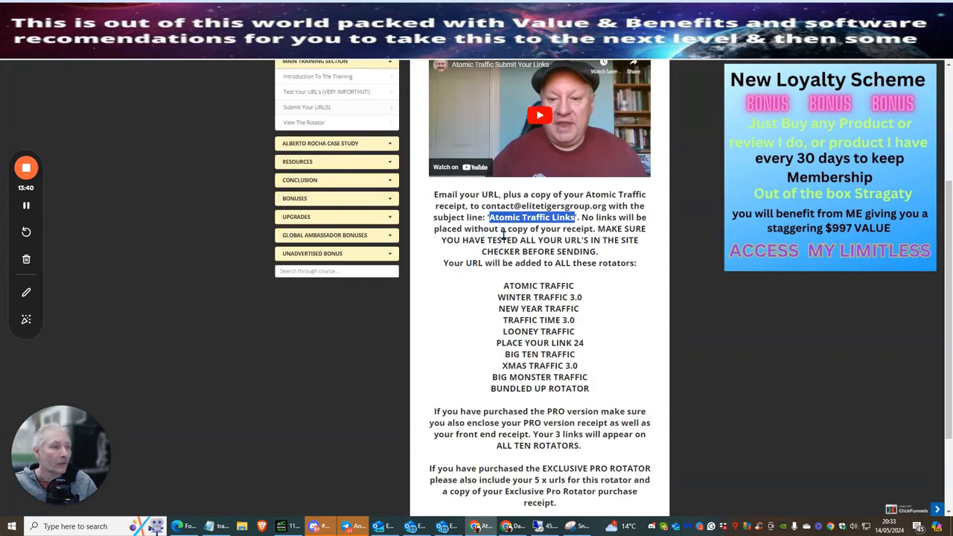
pyautogui.rightClick(533, 217)
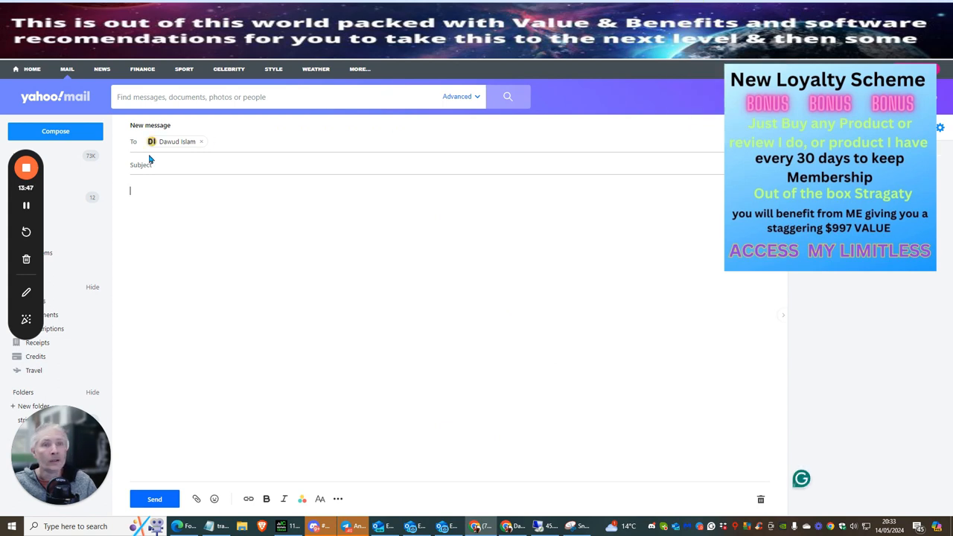
pyautogui.rightClick(157, 166)
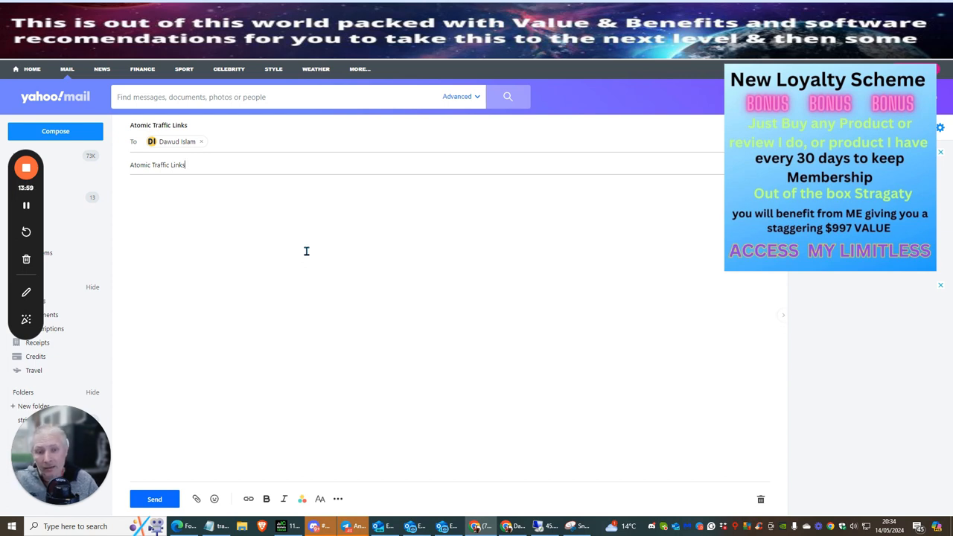
pyautogui.moveTo(310, 243)
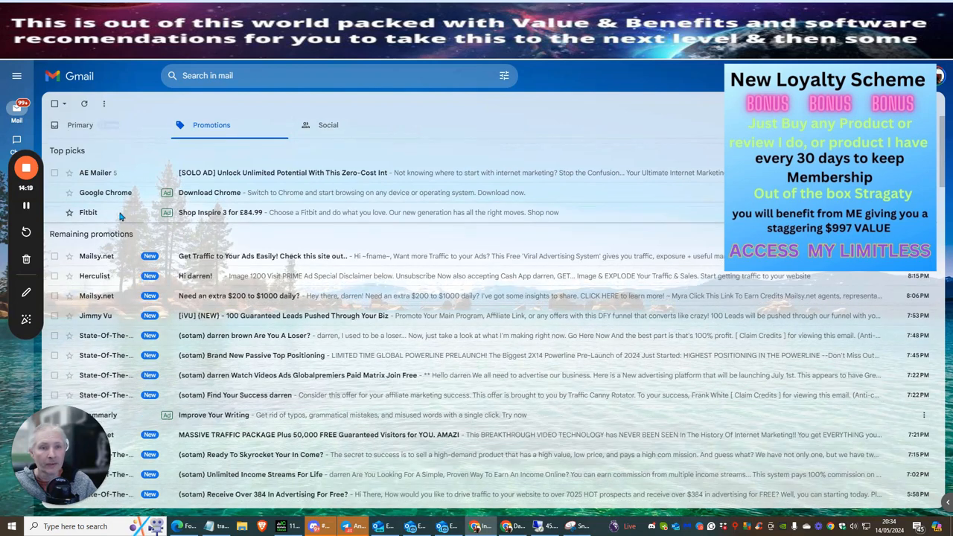
# Step: Switch Gmail to the Primary inbox and scroll to the Mail My Members receipt
pyautogui.scroll(-3)
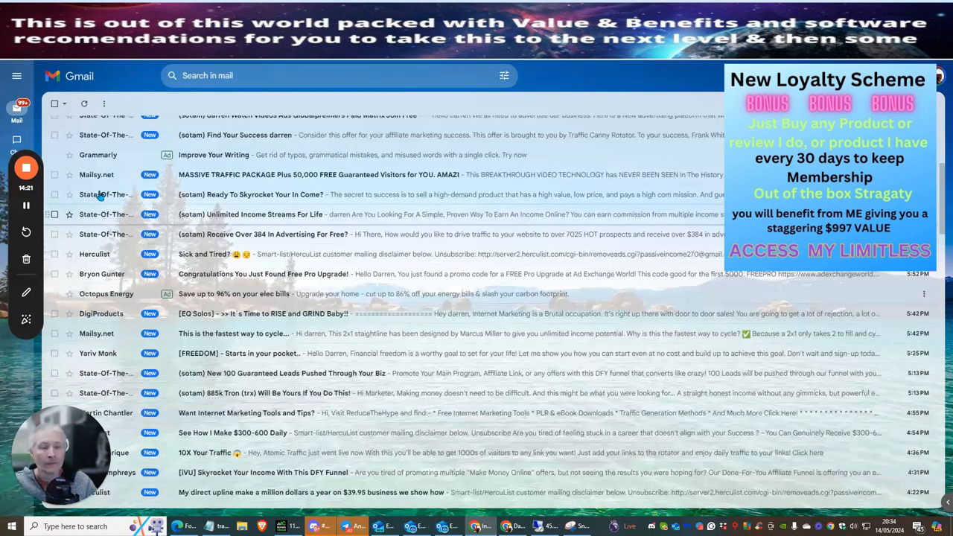
pyautogui.click(212, 128)
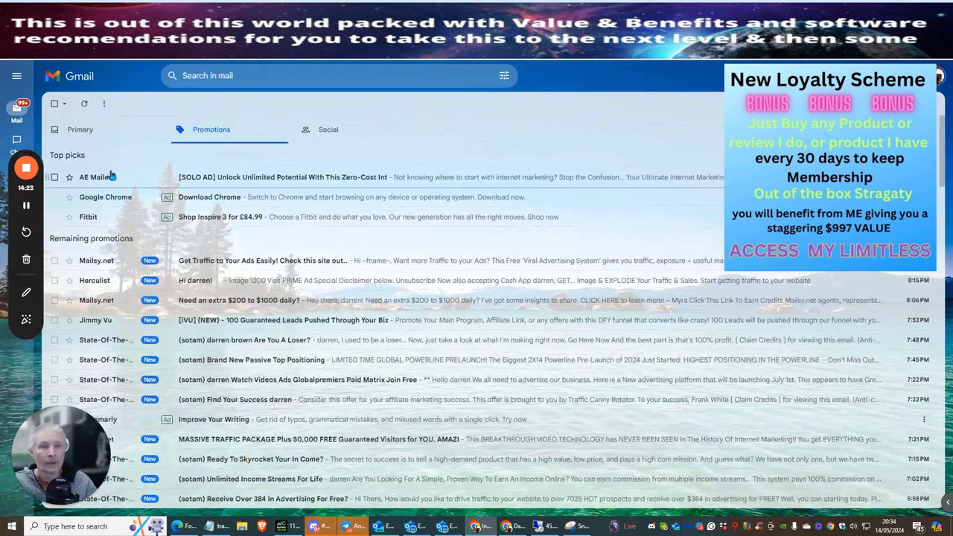
pyautogui.scroll(-3)
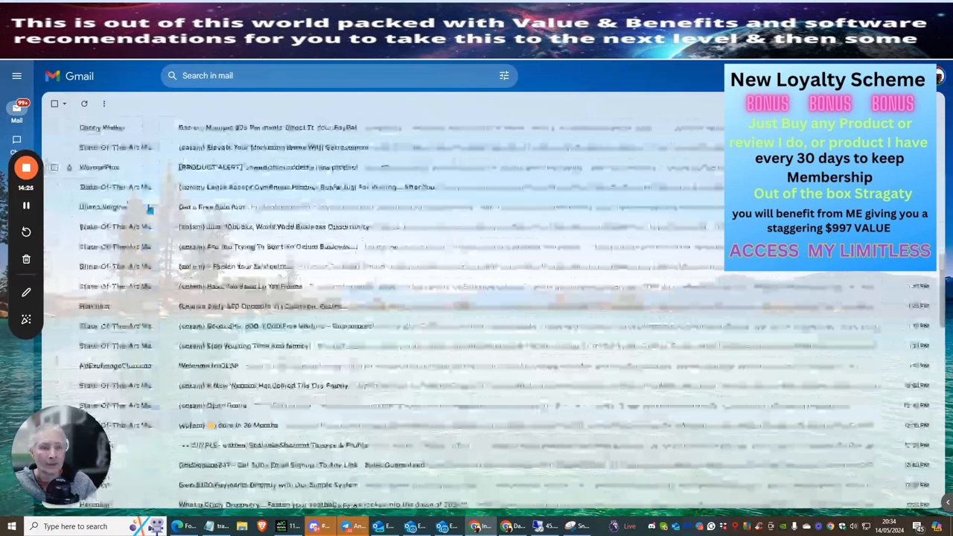
pyautogui.scroll(-3)
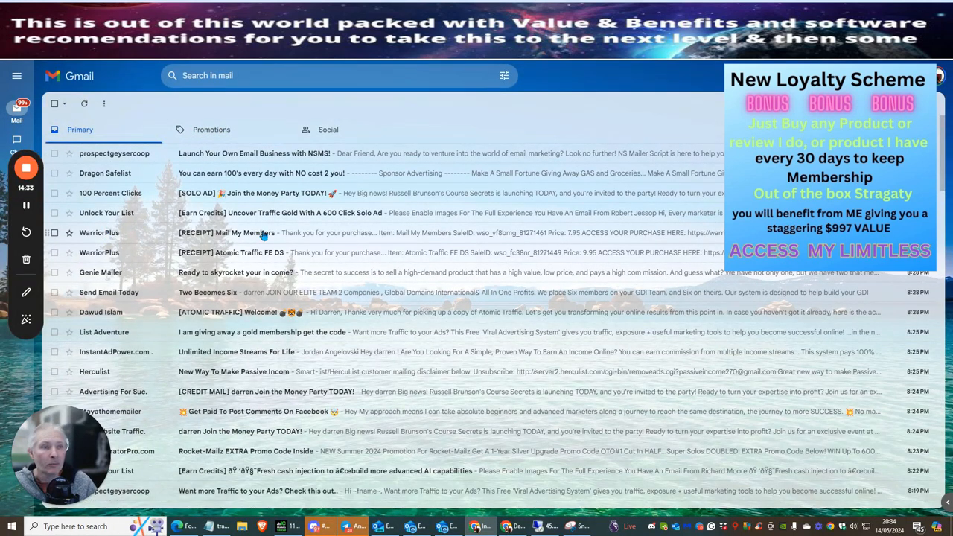
pyautogui.moveTo(283, 283)
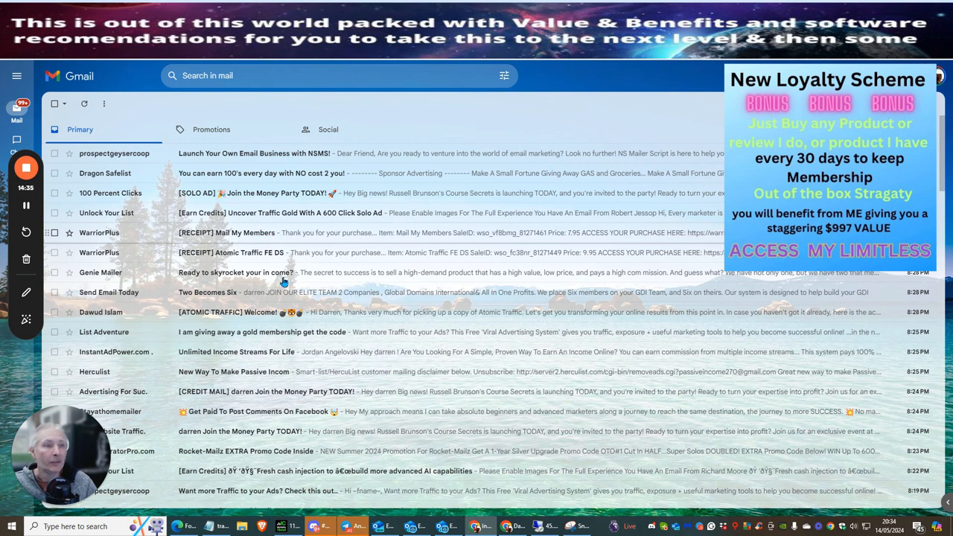
pyautogui.moveTo(253, 265)
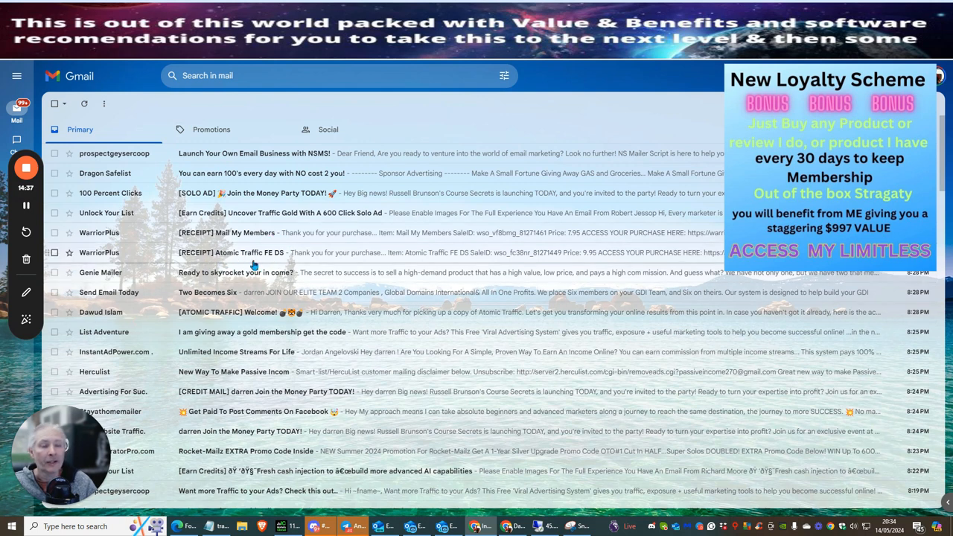
pyautogui.moveTo(241, 256)
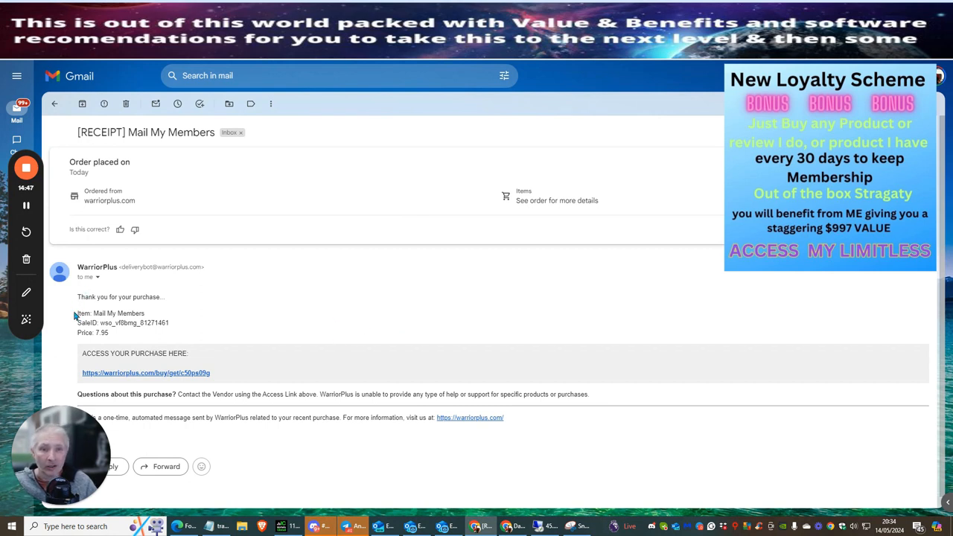
pyautogui.moveTo(81, 275)
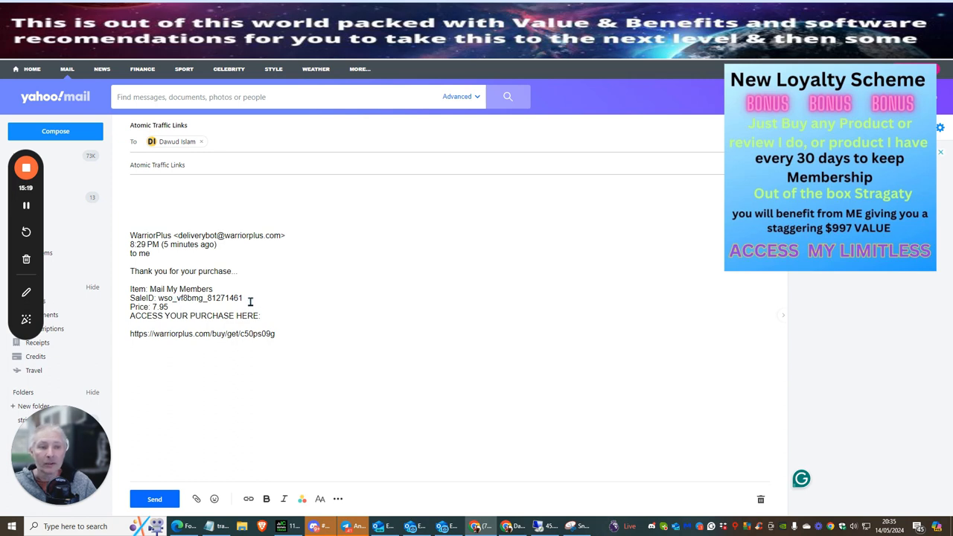
# Step: Copy the Atomic Traffic FE DS receipt from Gmail and paste it into the Yahoo message body
pyautogui.doubleClick(201, 298)
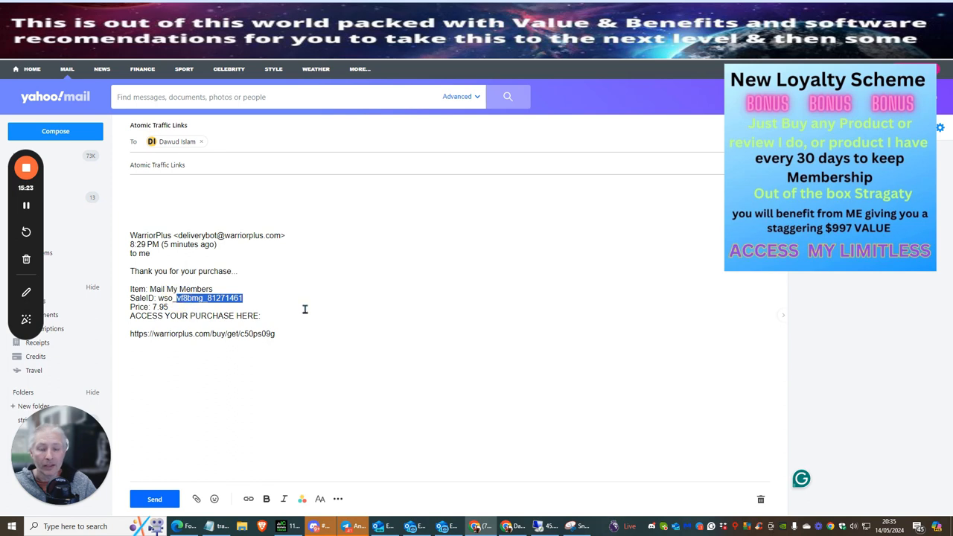
pyautogui.moveTo(315, 307)
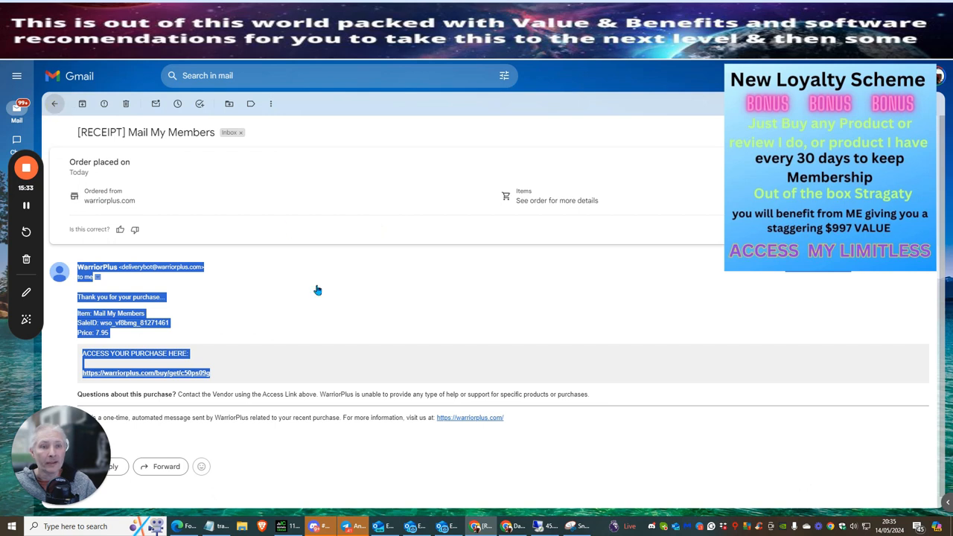
pyautogui.click(54, 104)
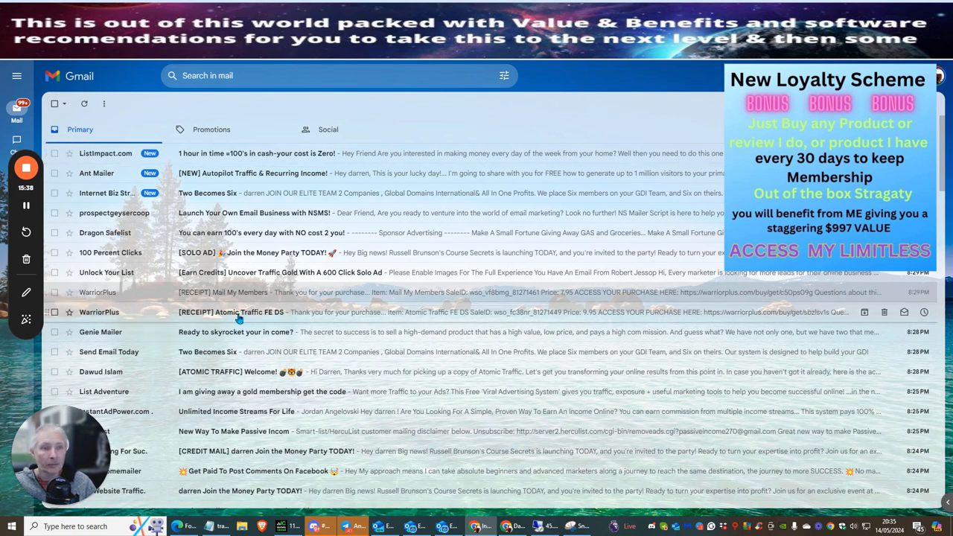
pyautogui.click(230, 312)
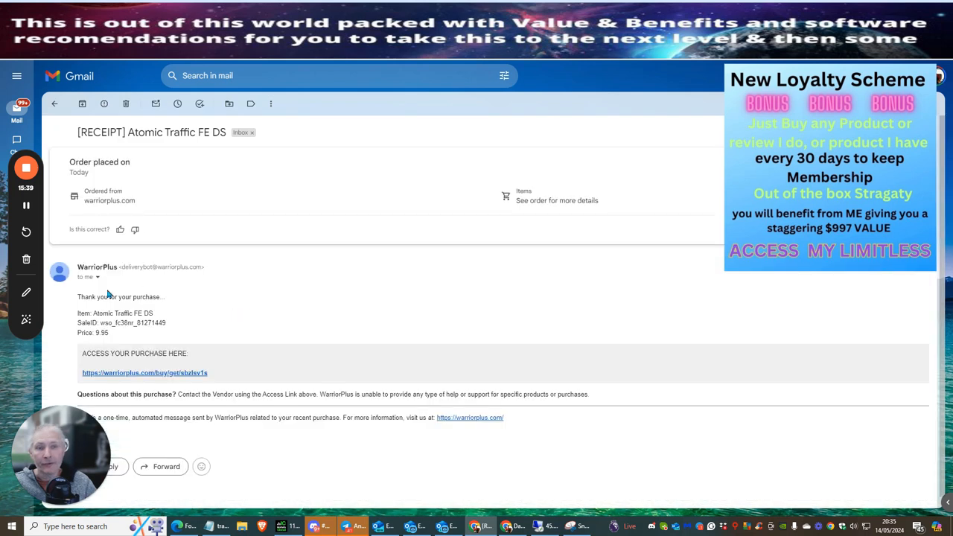
pyautogui.moveTo(108, 296); pyautogui.dragTo(230, 375)
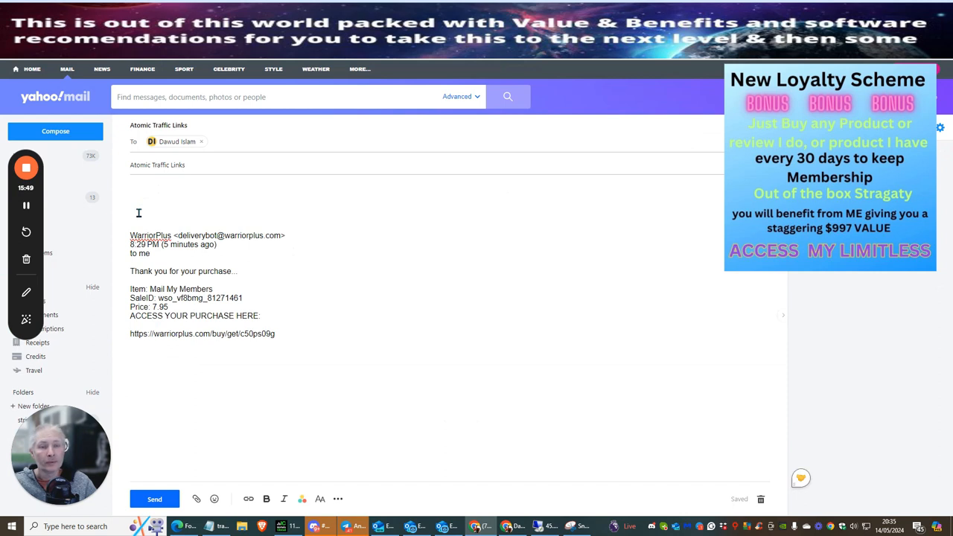
pyautogui.rightClick(139, 214)
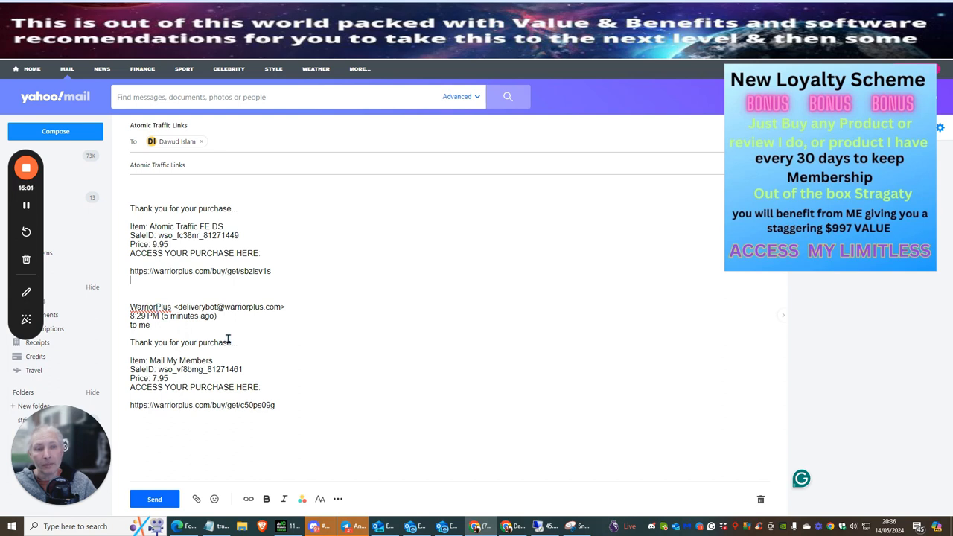
pyautogui.moveTo(256, 400)
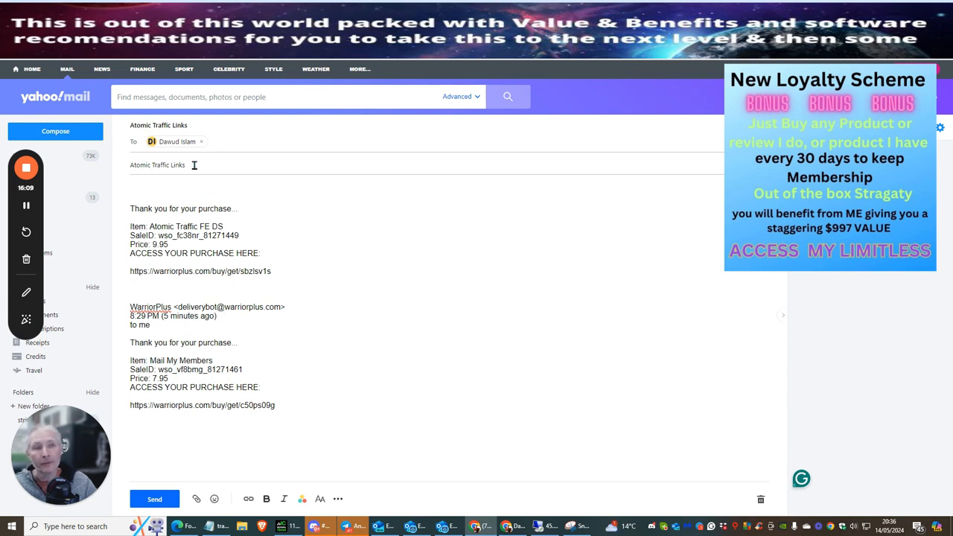
# Step: Extend the subject line with 'and Mal' for the Mail My Members receipt
pyautogui.write('a')
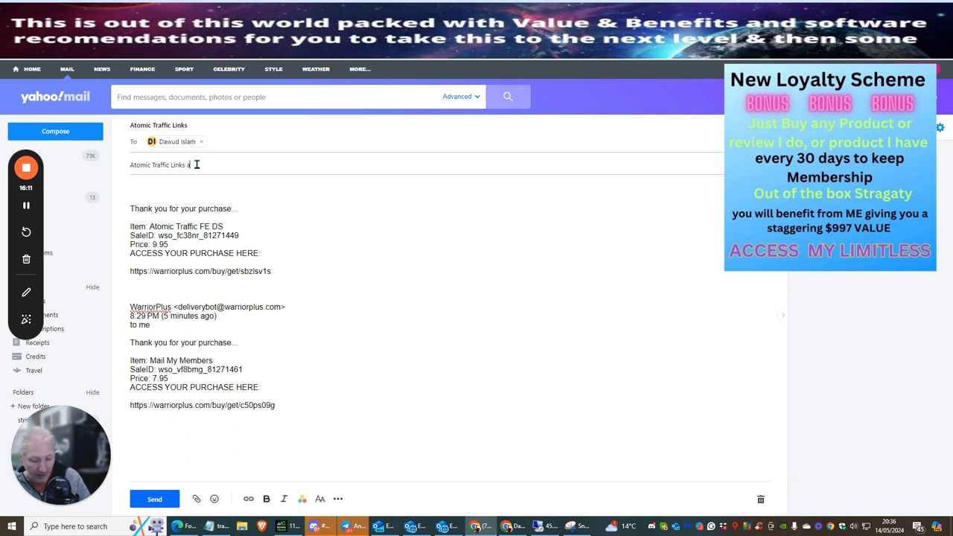
pyautogui.write('nd')
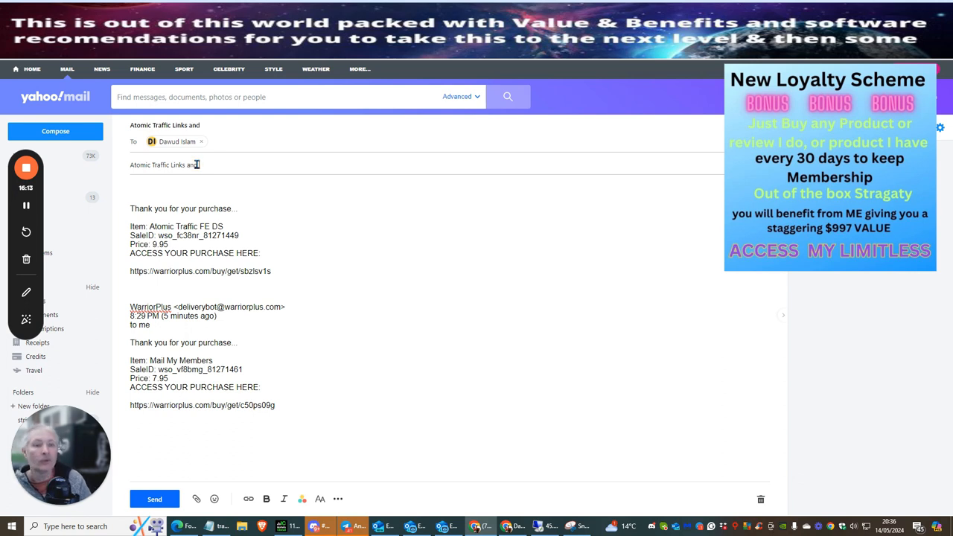
pyautogui.write('Mal')
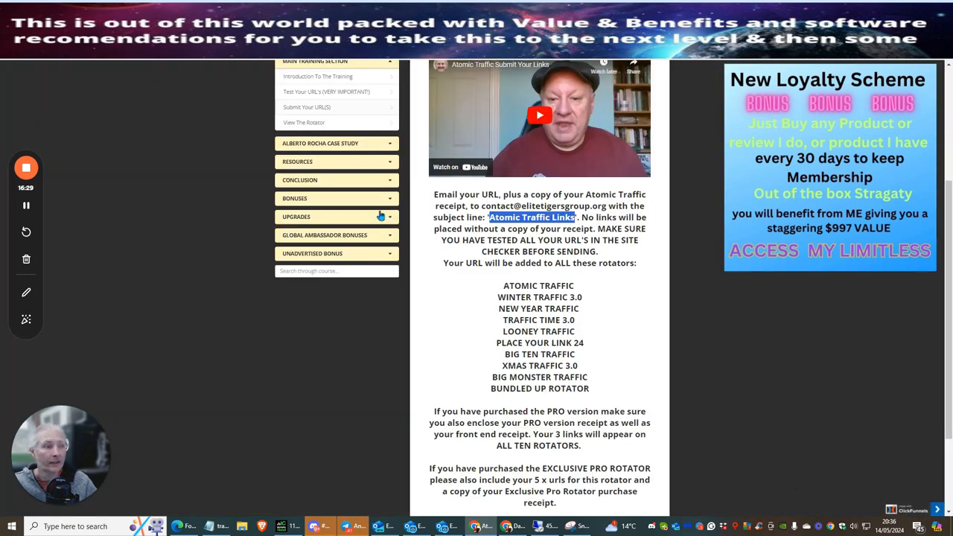
pyautogui.moveTo(605, 302)
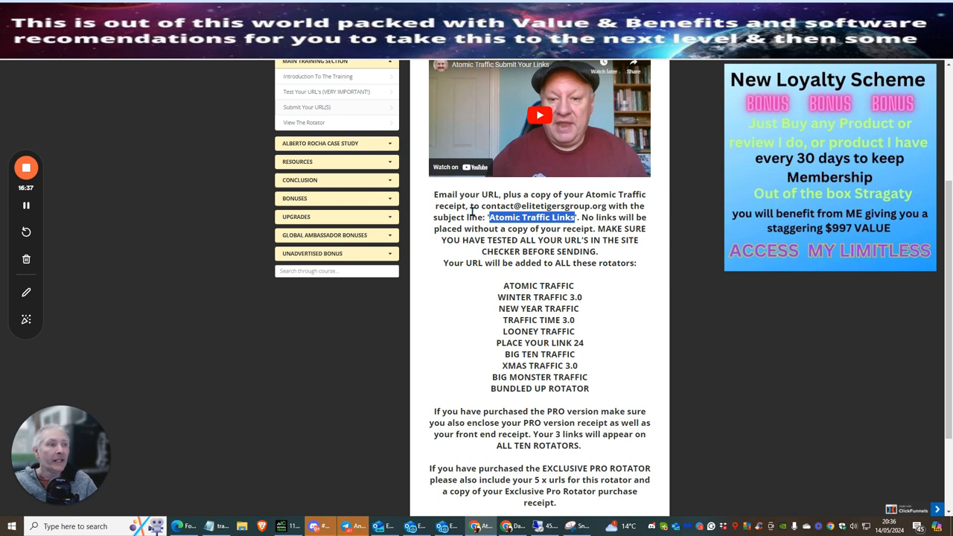
pyautogui.moveTo(631, 192)
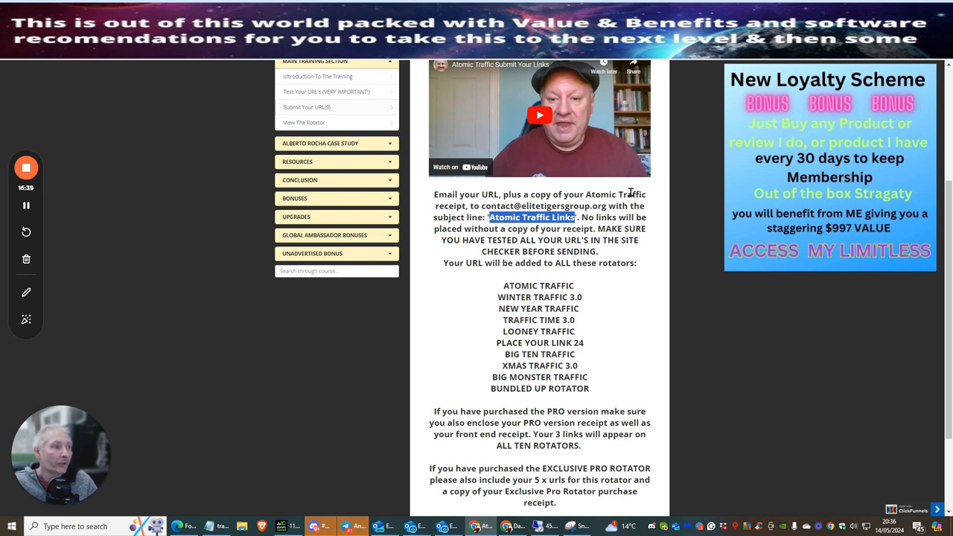
pyautogui.moveTo(613, 217)
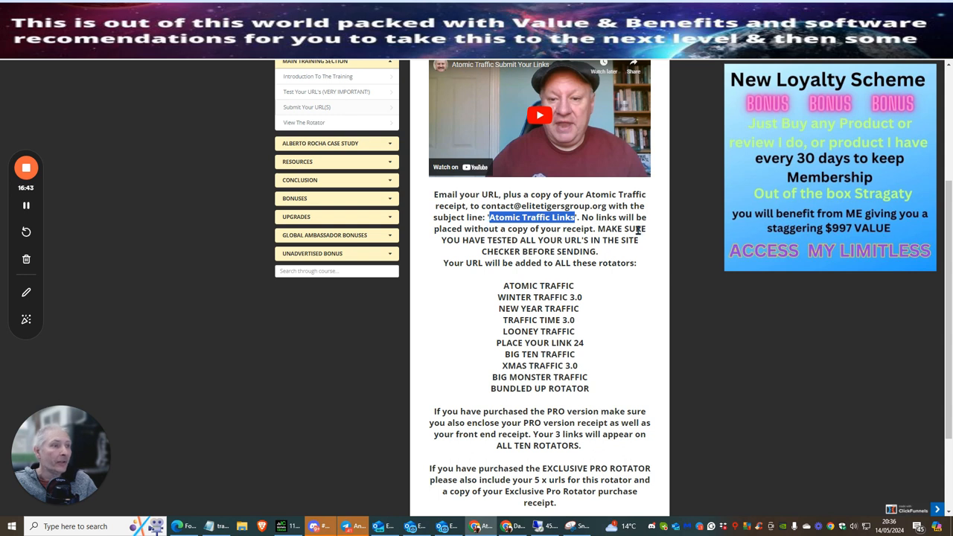
pyautogui.moveTo(603, 230)
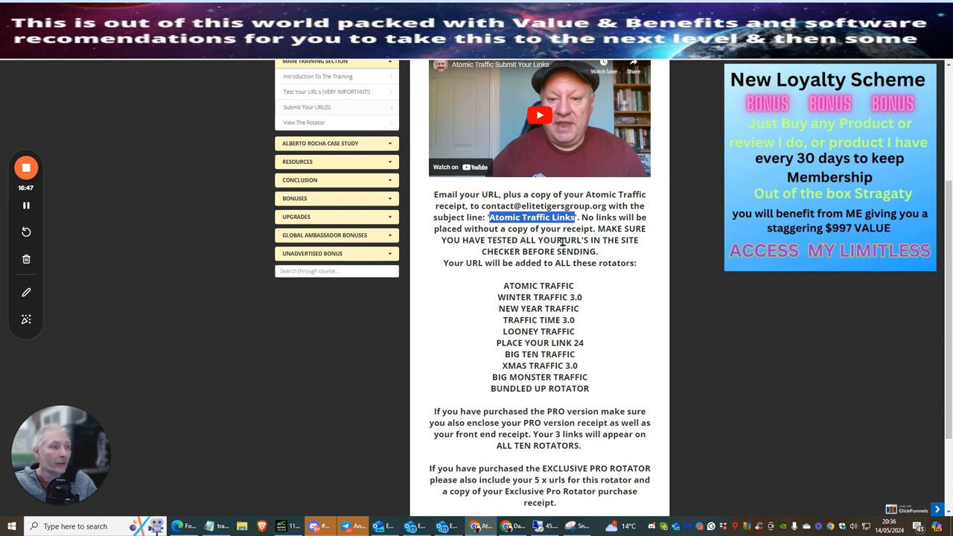
pyautogui.moveTo(573, 256)
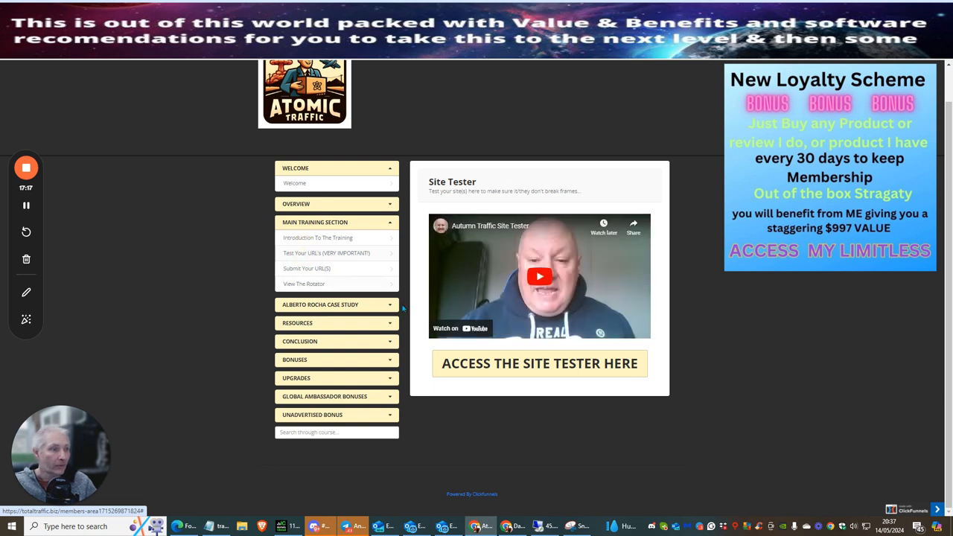
# Step: Run the Site Tester on the builderall membership URL and check the Affiliate Membership page loads
pyautogui.click(539, 363)
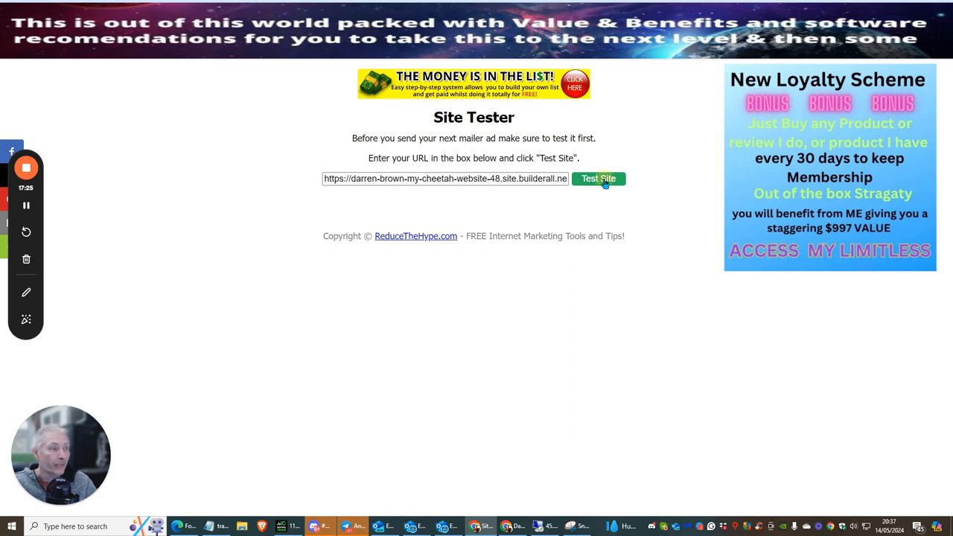
pyautogui.click(599, 178)
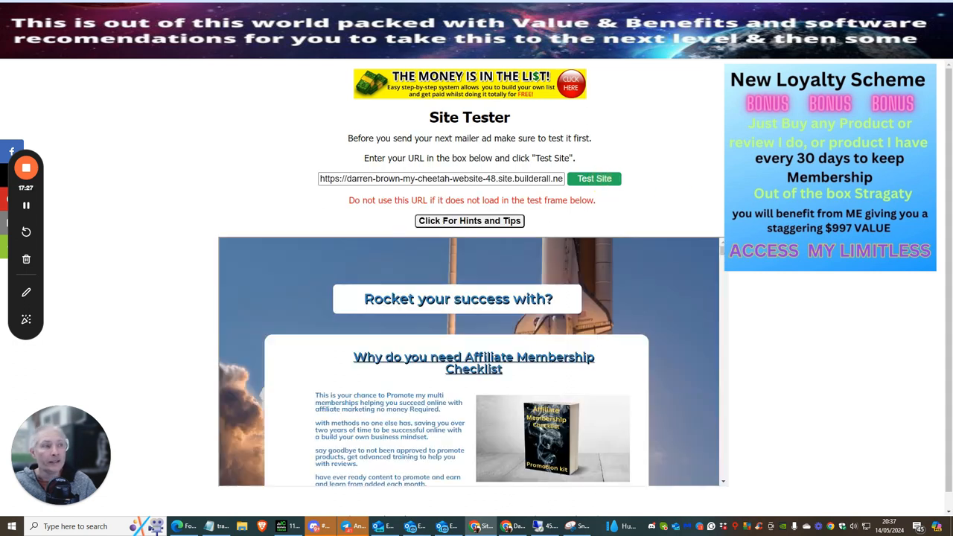
pyautogui.scroll(-3)
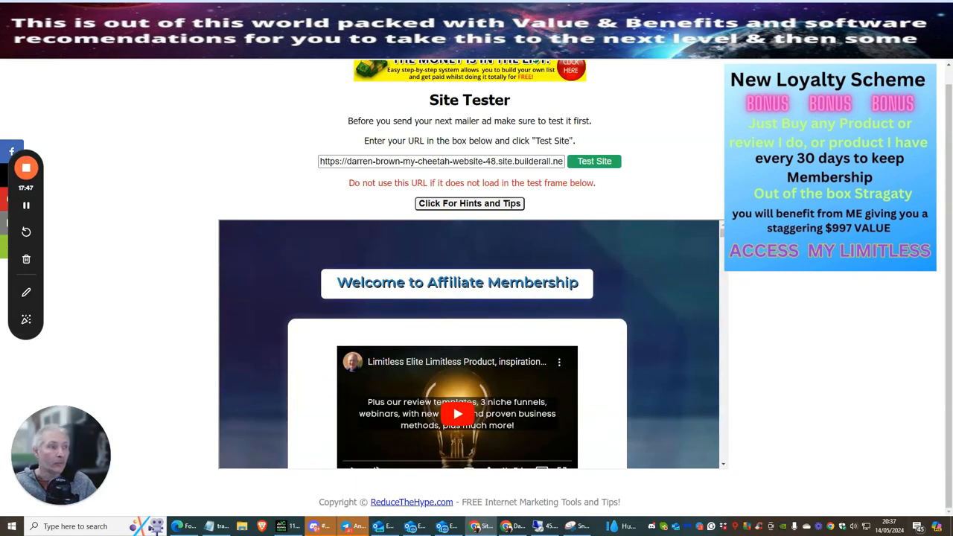
pyautogui.moveTo(354, 216)
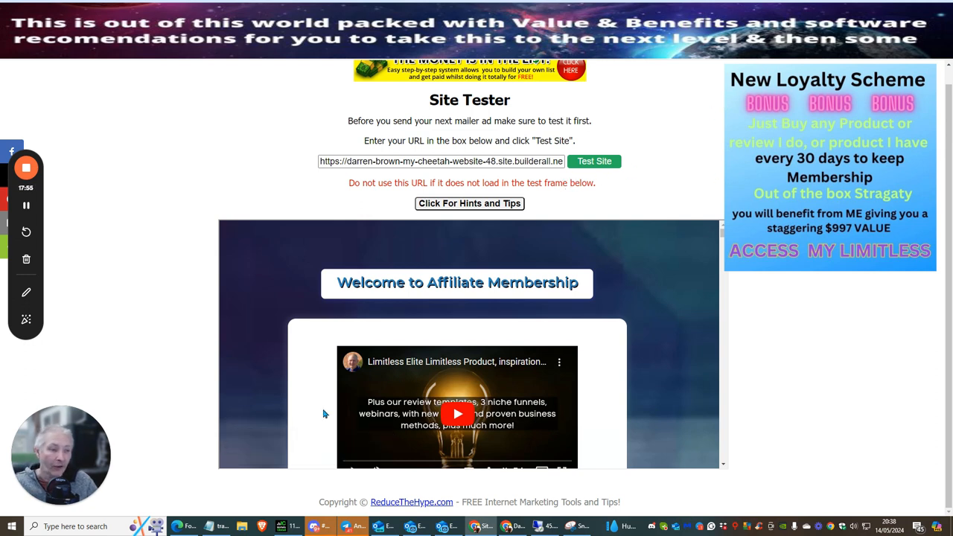
pyautogui.moveTo(281, 465)
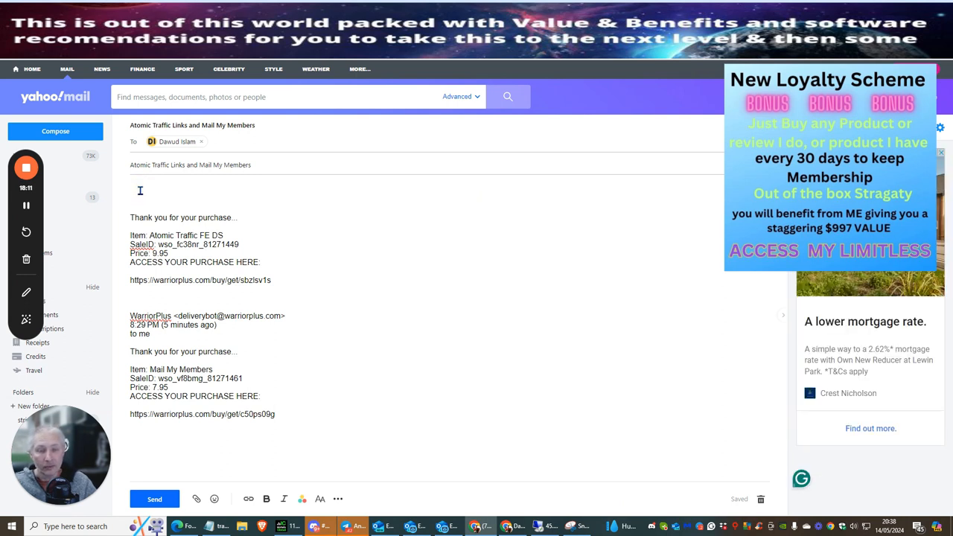
# Step: Write 'please use this link for all rotators' and paste the tested builderall checklist URL after it
pyautogui.write('please use this link for')
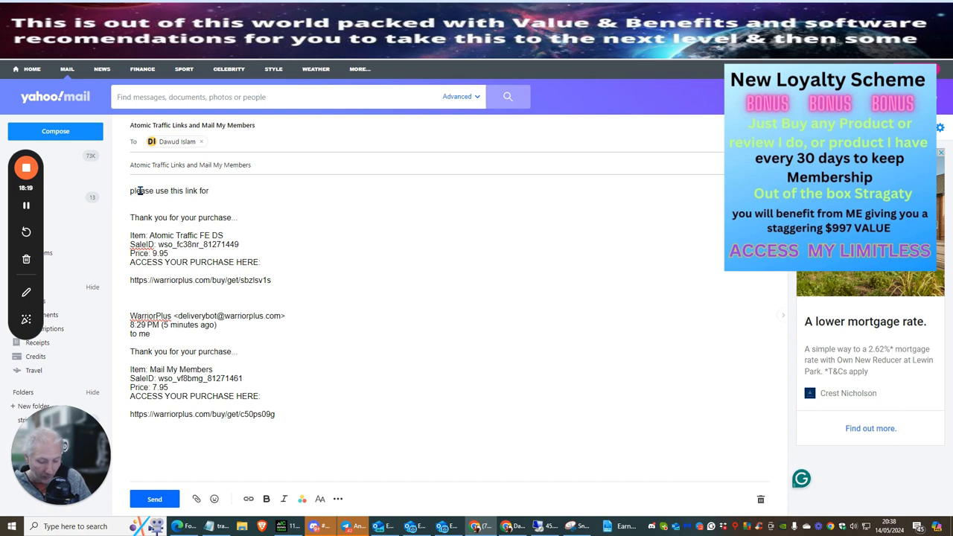
pyautogui.write('all')
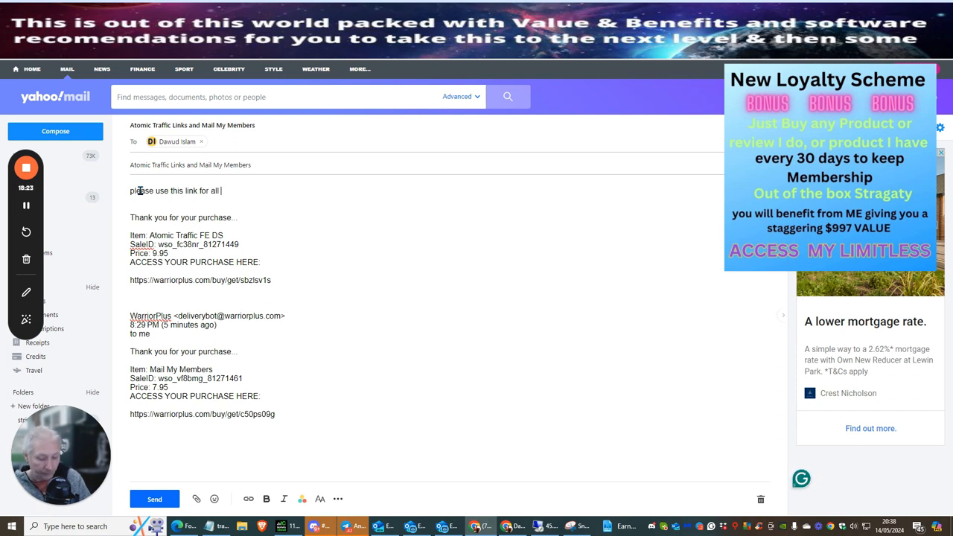
pyautogui.write('rotators')
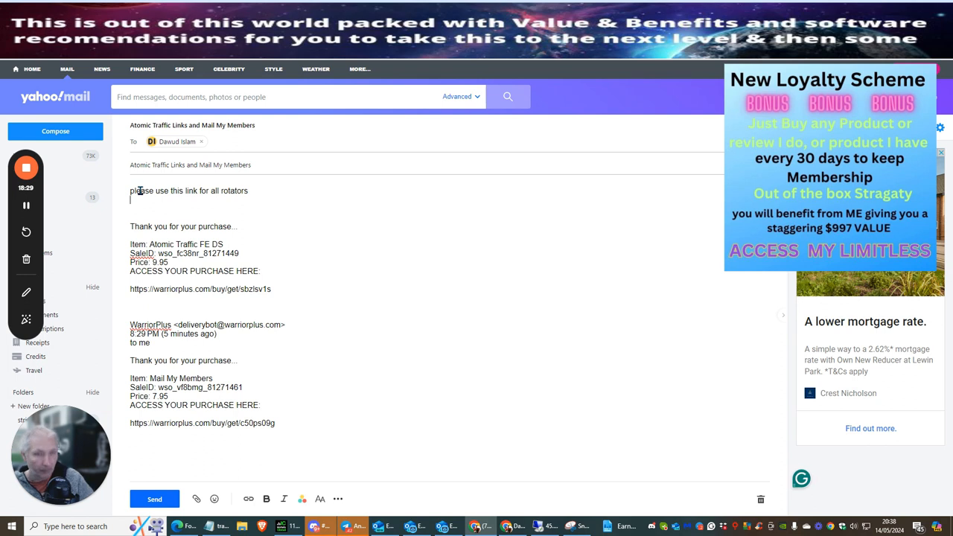
pyautogui.rightClick(142, 206)
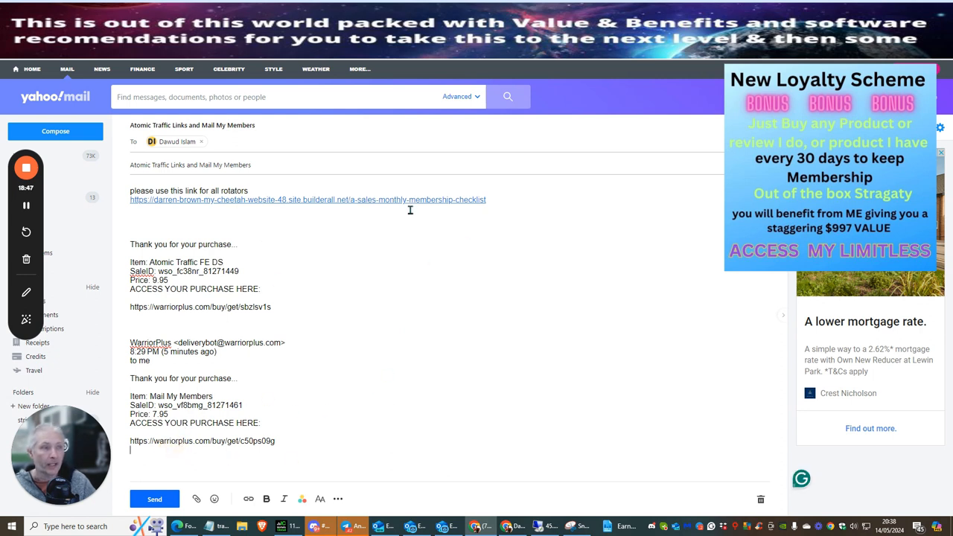
pyautogui.moveTo(392, 274)
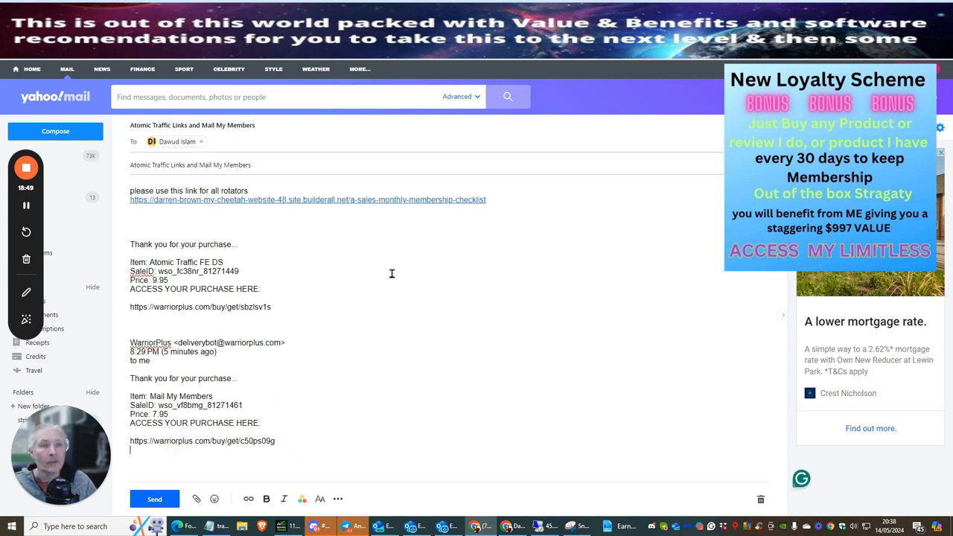
pyautogui.moveTo(381, 300)
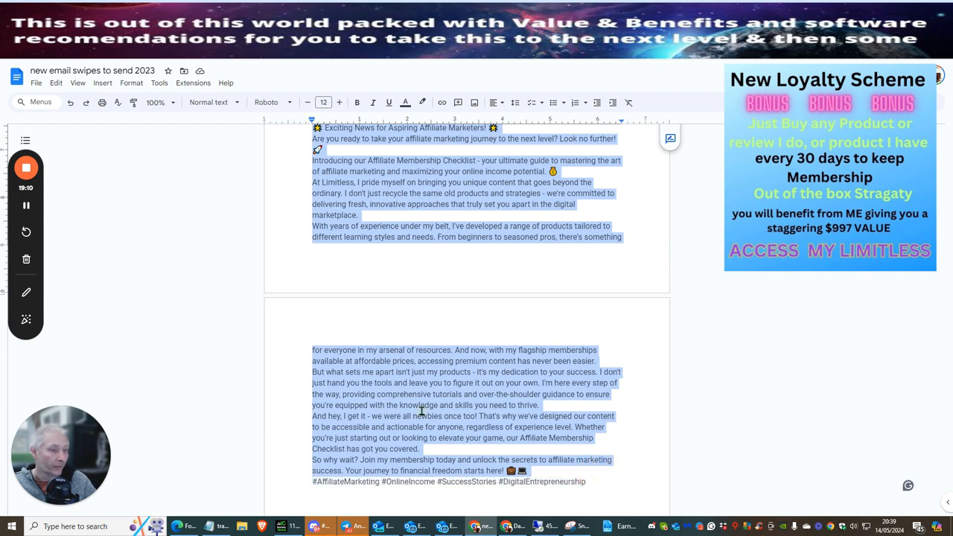
pyautogui.rightClick(419, 409)
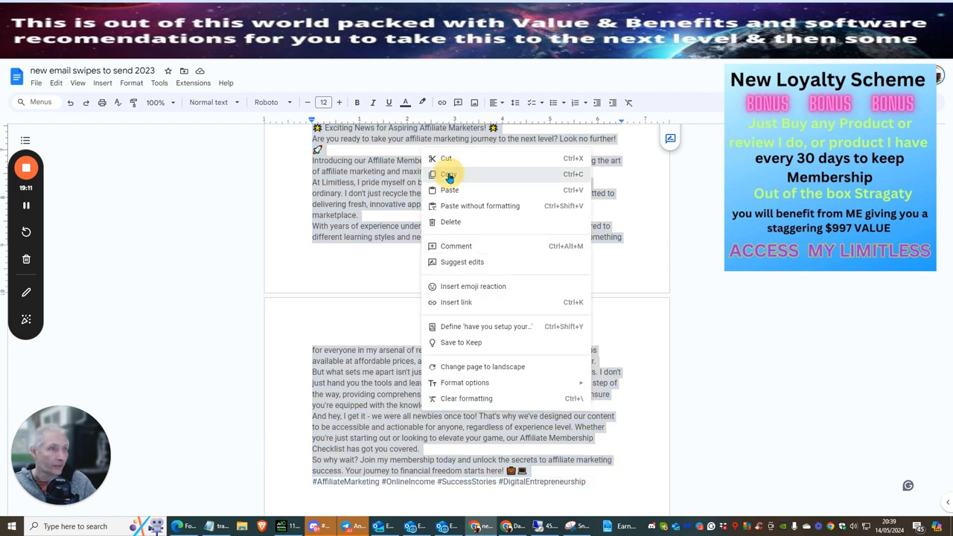
pyautogui.click(450, 173)
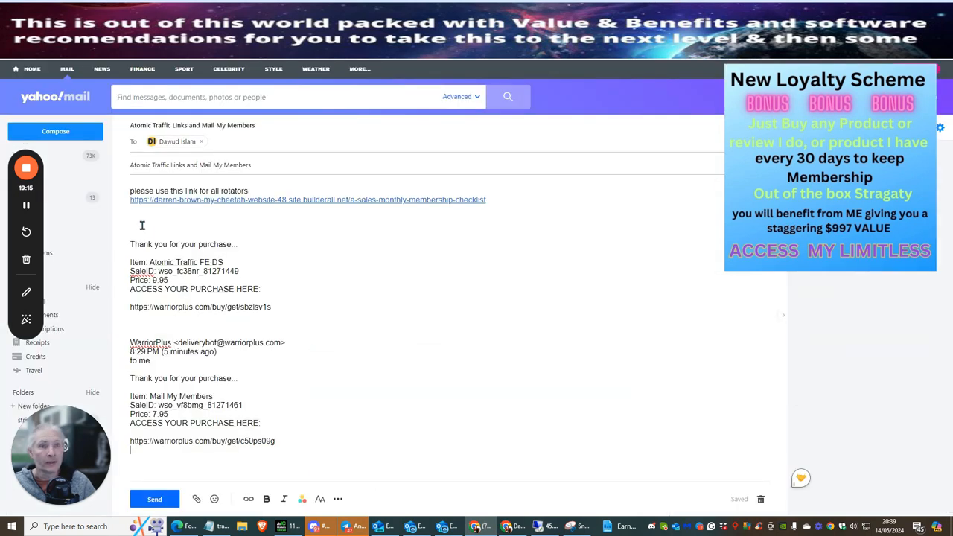
# Step: Paste the swipe text below the link and trim it to the Affiliate membership Checklist teaser question
pyautogui.rightClick(141, 226)
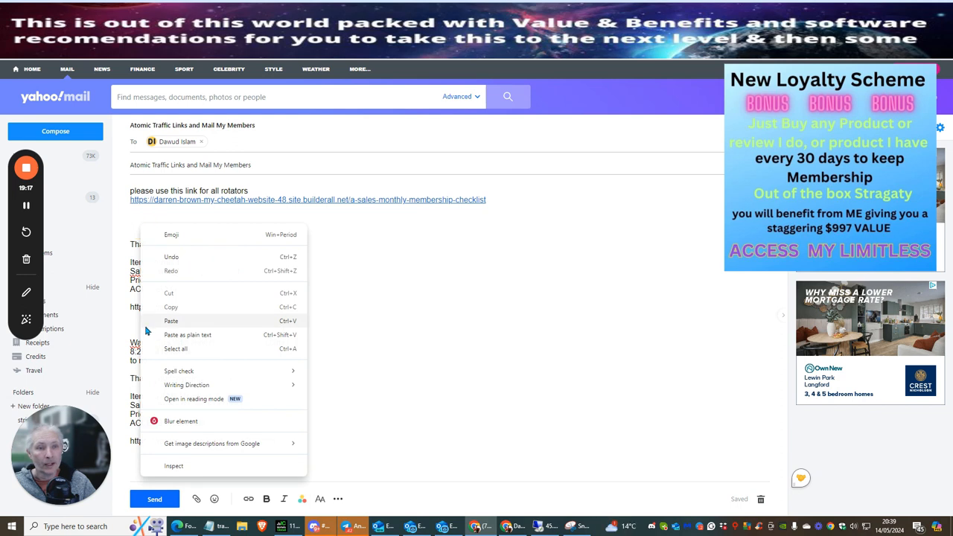
pyautogui.click(169, 322)
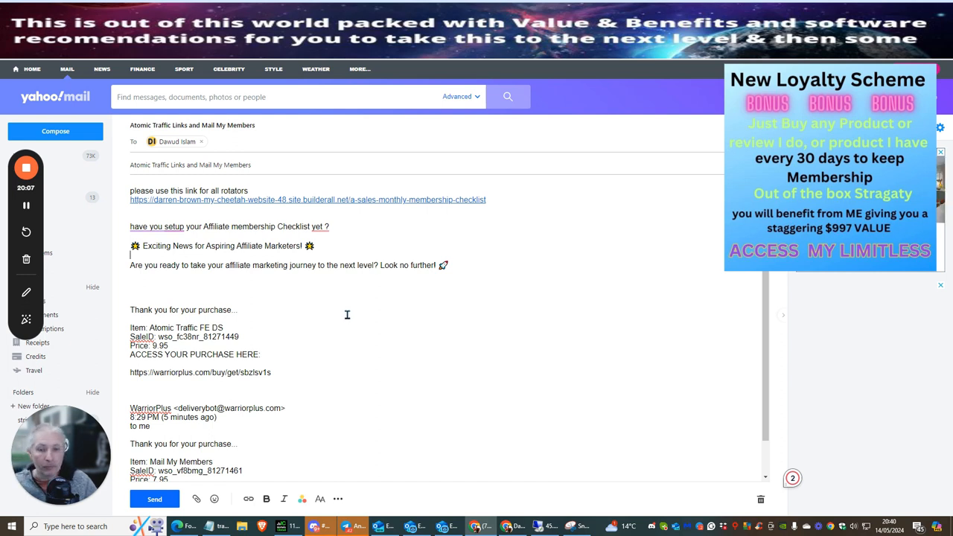
pyautogui.moveTo(341, 321)
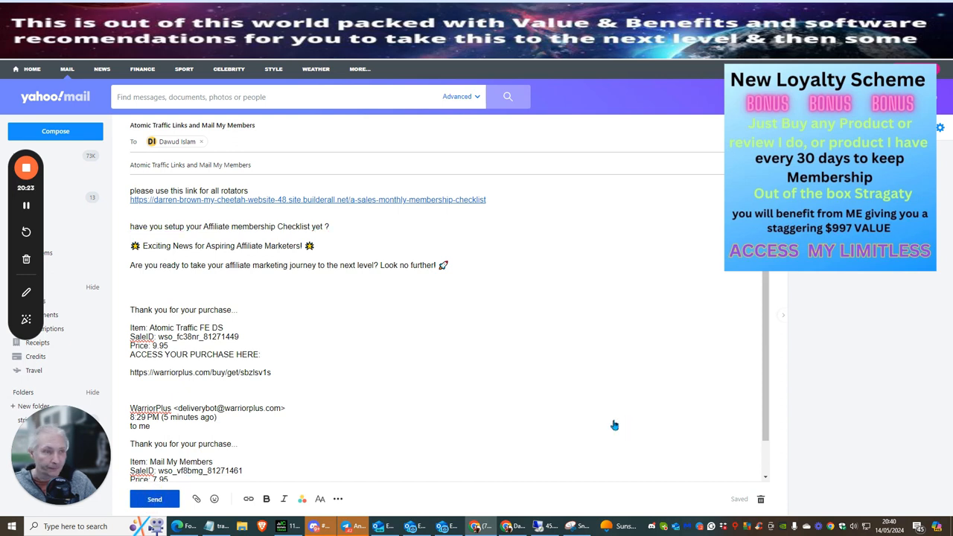
pyautogui.click(155, 499)
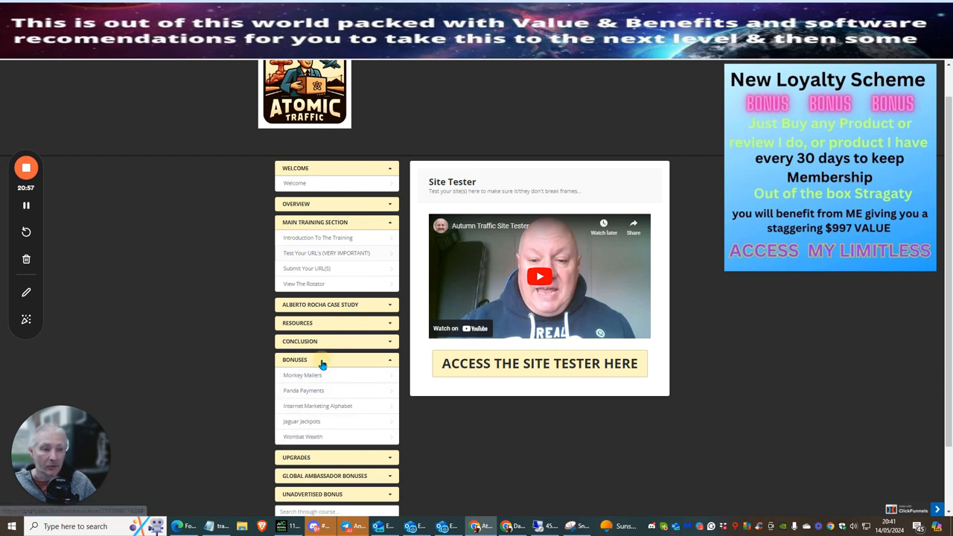
# Step: Collapse Bonuses, expand Overview and show the Welcome lesson with Dawud Islam's welcome video
pyautogui.click(337, 359)
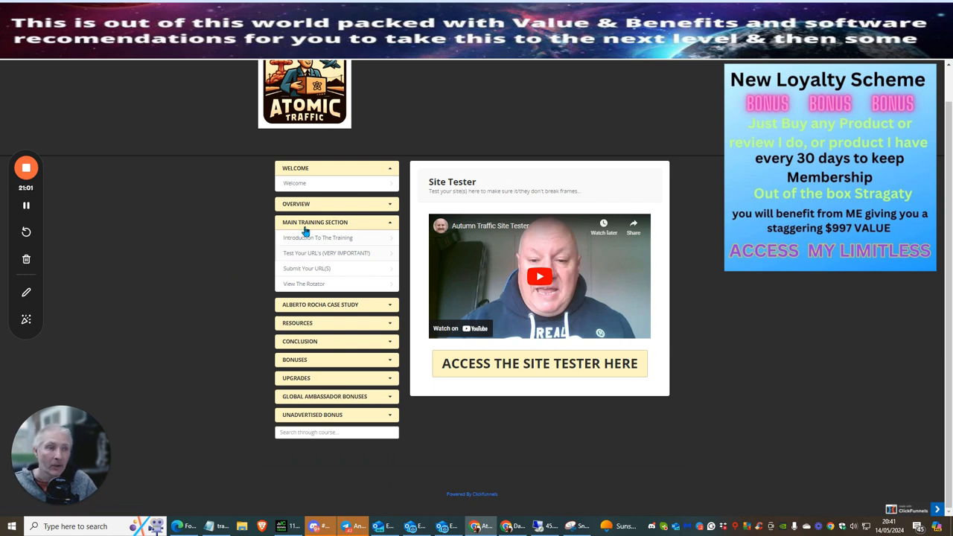
pyautogui.click(337, 203)
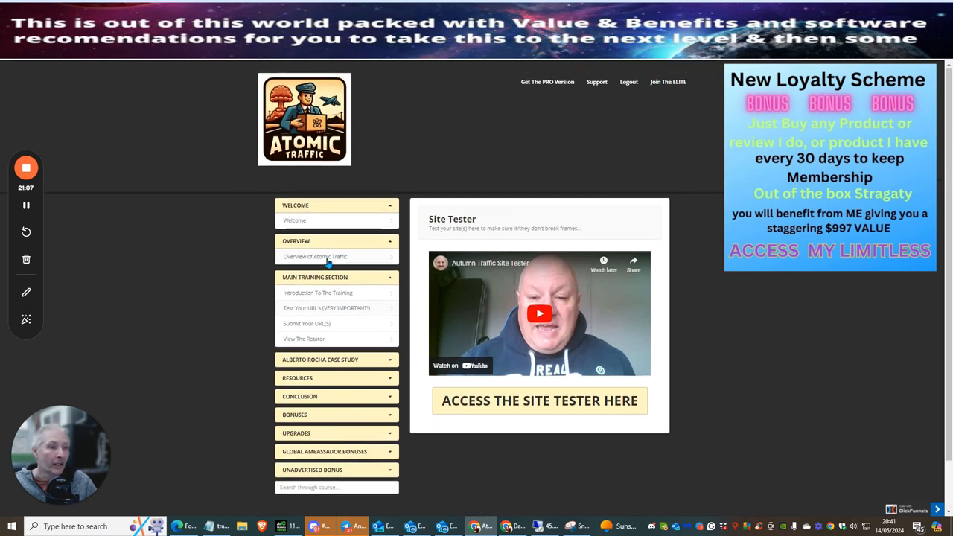
pyautogui.click(295, 221)
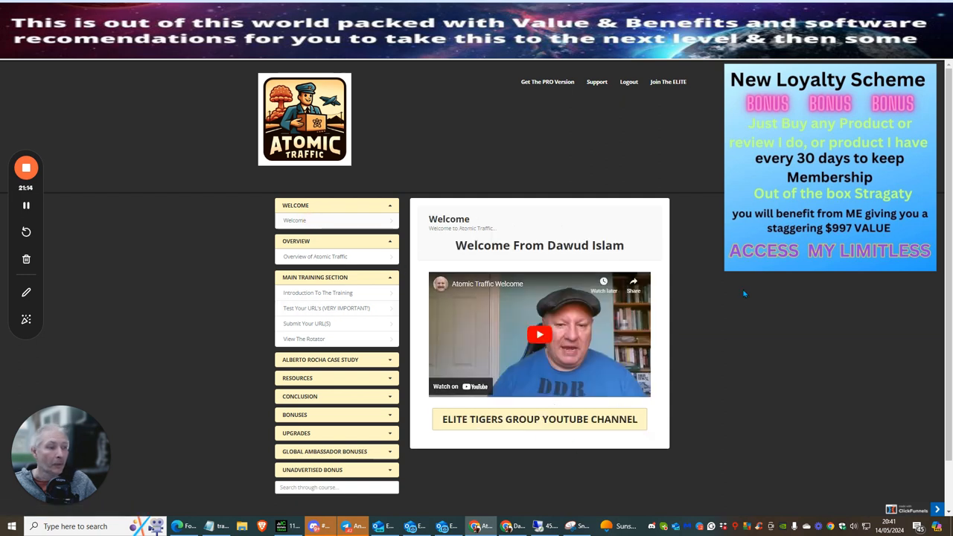
pyautogui.moveTo(780, 286)
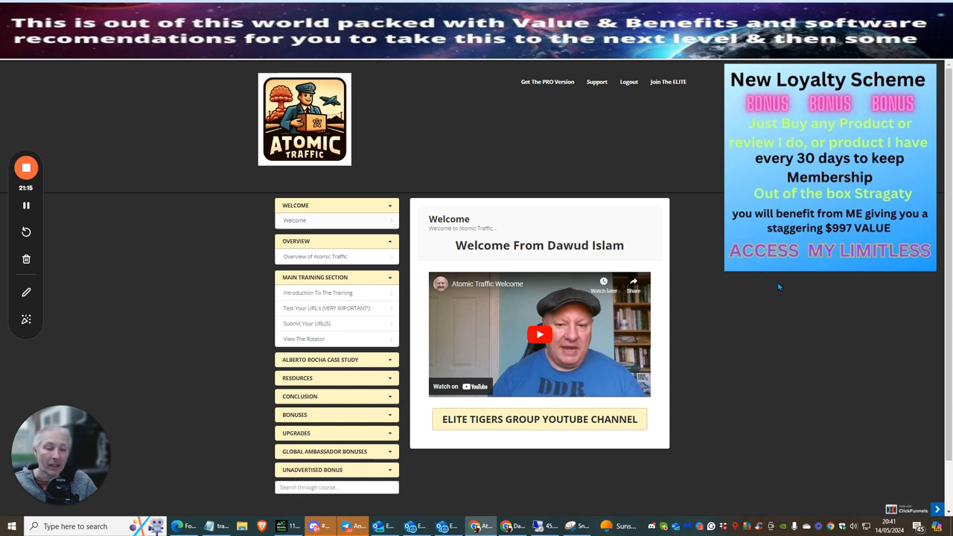
pyautogui.scroll(-3)
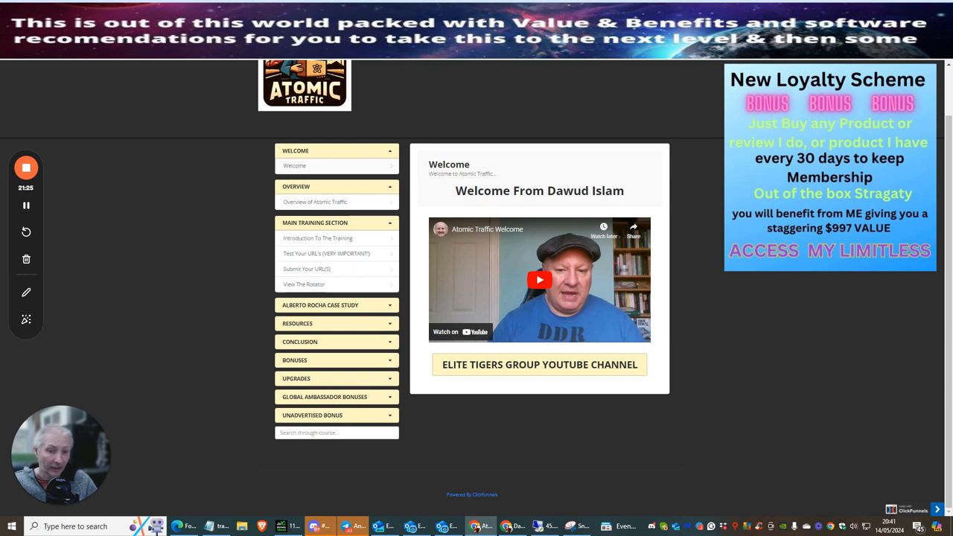
pyautogui.moveTo(717, 220)
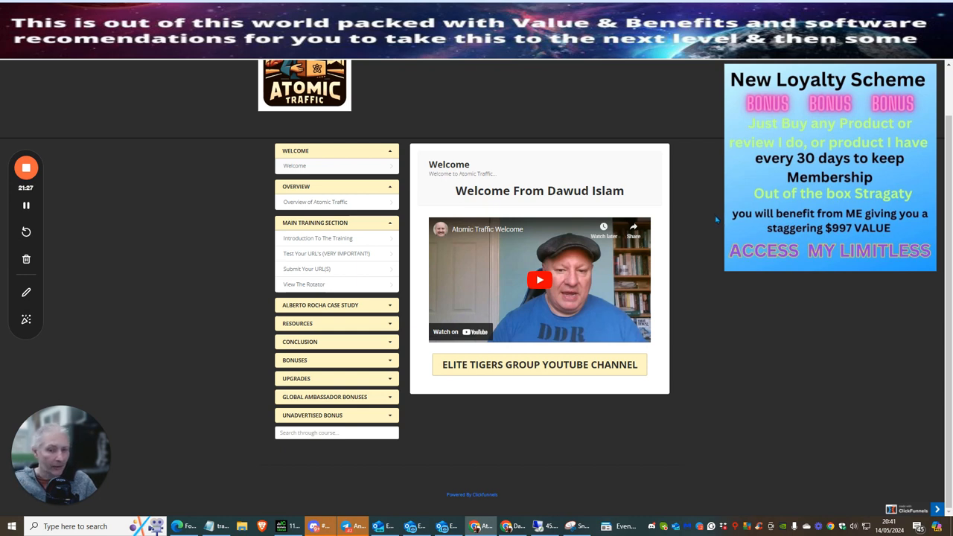
pyautogui.moveTo(181, 276)
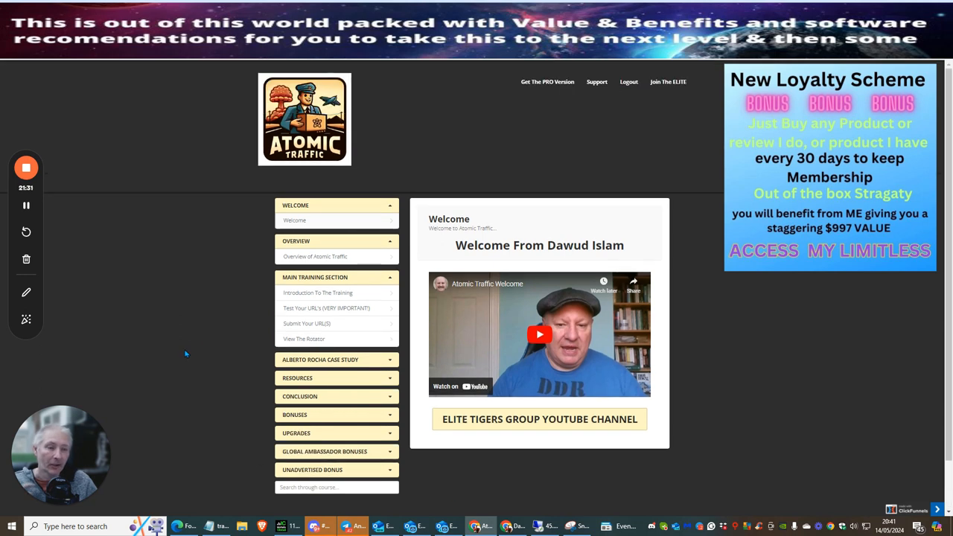
pyautogui.moveTo(186, 381)
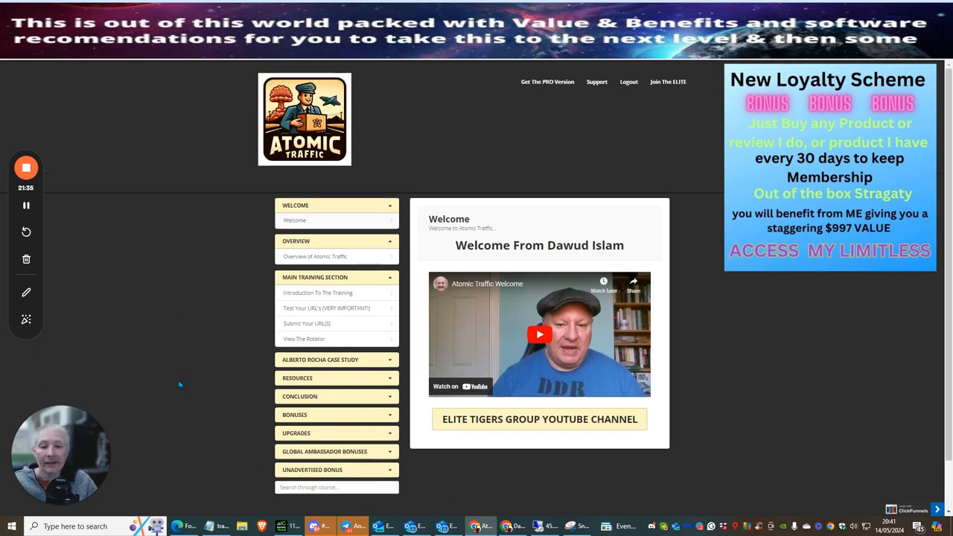
pyautogui.moveTo(190, 384)
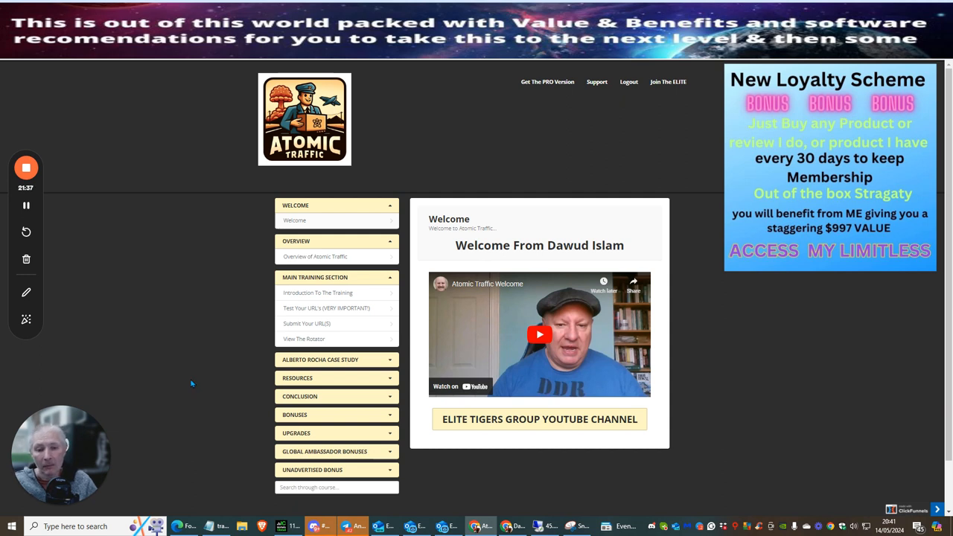
pyautogui.moveTo(166, 376)
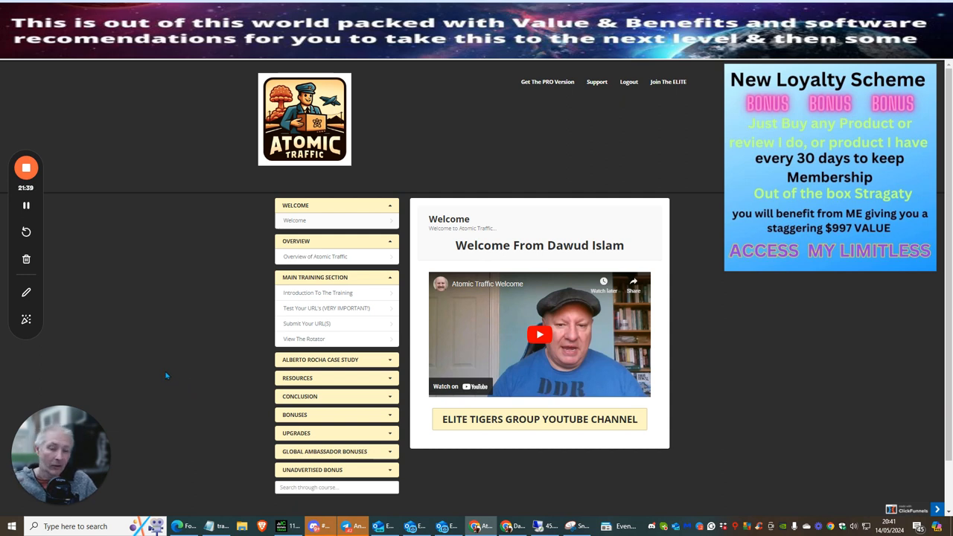